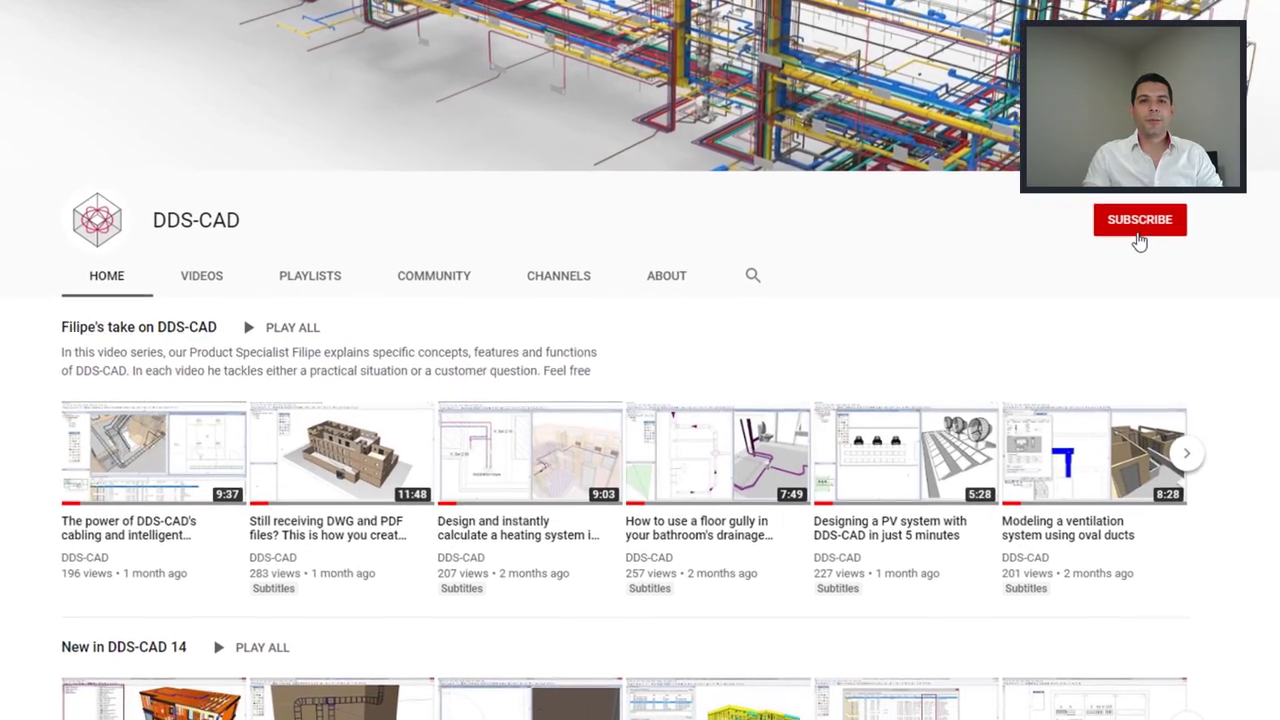
# Begin a BIMobject replacement for the stainless steel urinal and save its product symbol file.
pyautogui.scroll(-3)
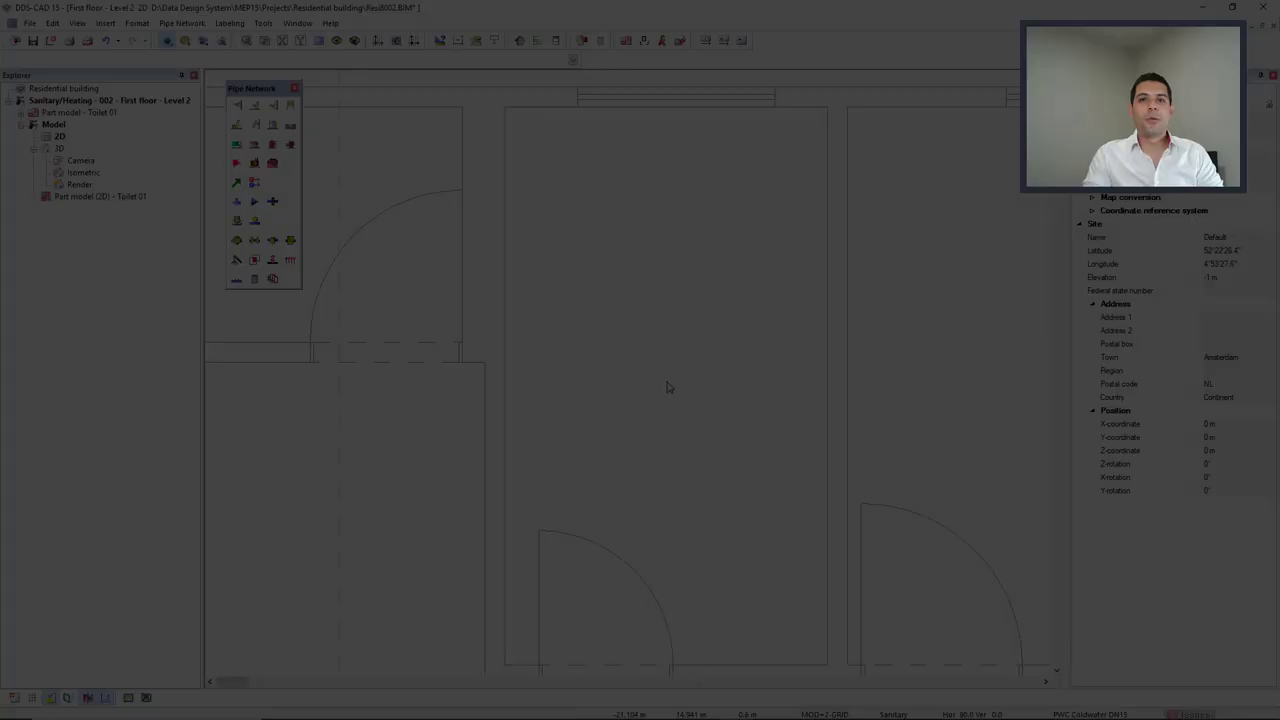
pyautogui.rightClick(496, 228)
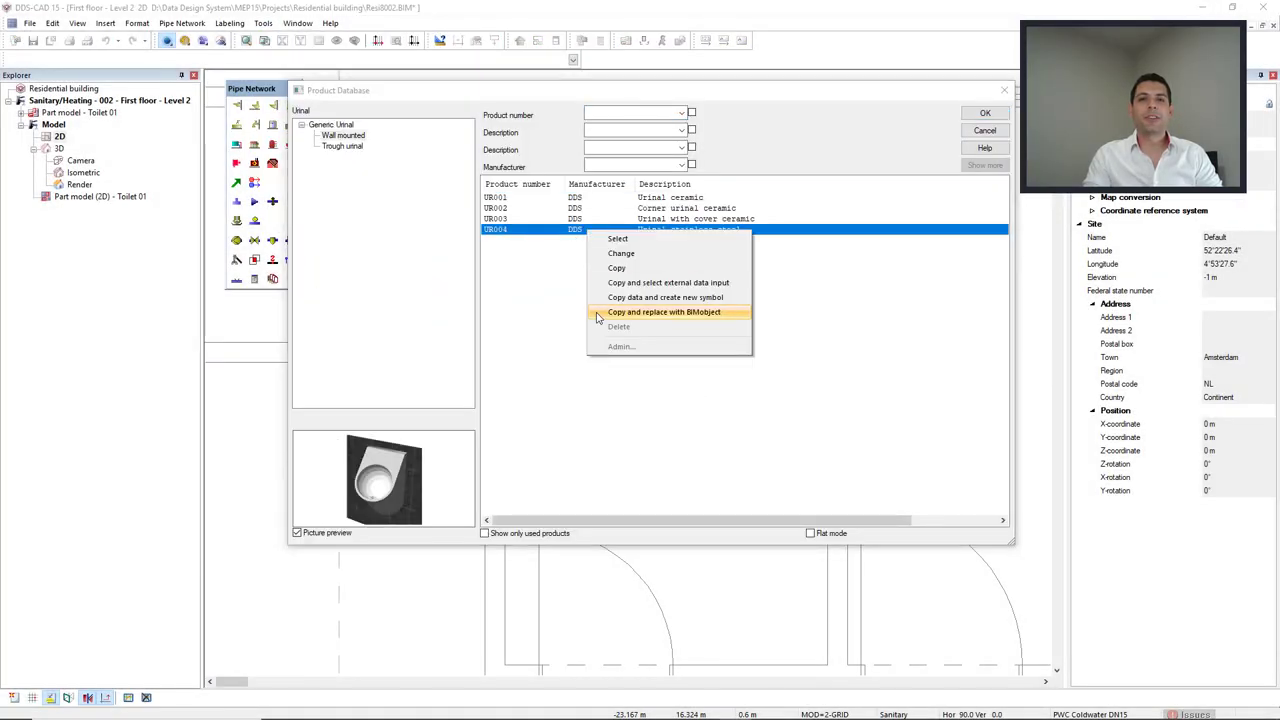
pyautogui.click(664, 312)
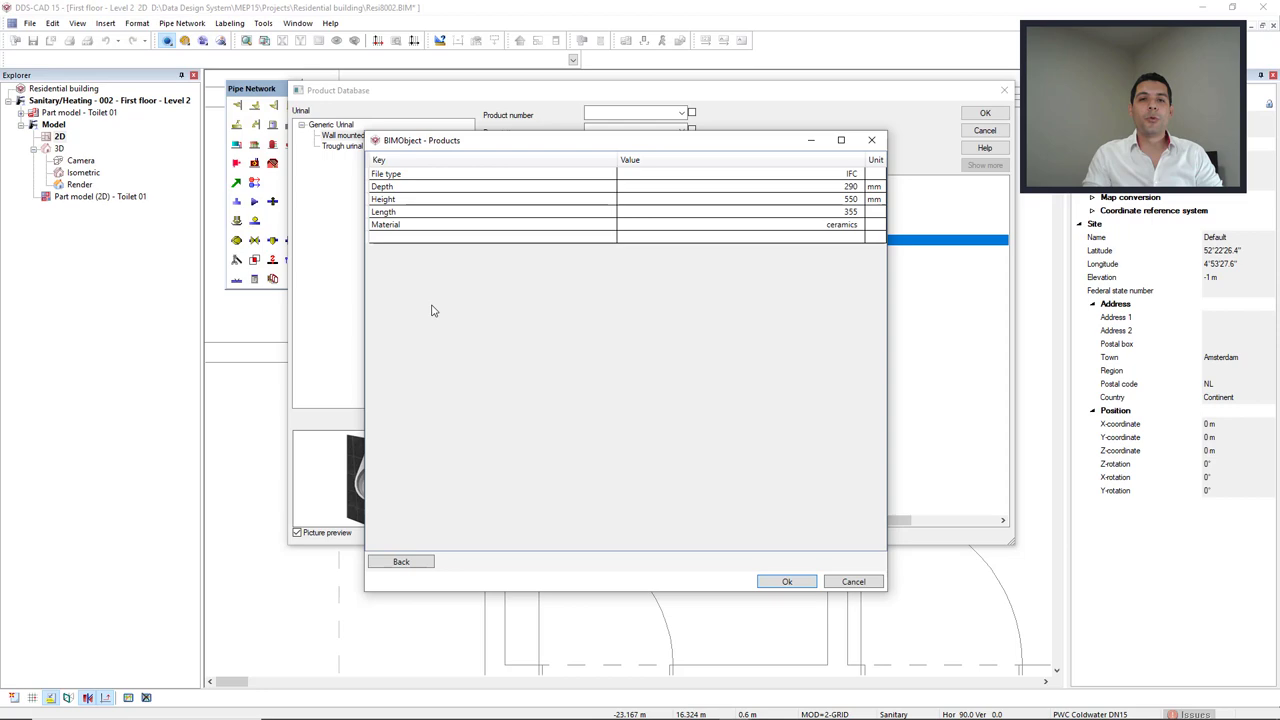
pyautogui.click(788, 580)
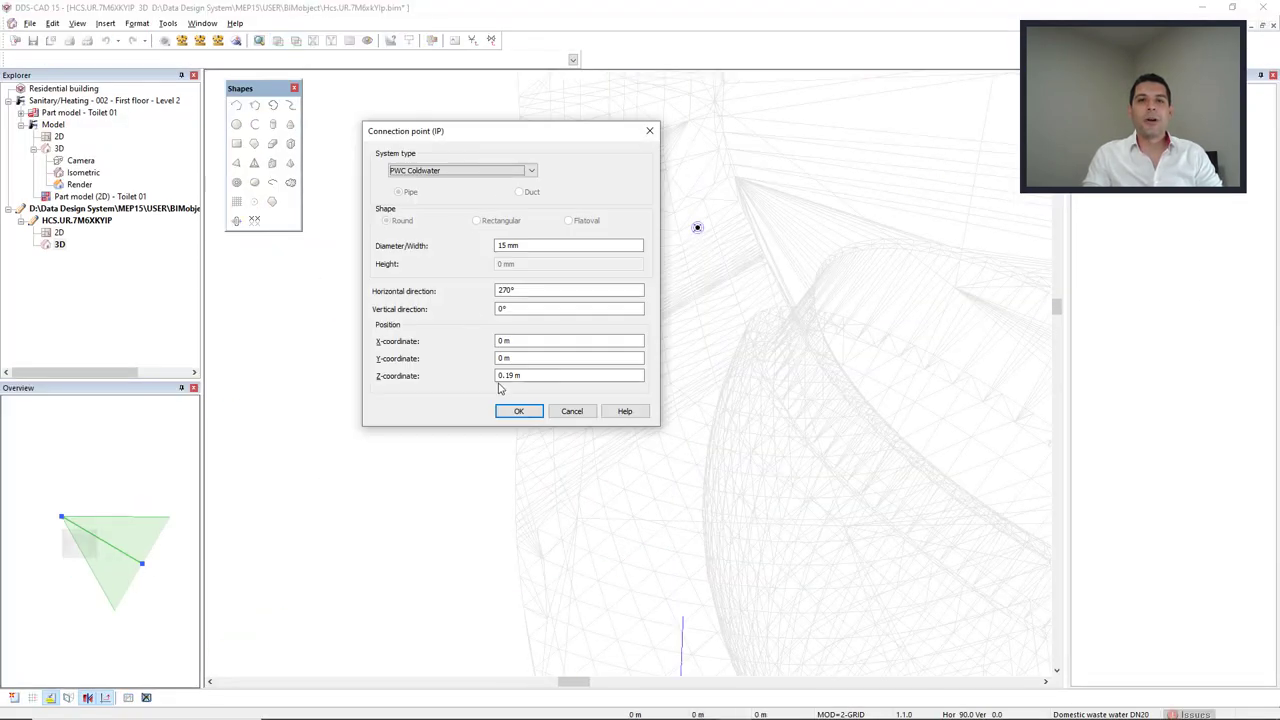
pyautogui.click(518, 412)
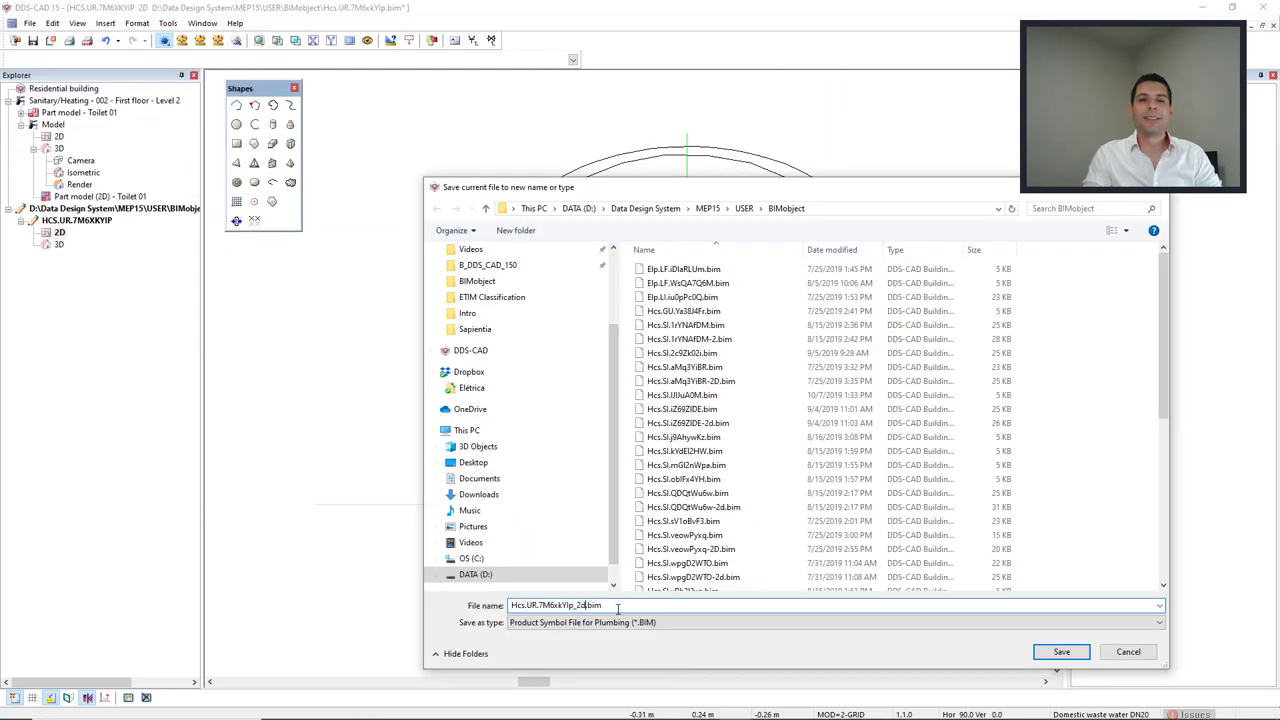
pyautogui.click(1060, 652)
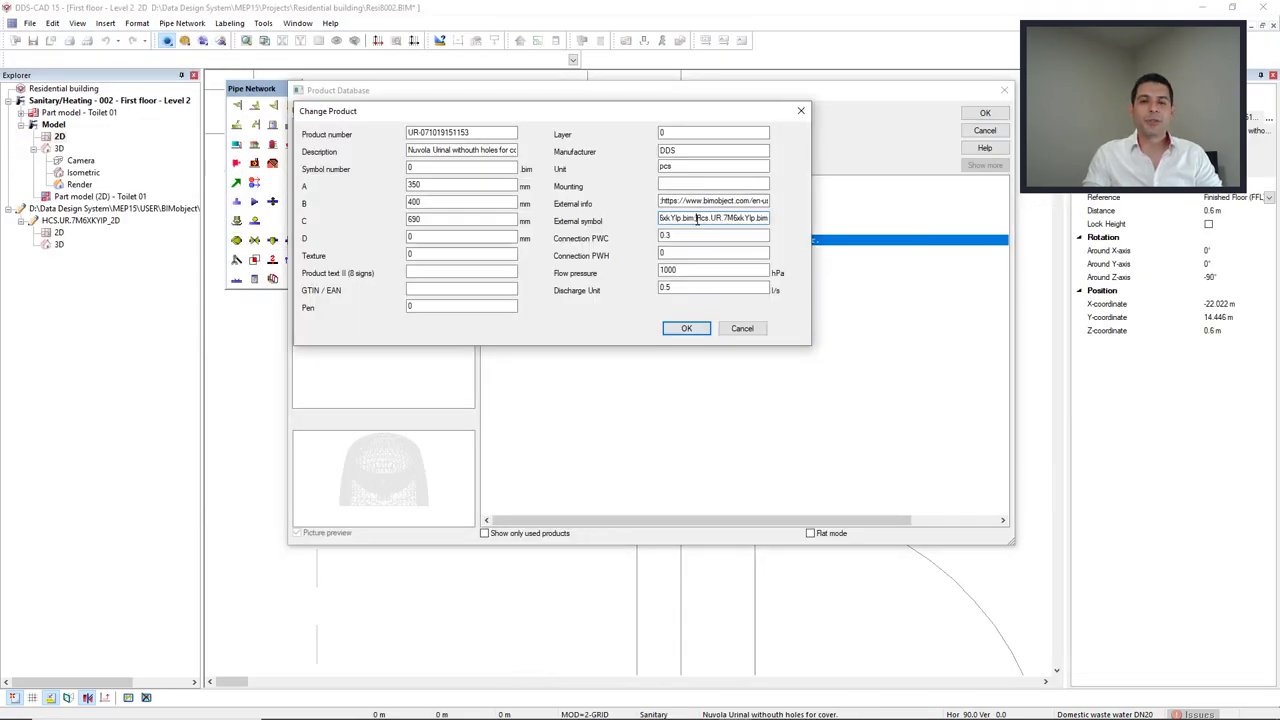
pyautogui.click(686, 328)
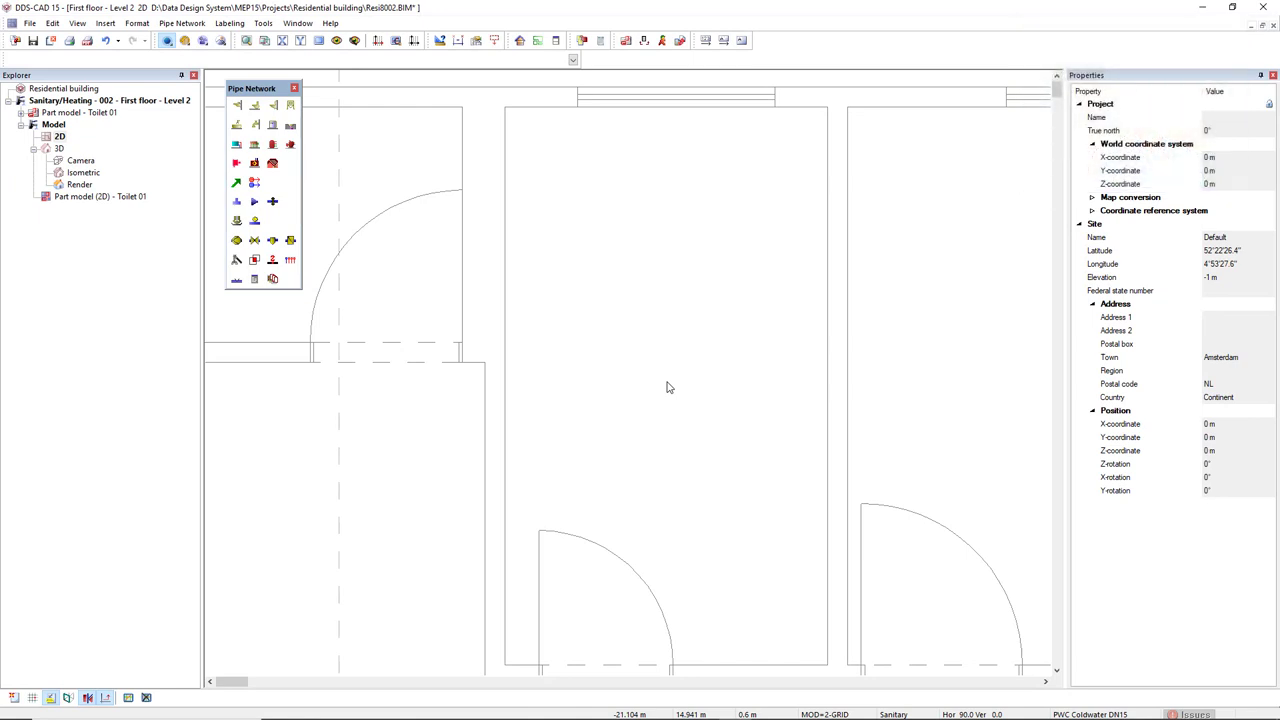
pyautogui.click(264, 24)
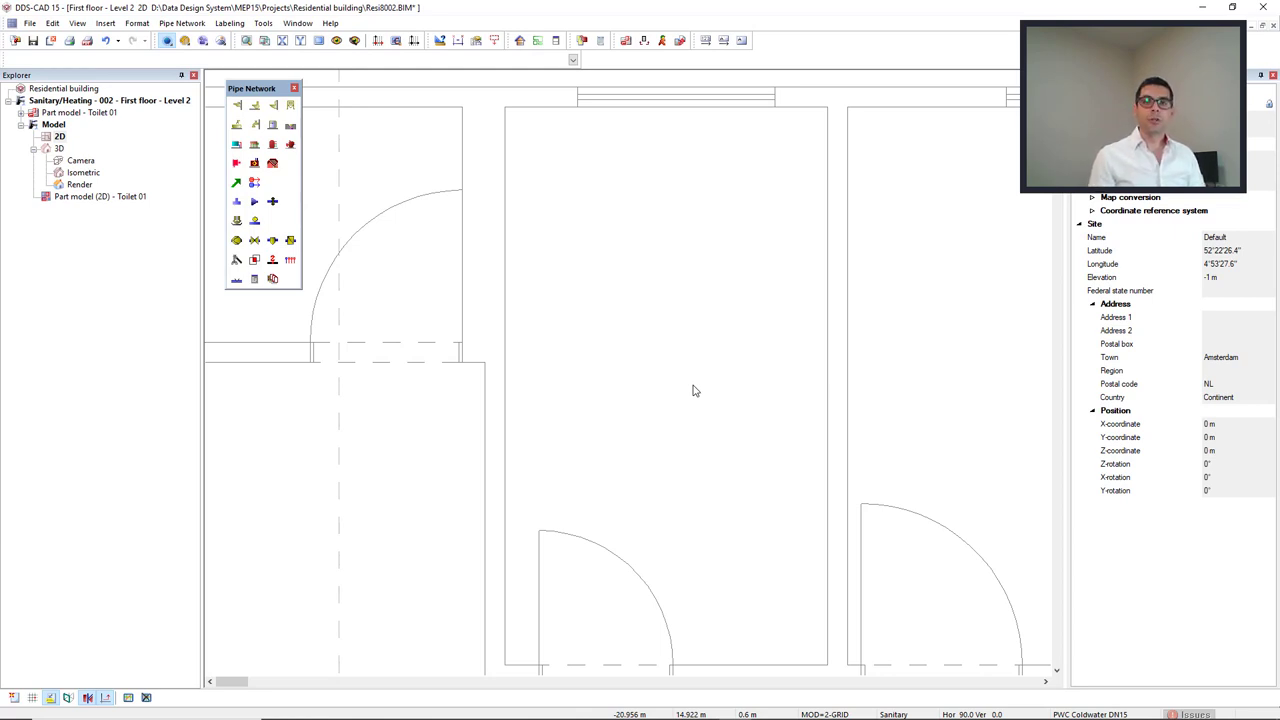
pyautogui.moveTo(472, 248)
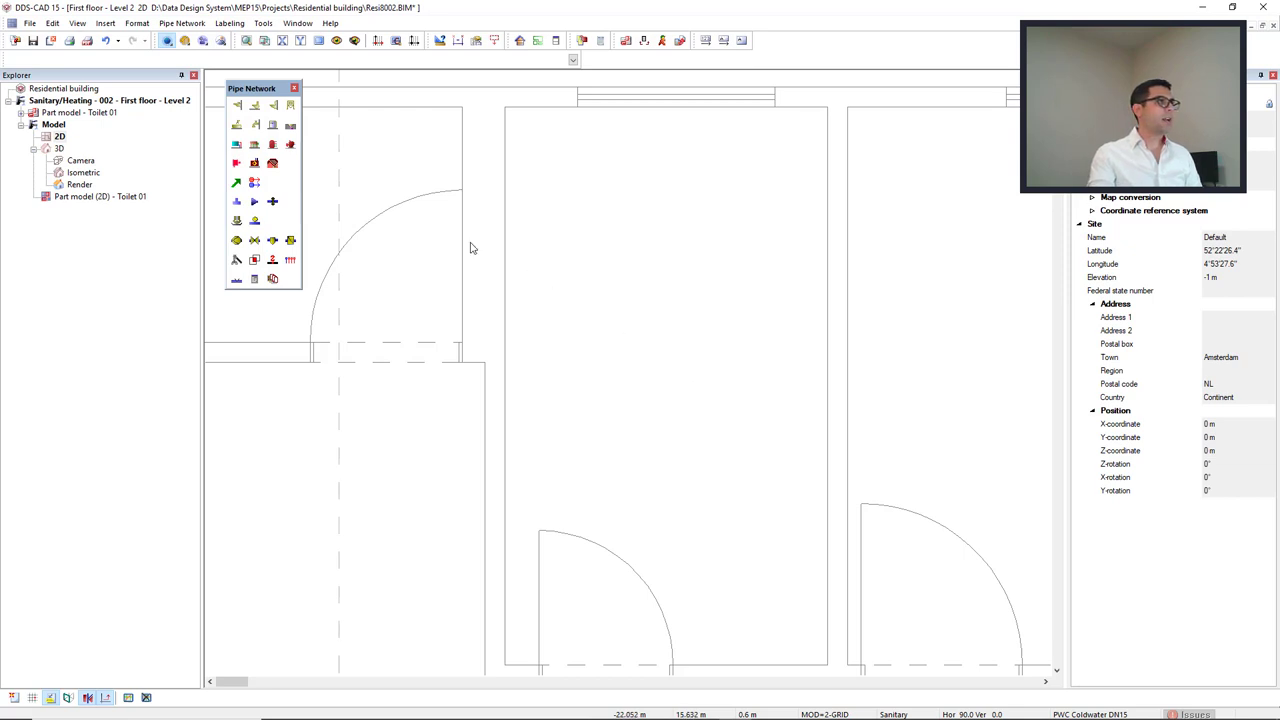
pyautogui.moveTo(272, 108)
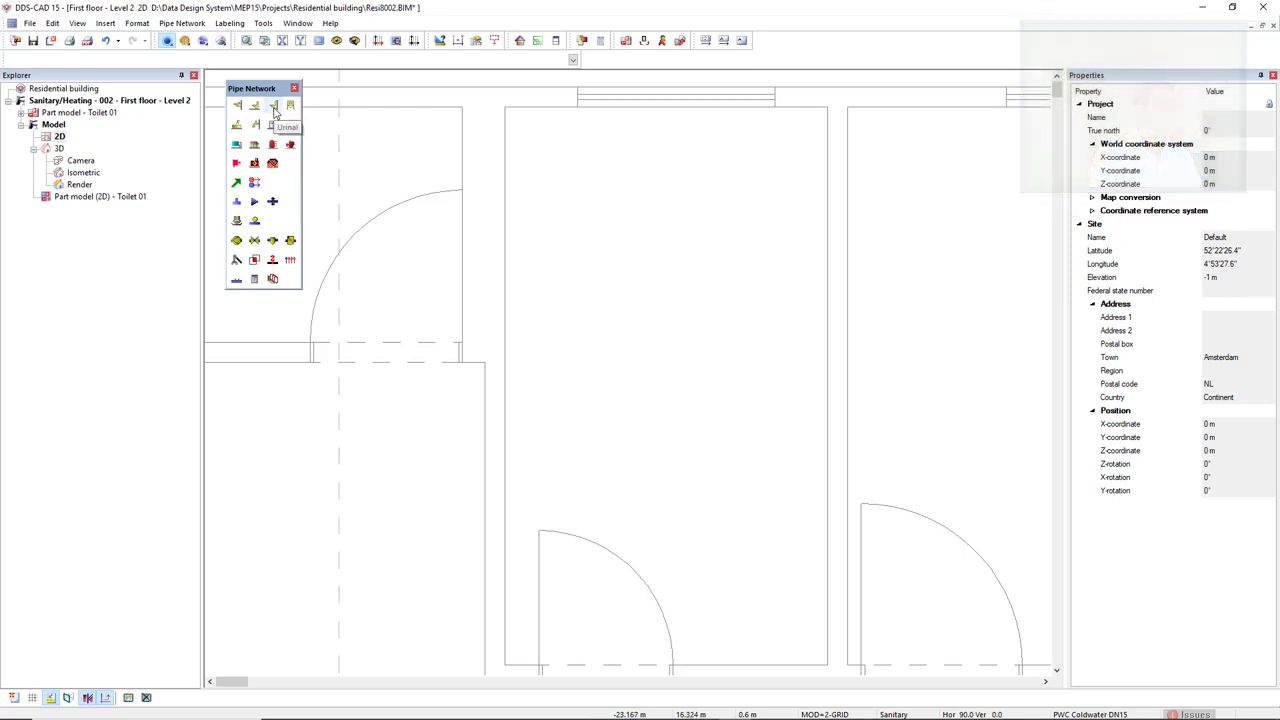
# From the urinal product database, replace the stainless steel urinal with a BIMobject product.
pyautogui.click(272, 106)
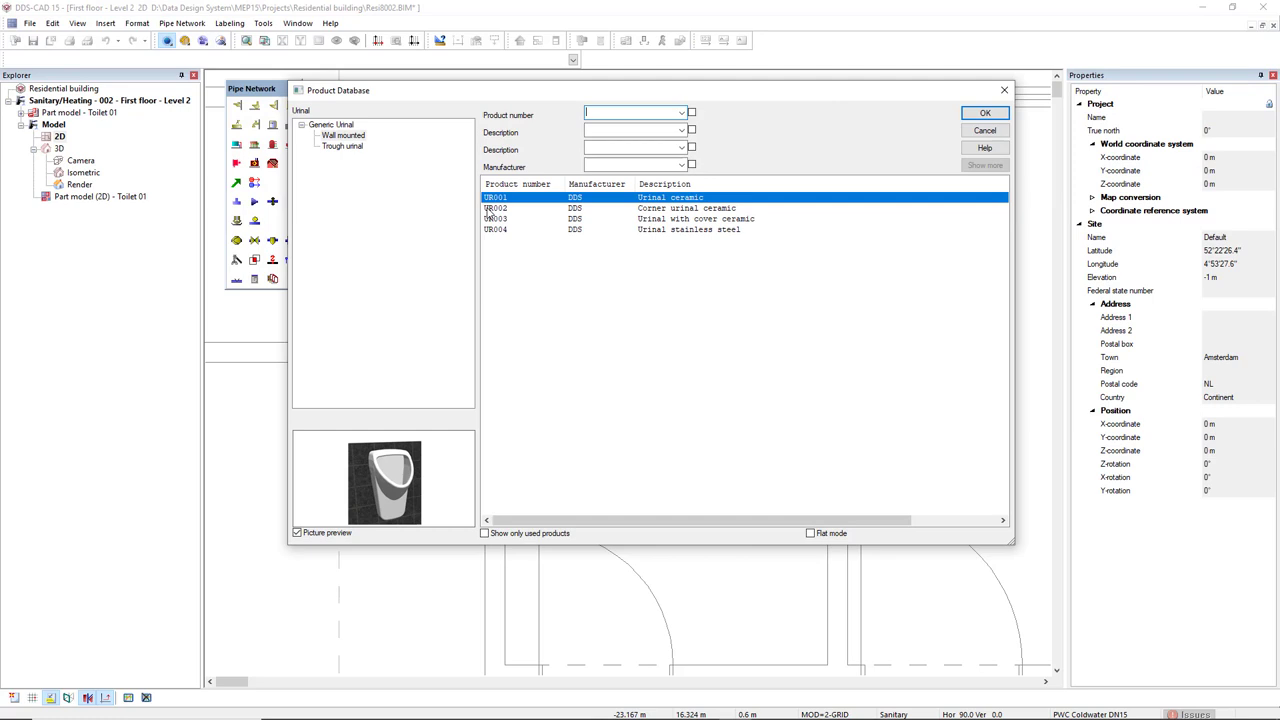
pyautogui.click(688, 228)
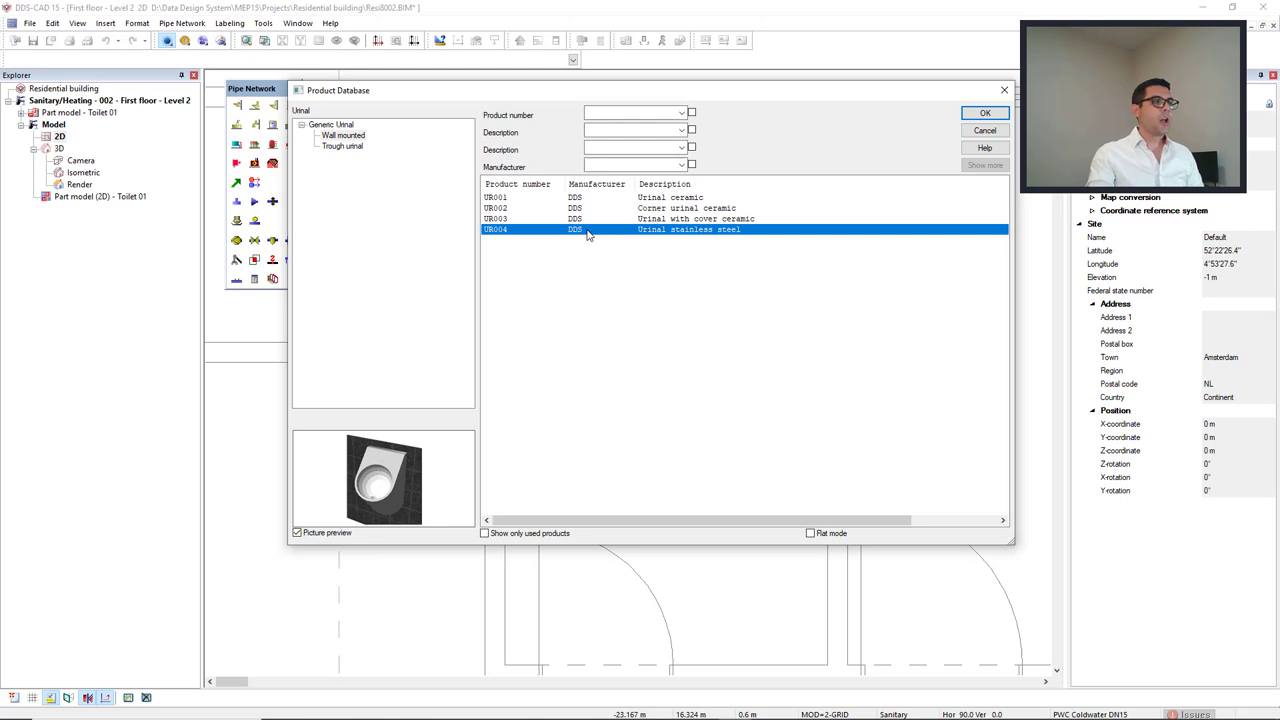
pyautogui.rightClick(590, 228)
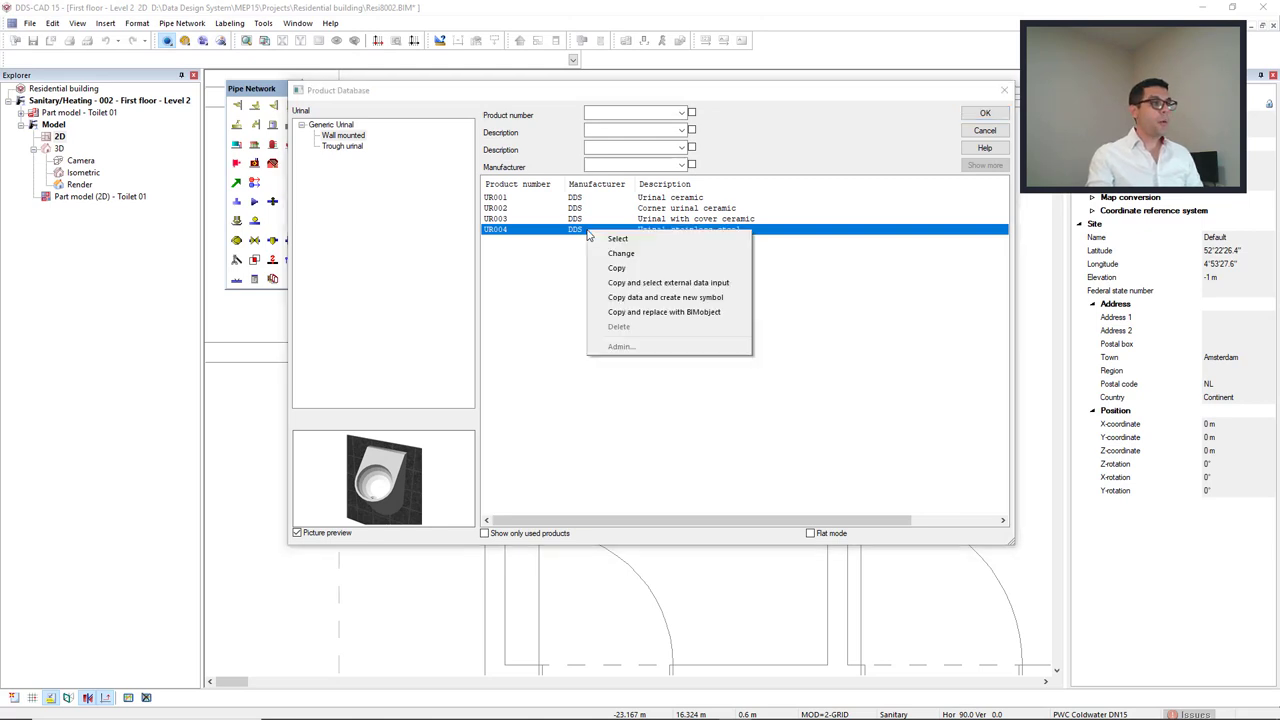
pyautogui.moveTo(664, 312)
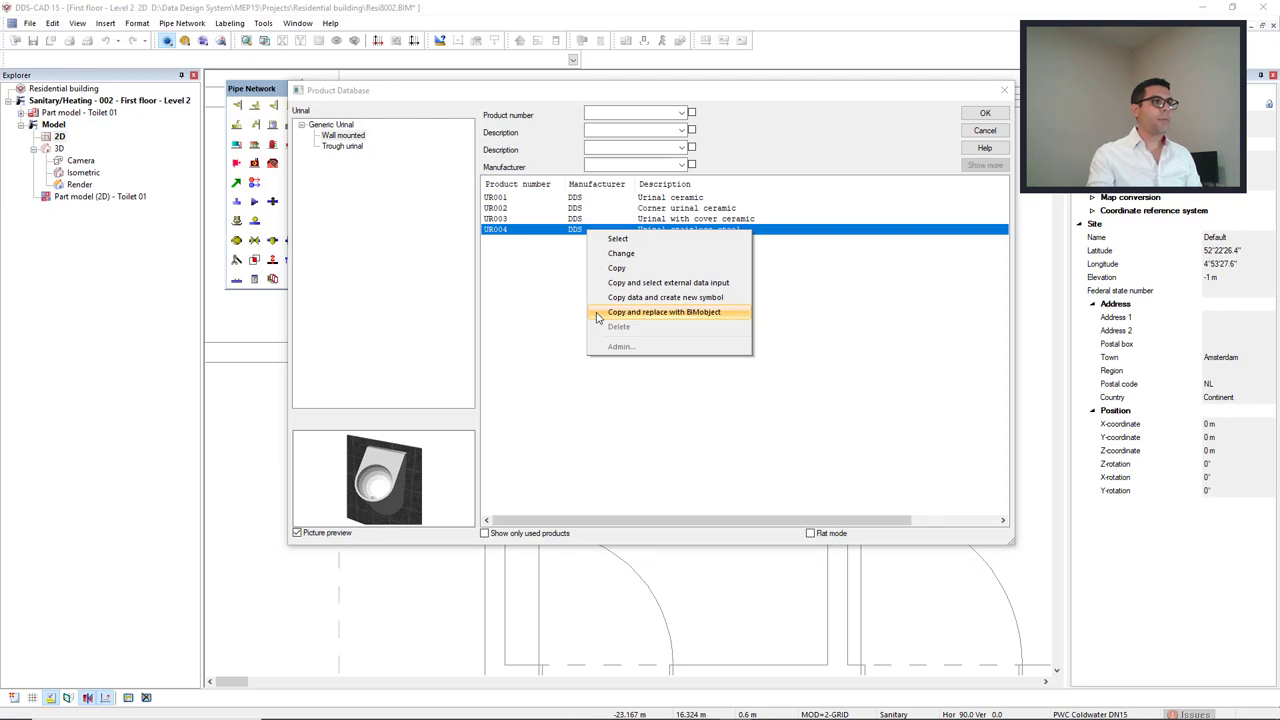
pyautogui.click(664, 312)
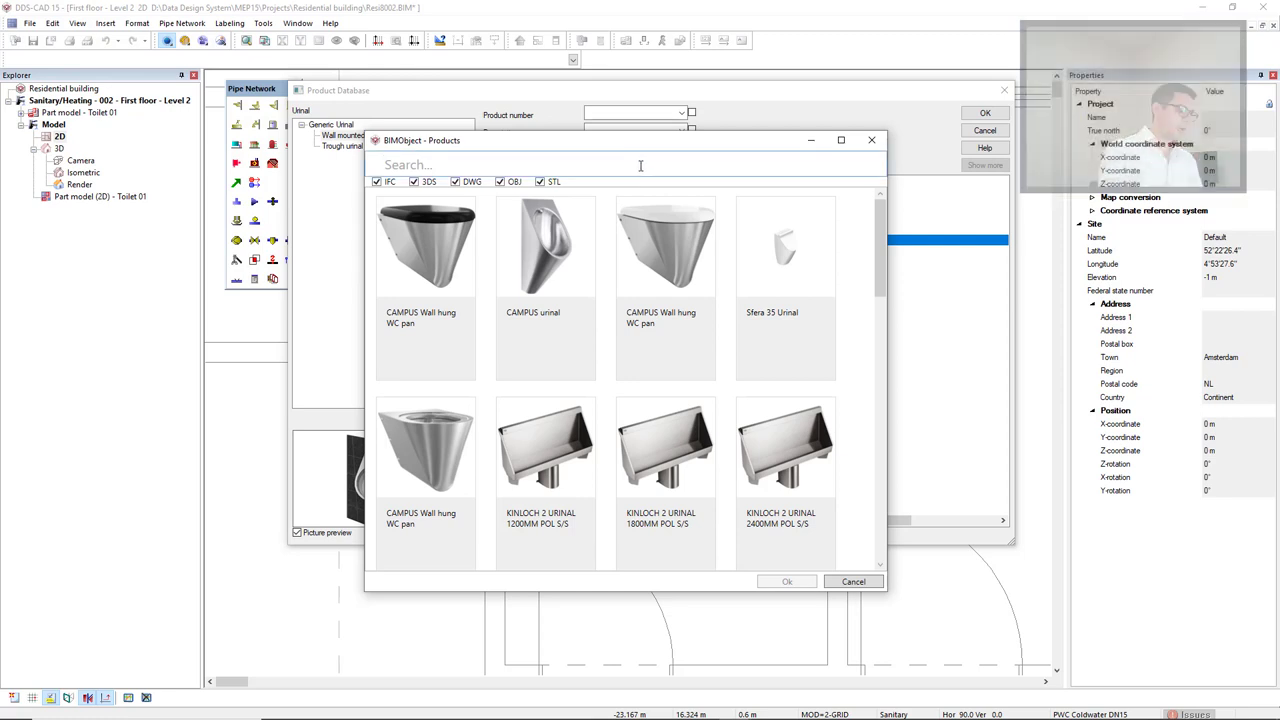
# Search BIMobject for 'Nuvol' and pick the Nuvola Urinal without holes for cover.
pyautogui.write('Nuvola')
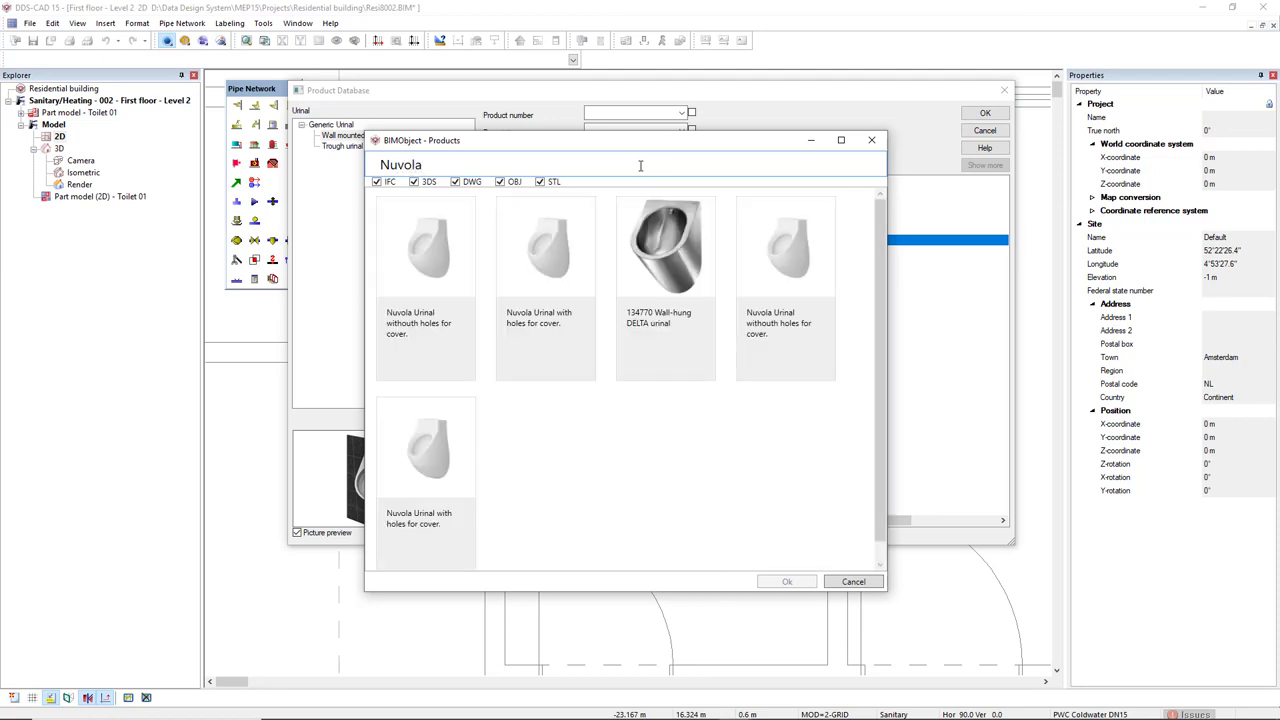
pyautogui.click(426, 260)
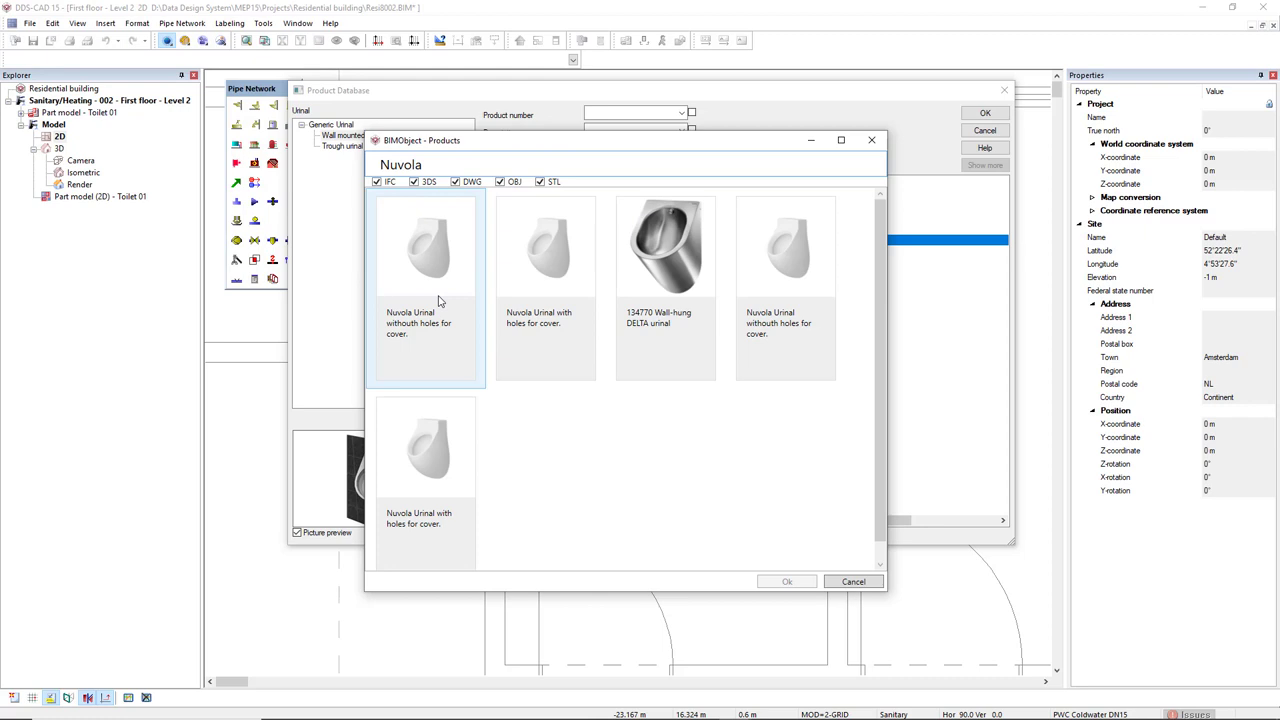
pyautogui.moveTo(408, 328)
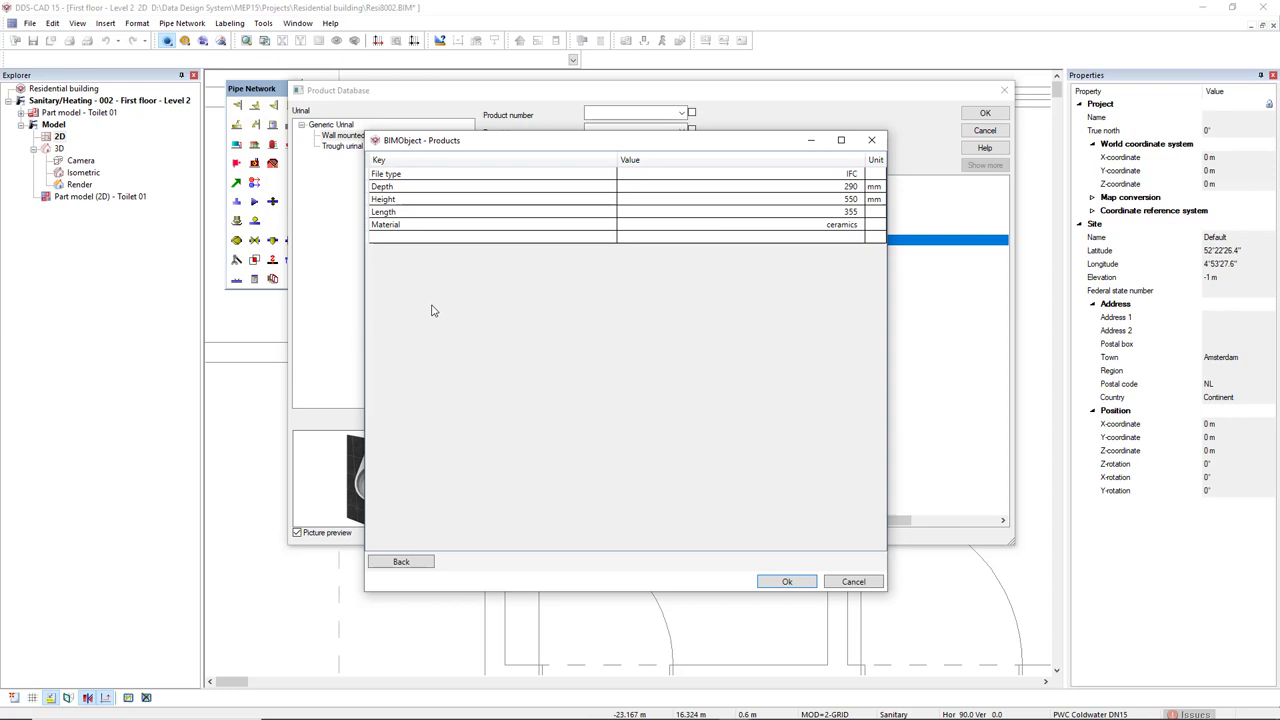
# Review the Nuvola urinal page on the BIMobject website, then return to its properties in DDS-CAD.
pyautogui.press('alt+tab')
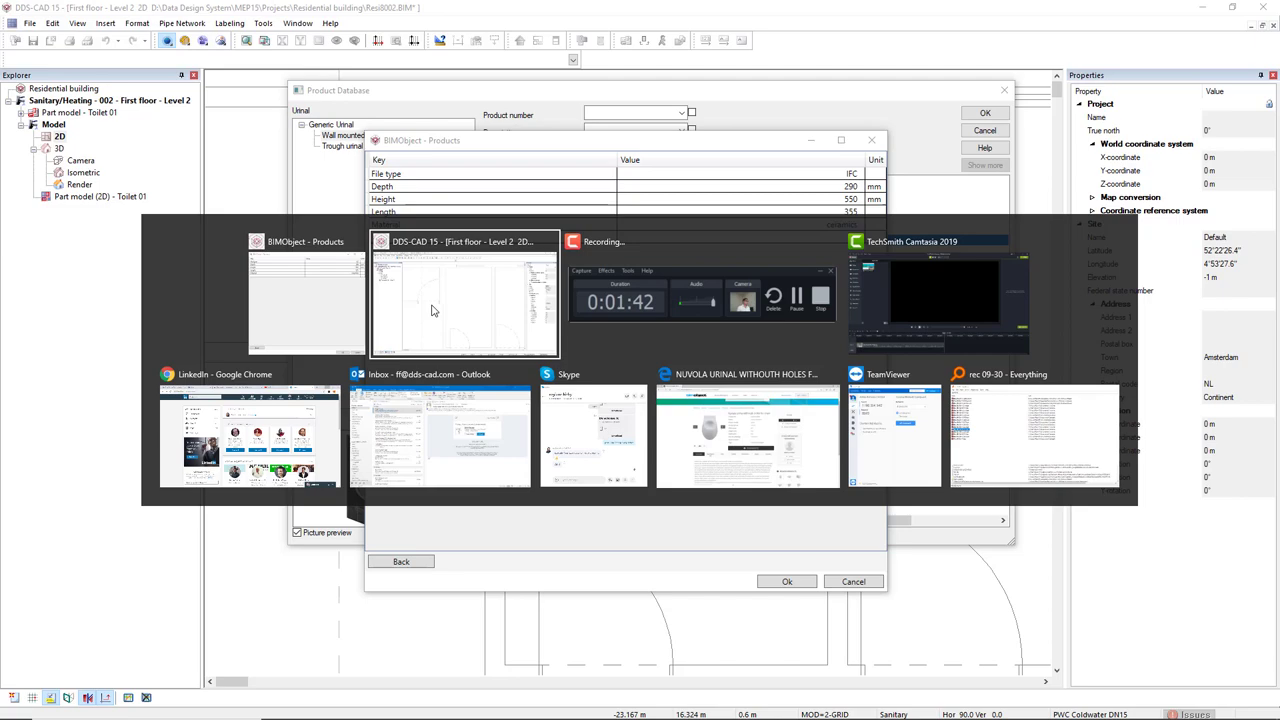
pyautogui.click(748, 436)
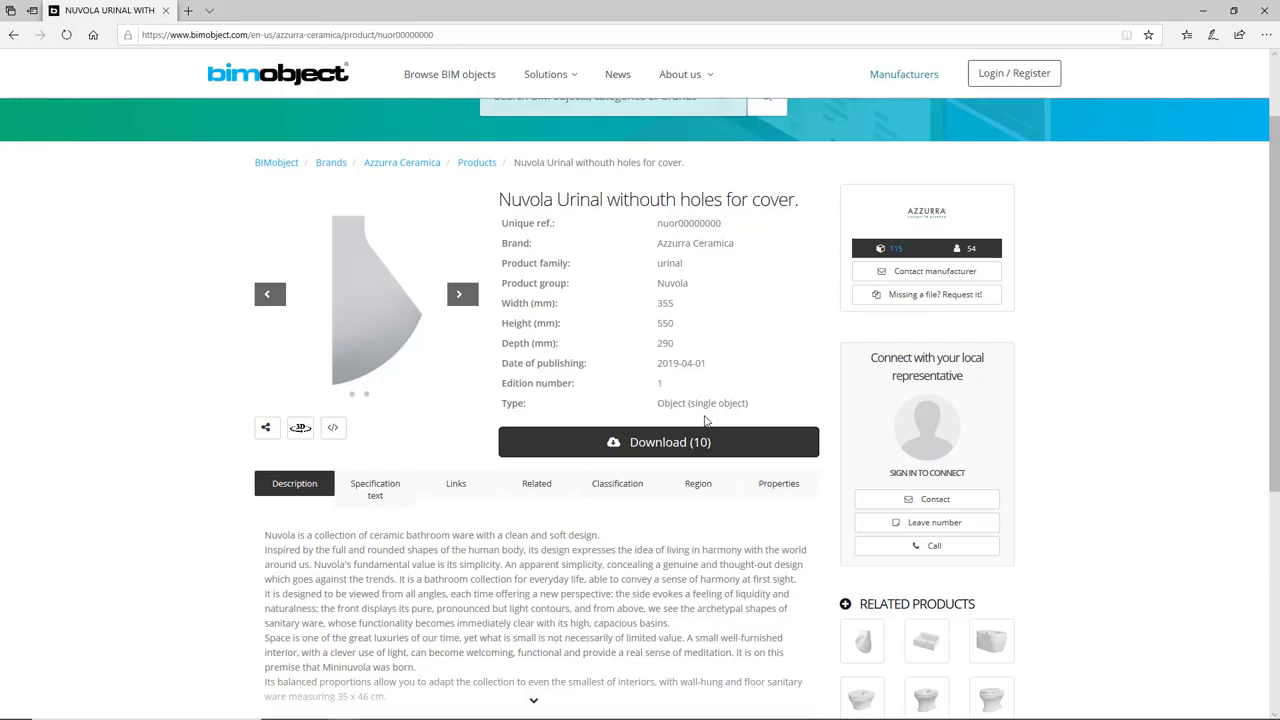
pyautogui.moveTo(518, 220)
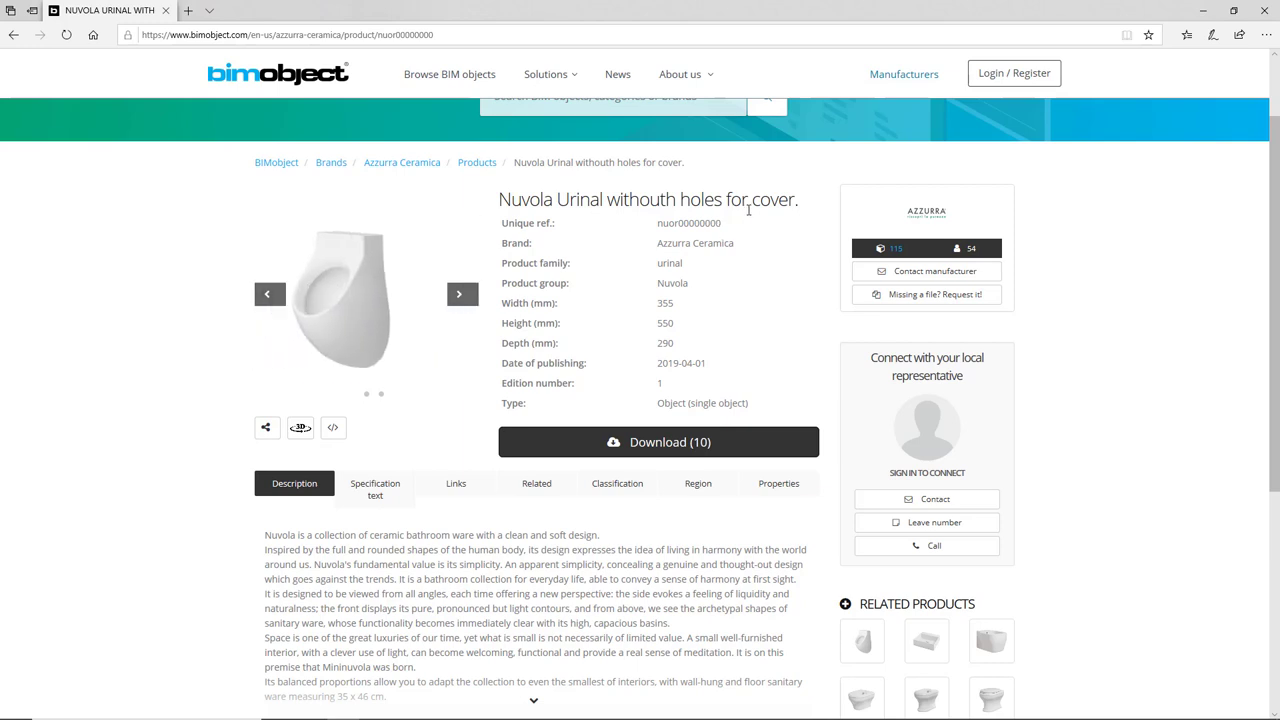
pyautogui.scroll(-3)
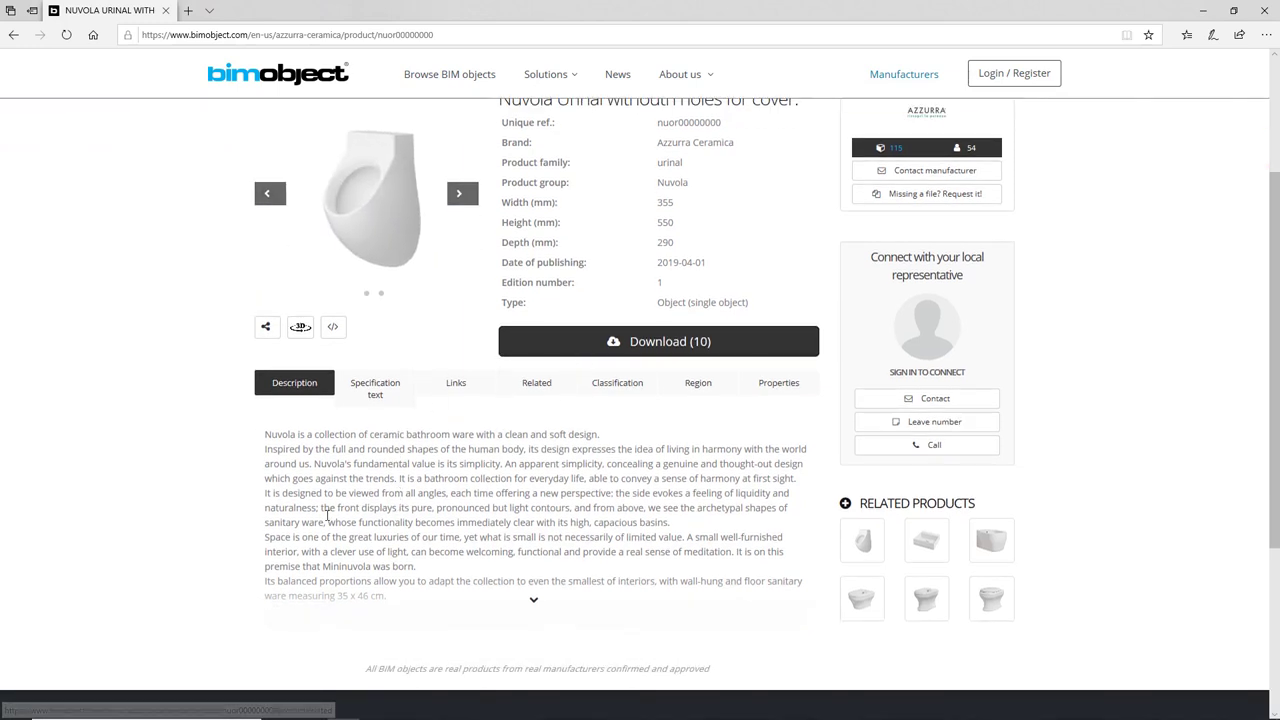
pyautogui.scroll(3)
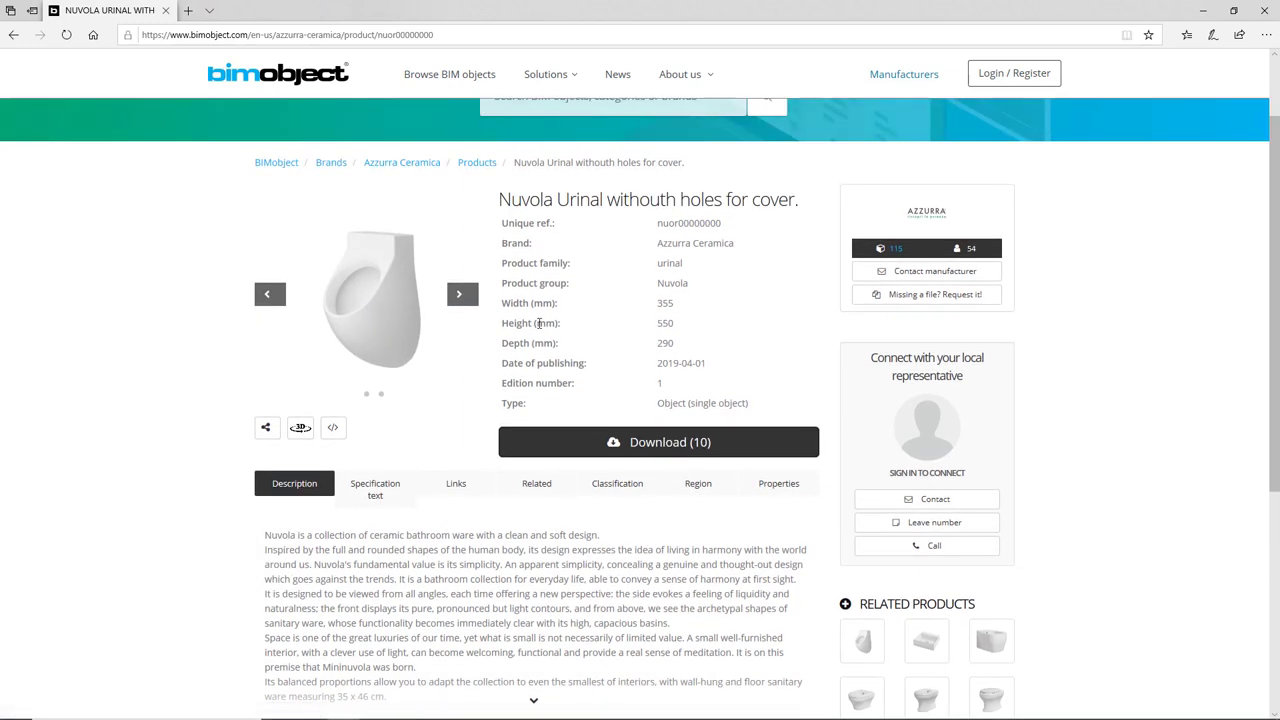
pyautogui.click(460, 294)
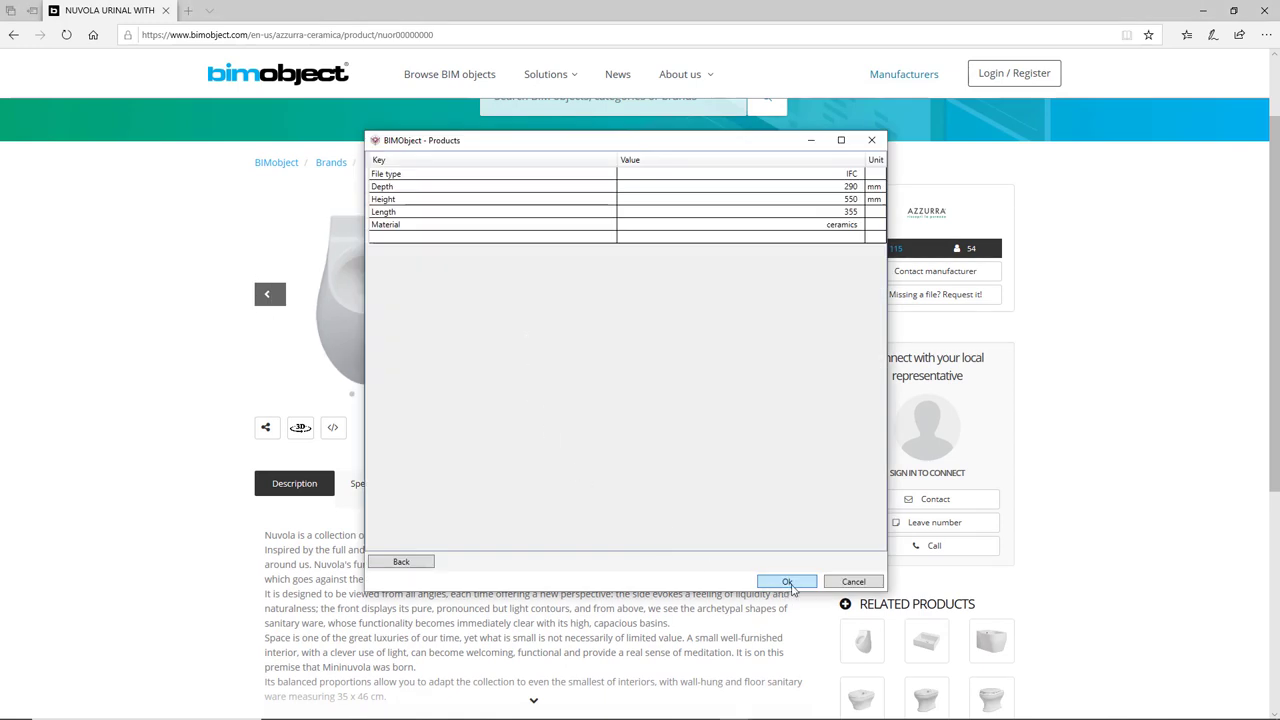
# Accept the Nuvola urinal and measure its top-edge width at 0.355 m.
pyautogui.click(788, 580)
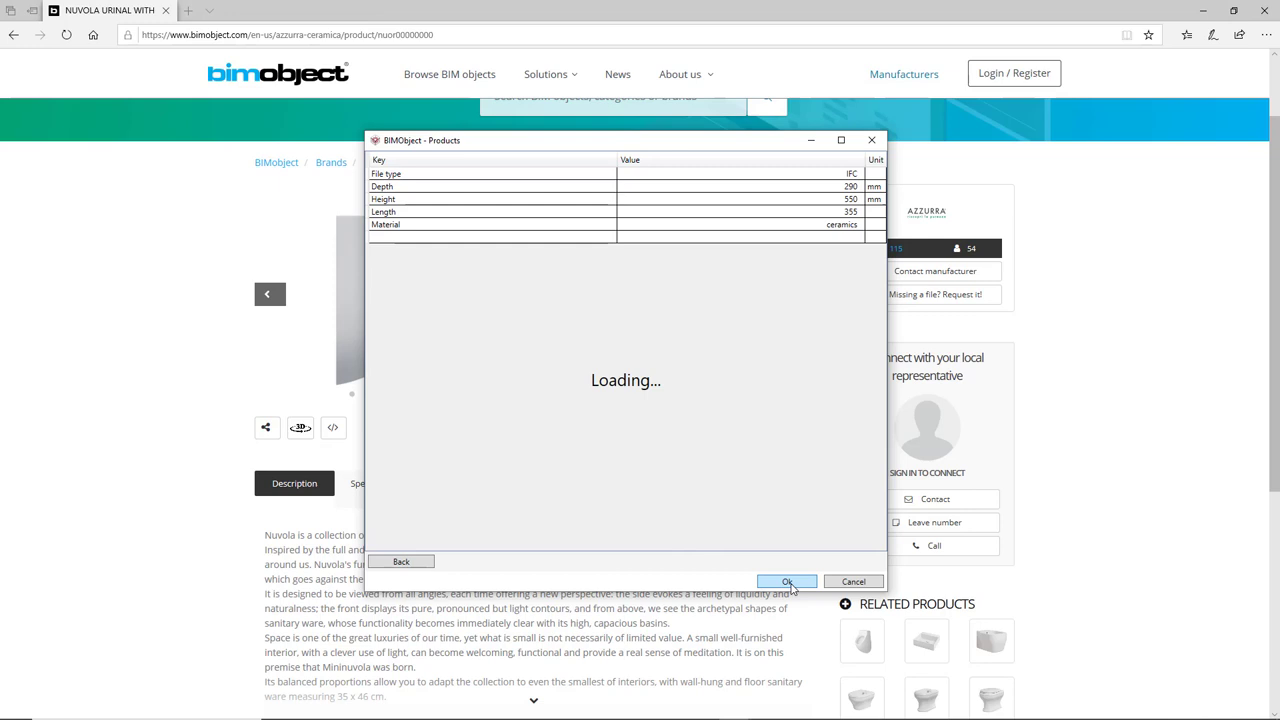
pyautogui.click(788, 580)
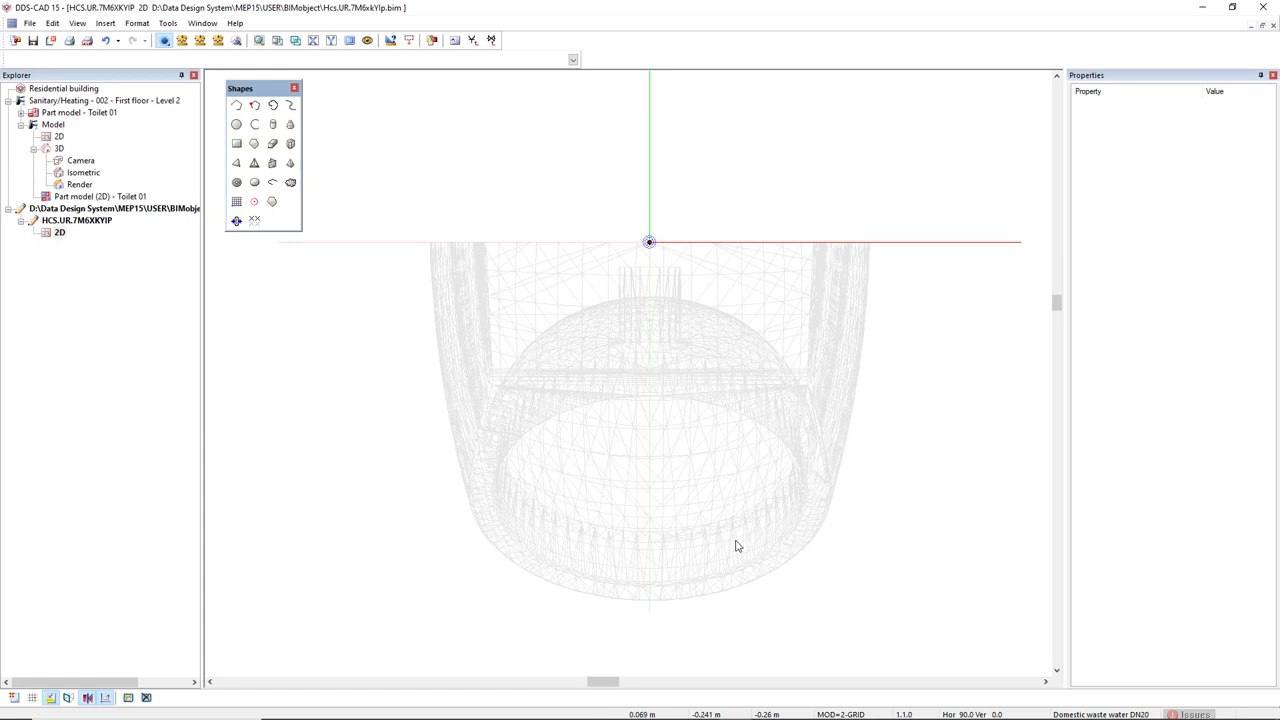
pyautogui.moveTo(644, 458)
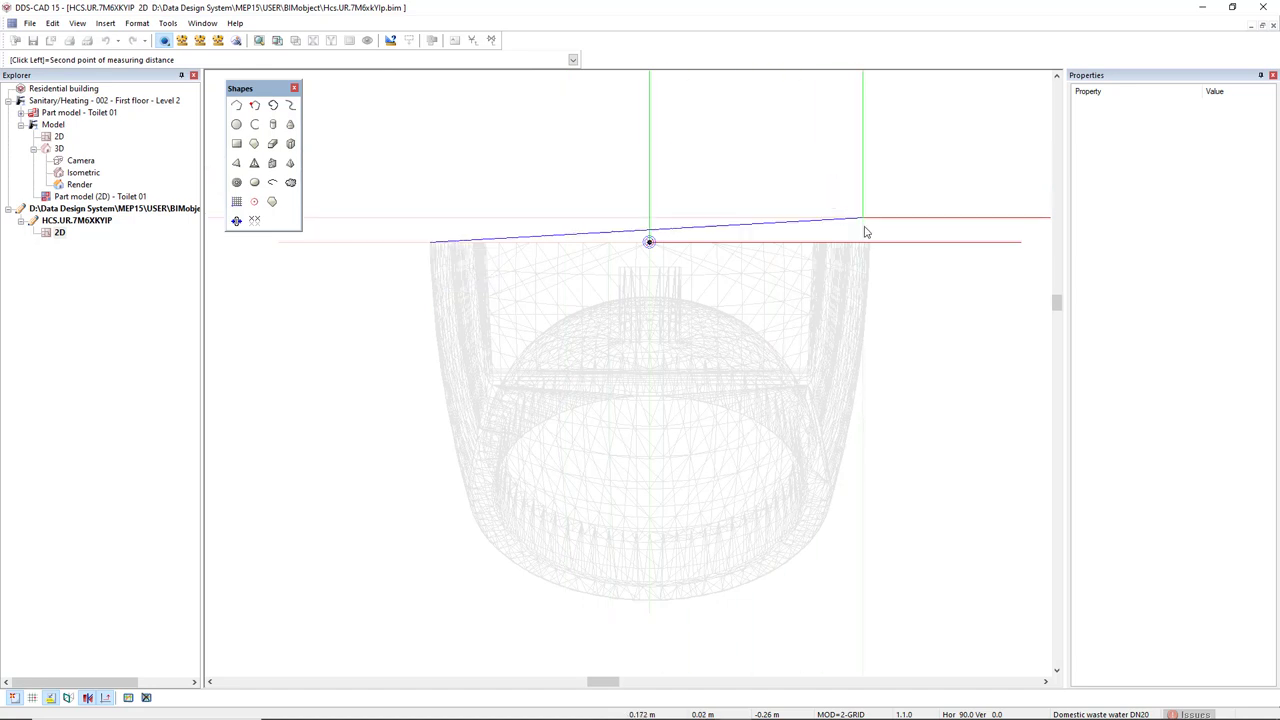
pyautogui.click(868, 244)
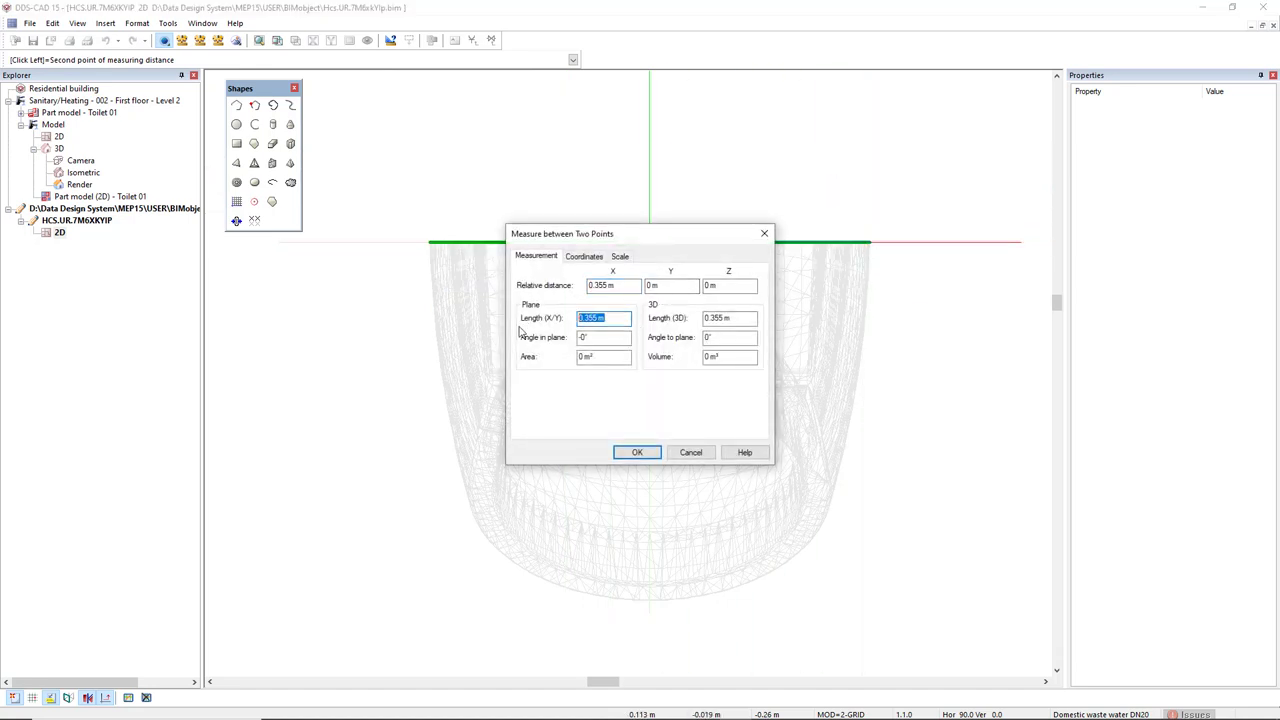
pyautogui.click(636, 452)
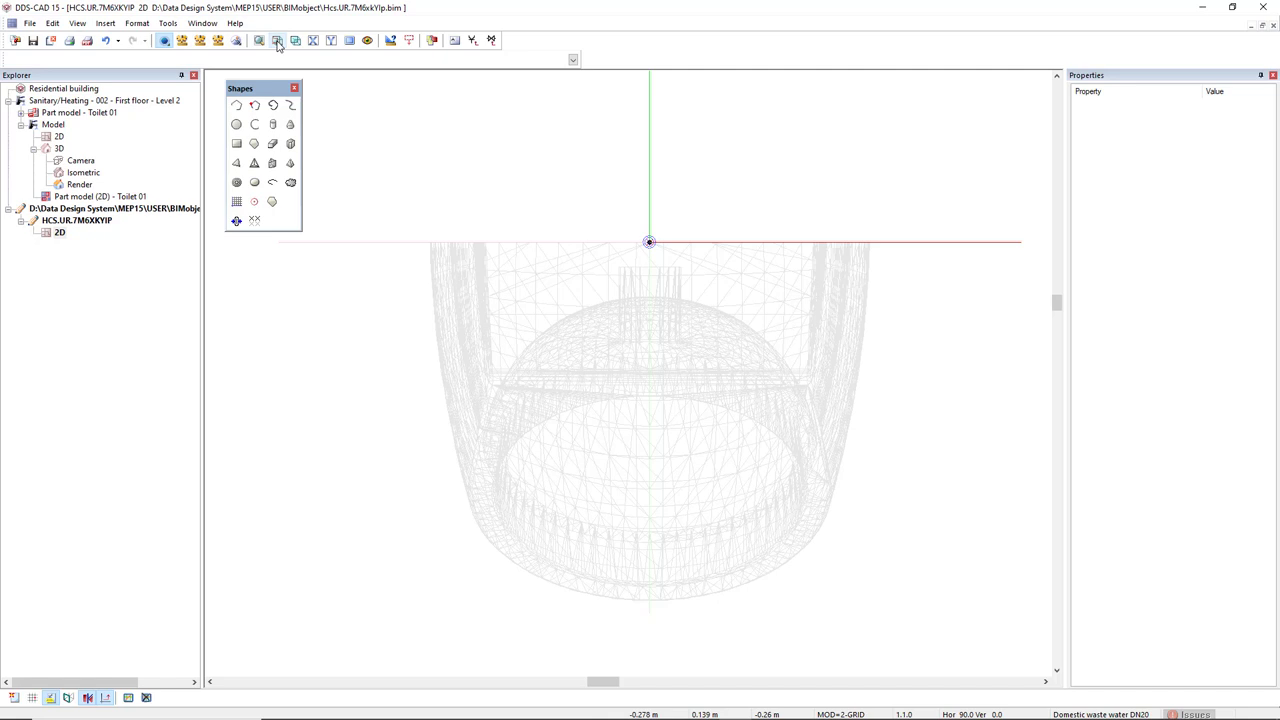
pyautogui.moveTo(278, 40)
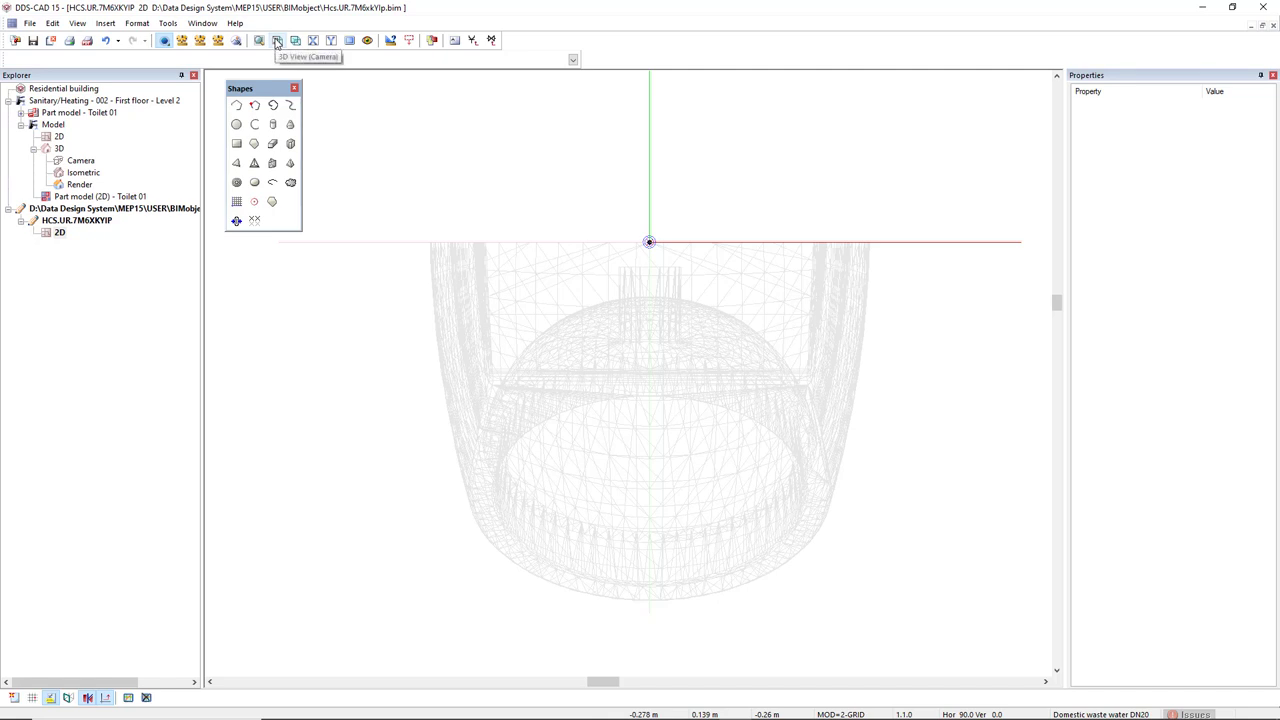
# Define a 15 mm PVC cold-water connection point at 270° in the urinal's 3D view.
pyautogui.click(276, 40)
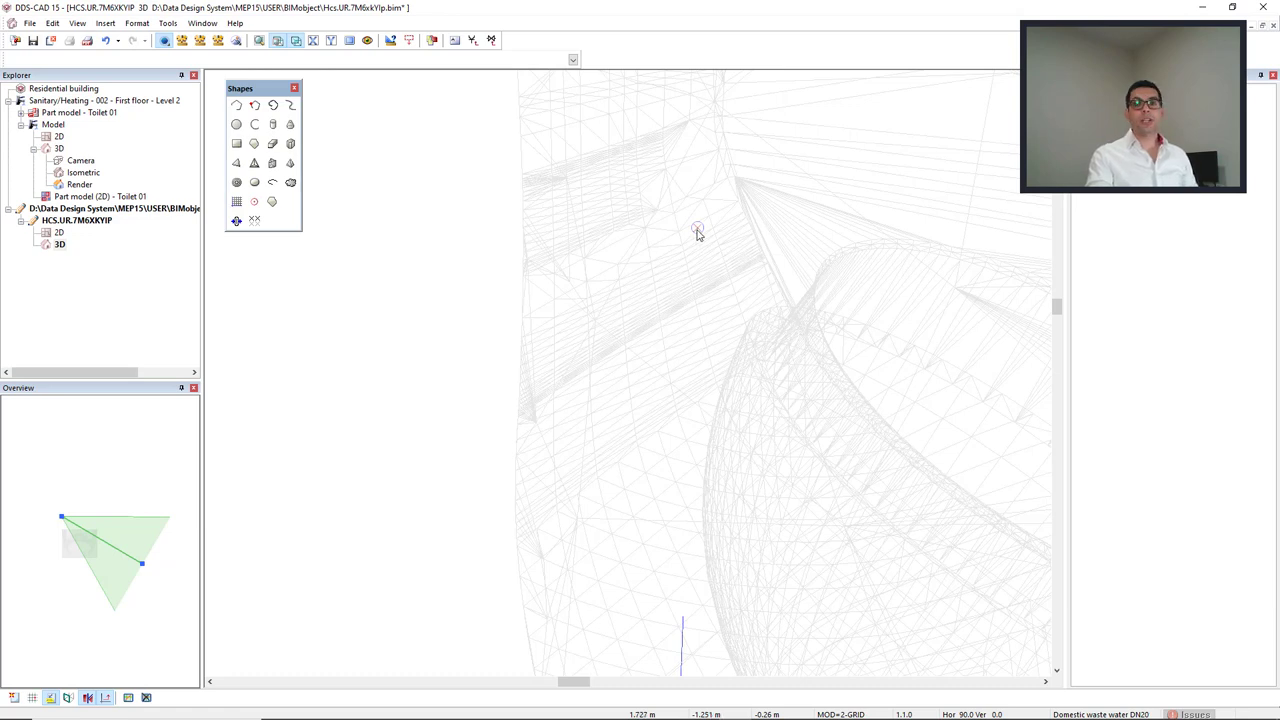
pyautogui.moveTo(700, 232)
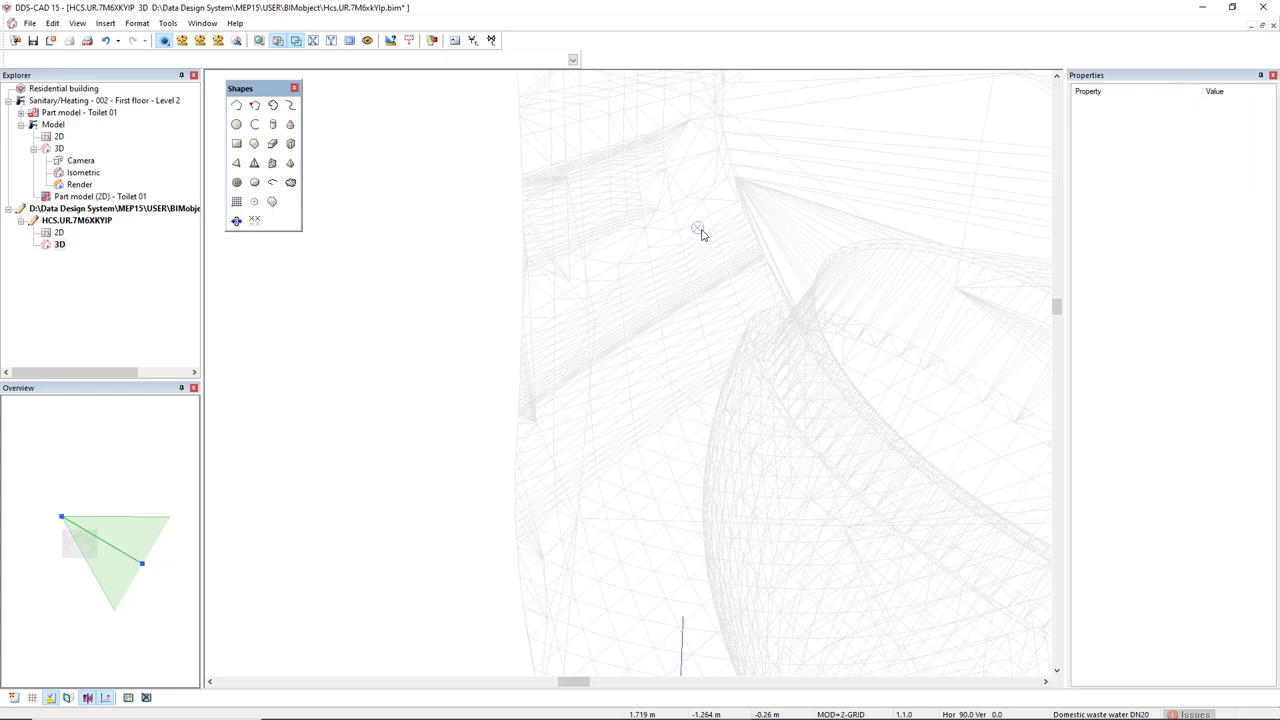
pyautogui.moveTo(696, 228)
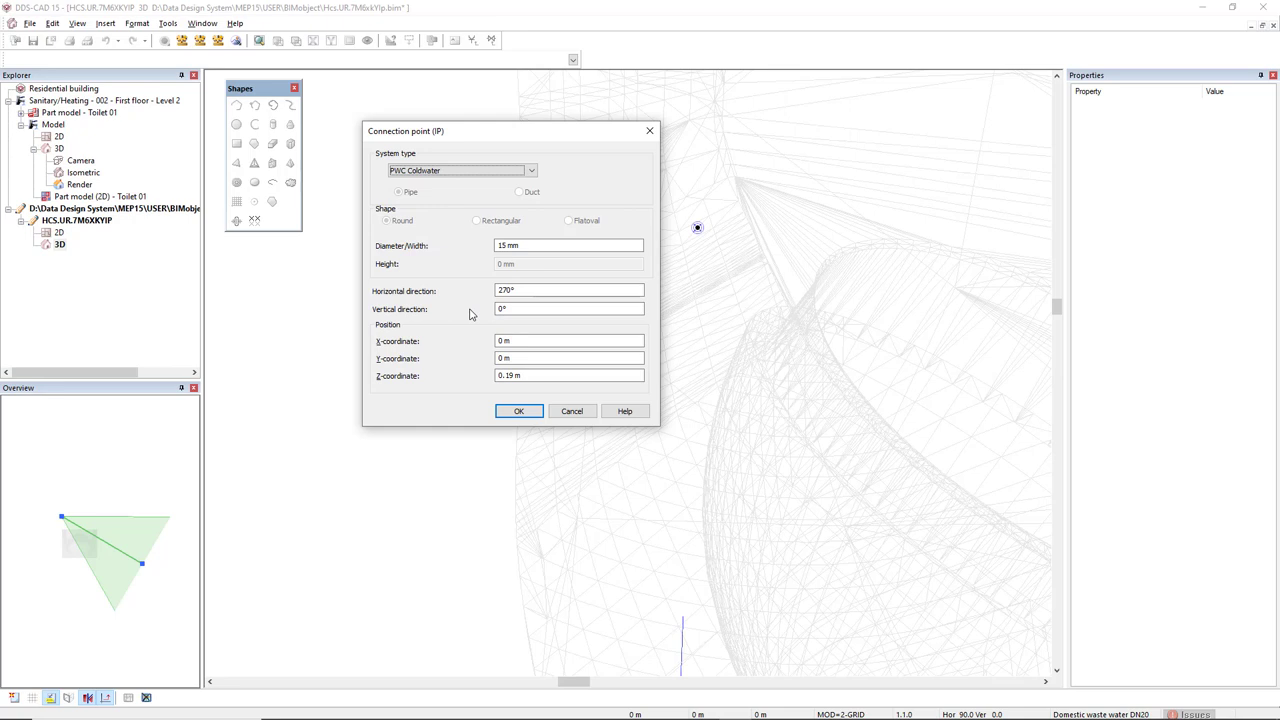
pyautogui.click(568, 376)
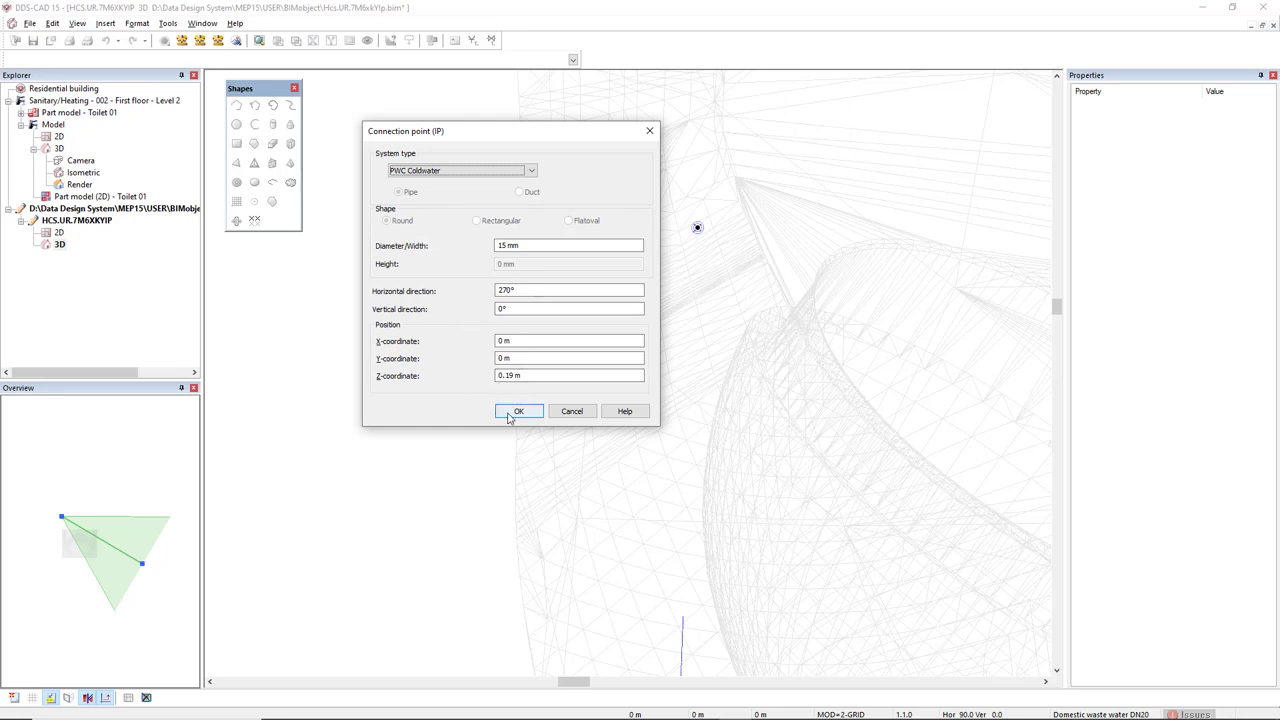
# Confirm the cold-water connection point and return to the Level 2 floor plan.
pyautogui.click(518, 412)
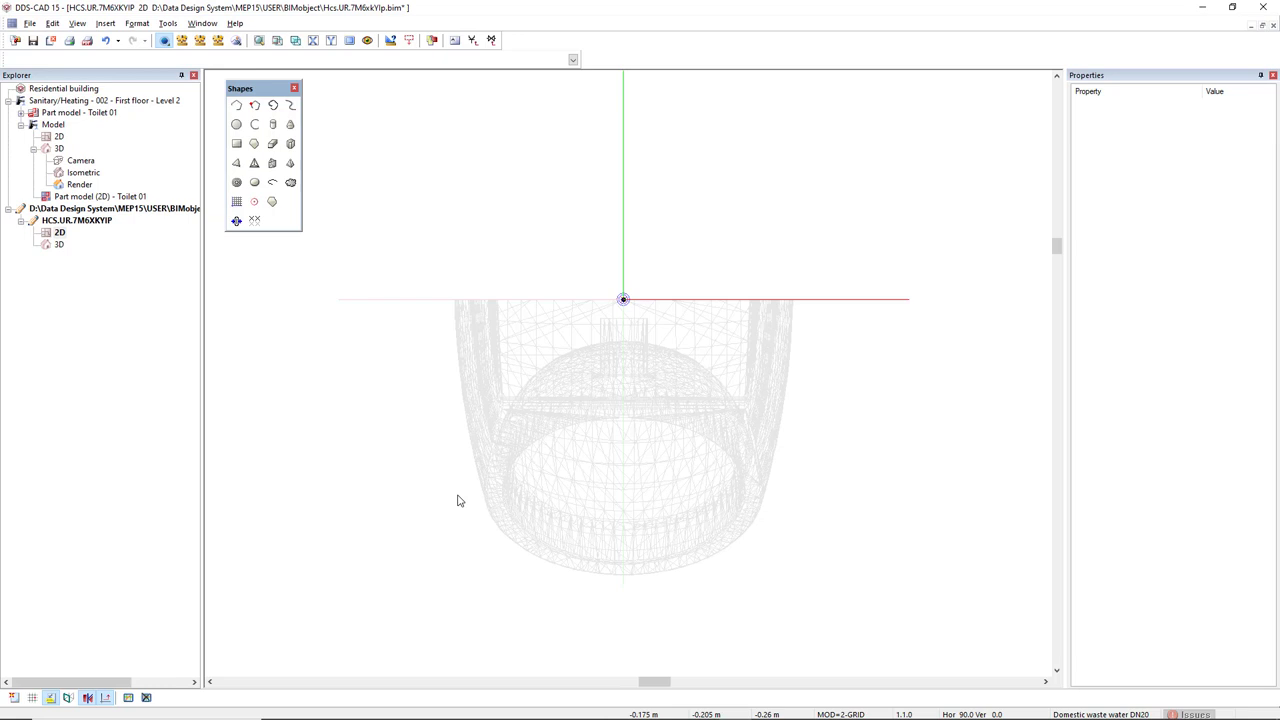
pyautogui.click(294, 88)
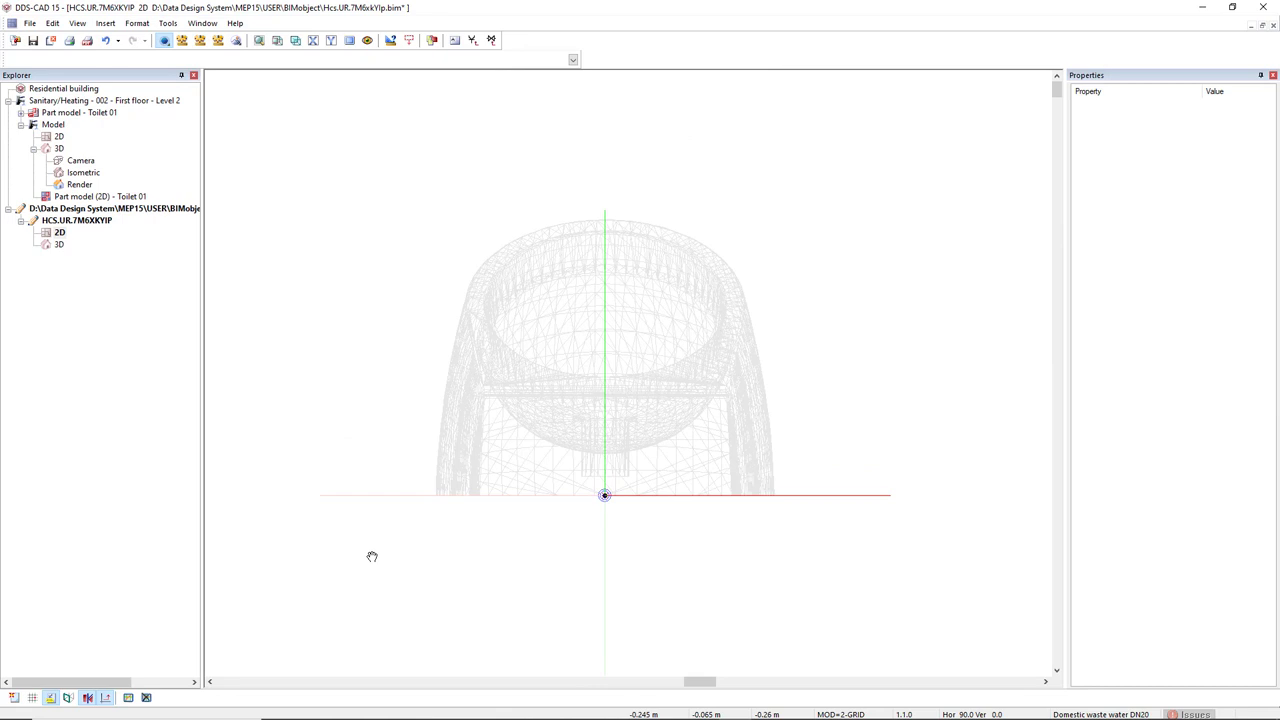
pyautogui.moveTo(210, 304)
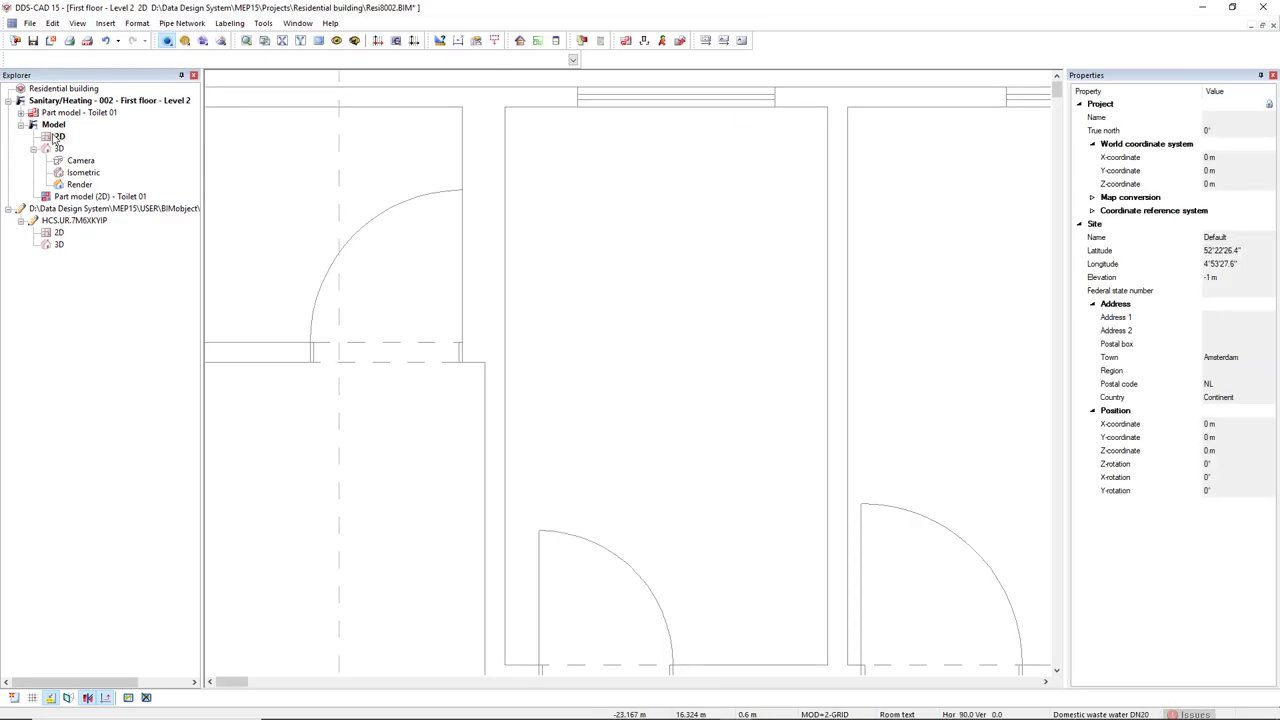
# Choose the Nuvola urinal from the product database as the urinal to insert.
pyautogui.click(180, 24)
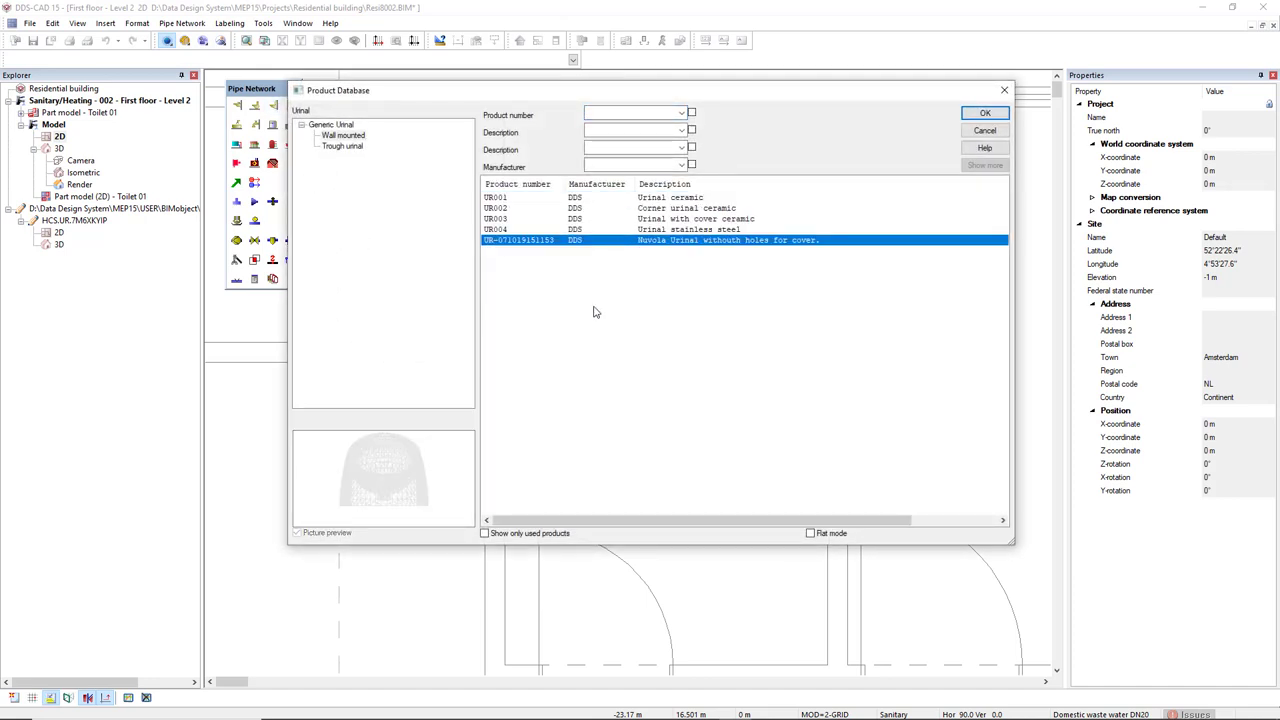
pyautogui.moveTo(362, 456)
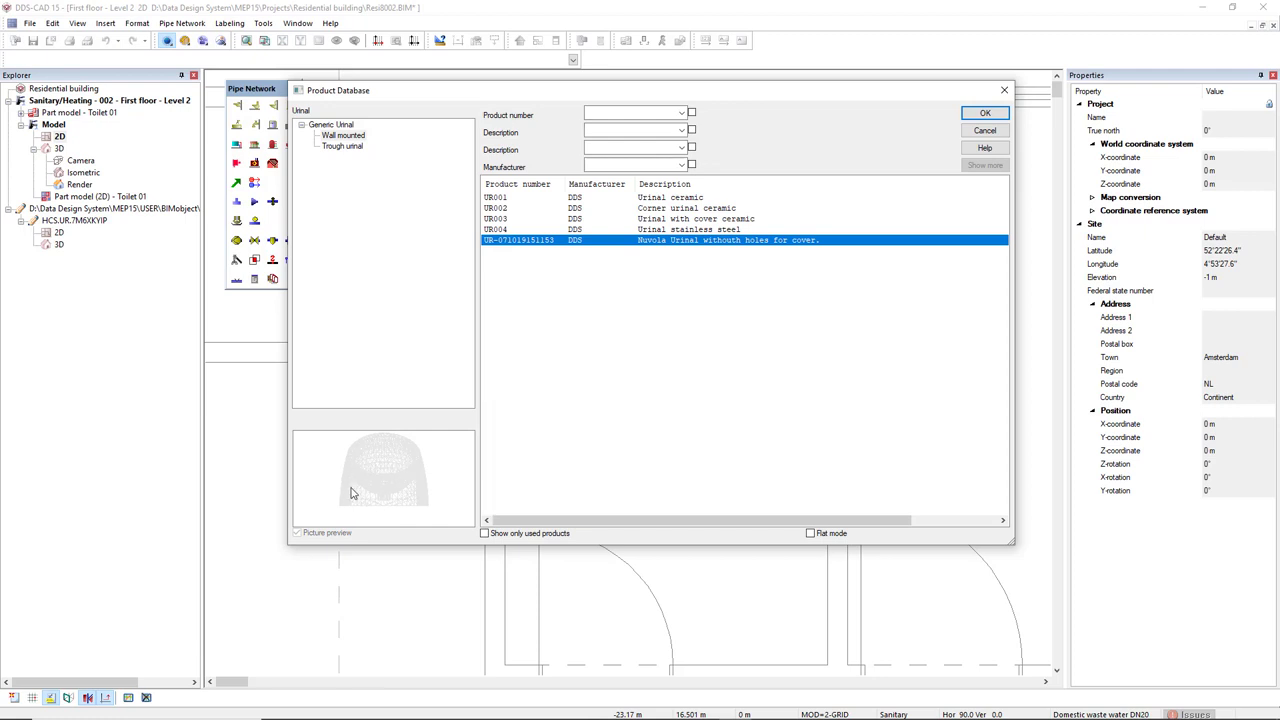
pyautogui.moveTo(406, 480)
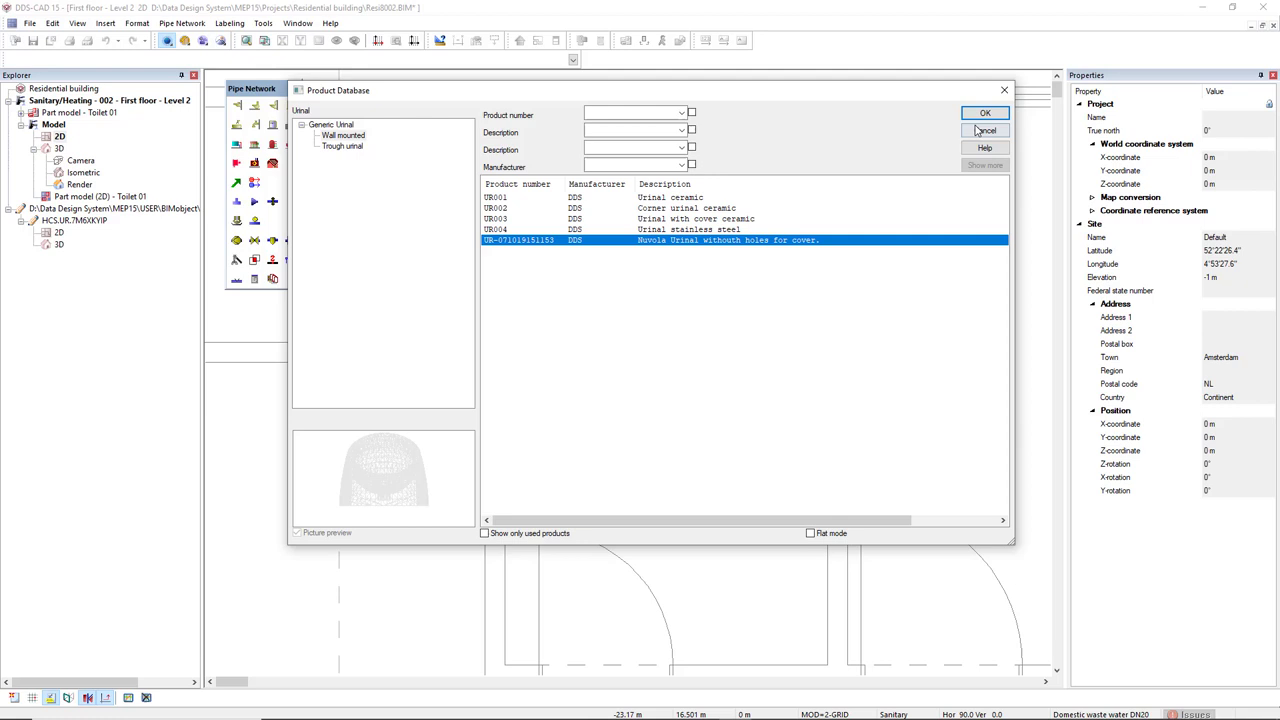
pyautogui.click(984, 112)
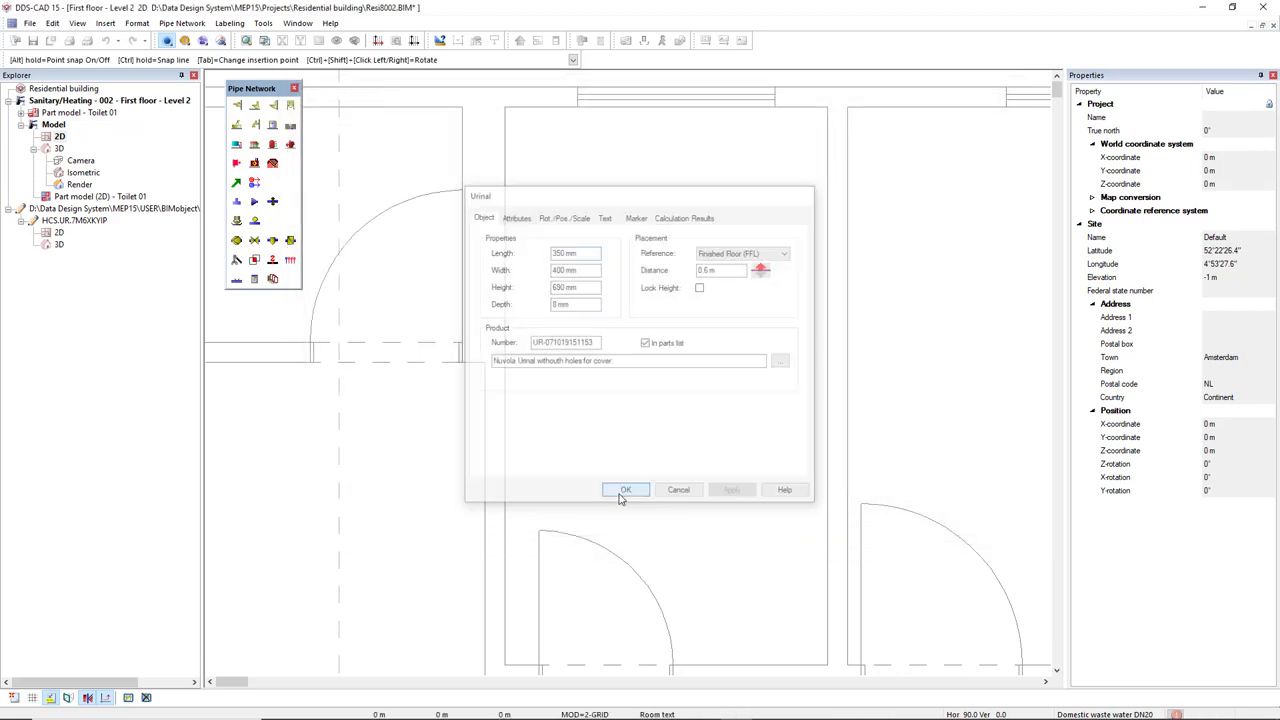
pyautogui.click(624, 490)
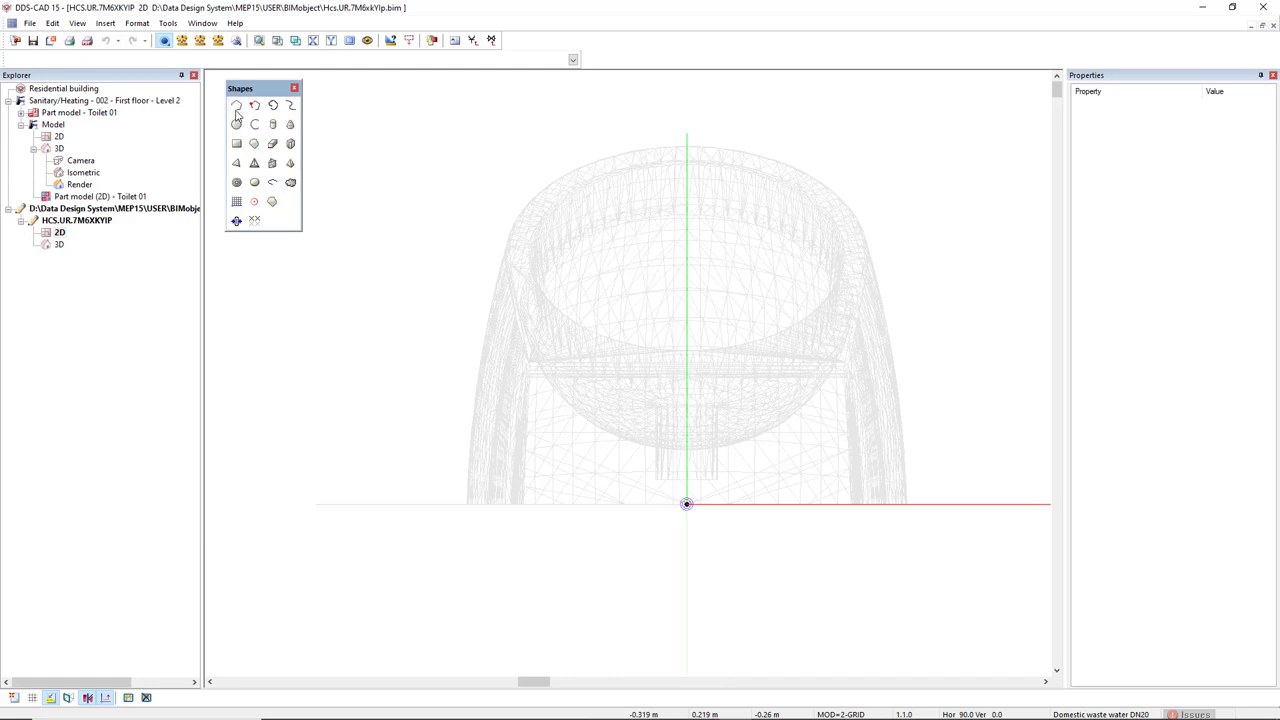
pyautogui.moveTo(236, 108)
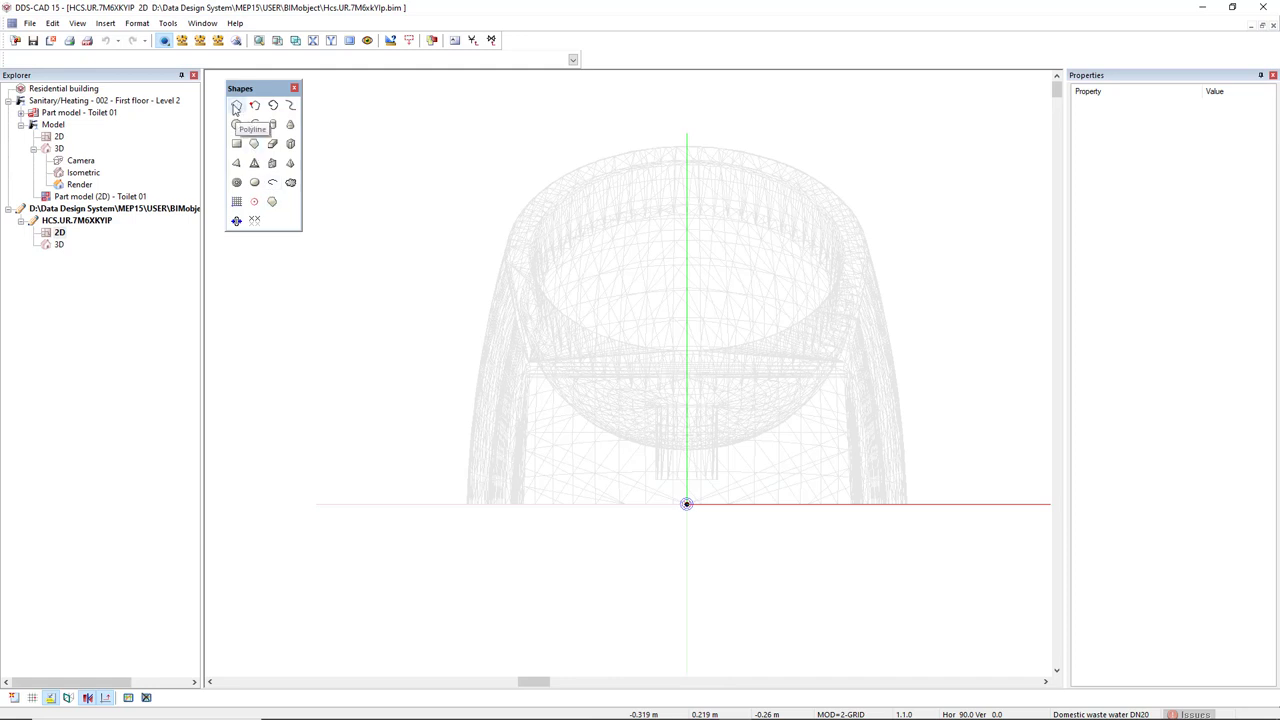
pyautogui.moveTo(860, 364)
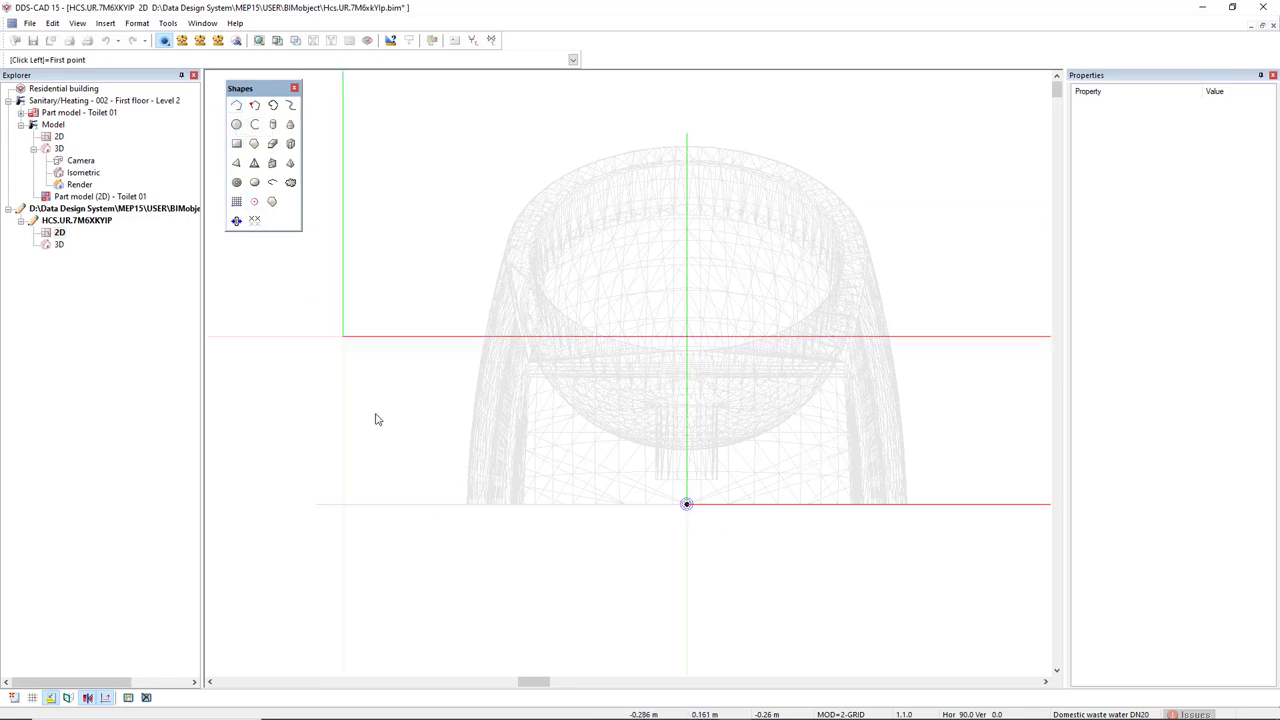
# Start the urinal outline polyline at its lower left edge.
pyautogui.click(468, 452)
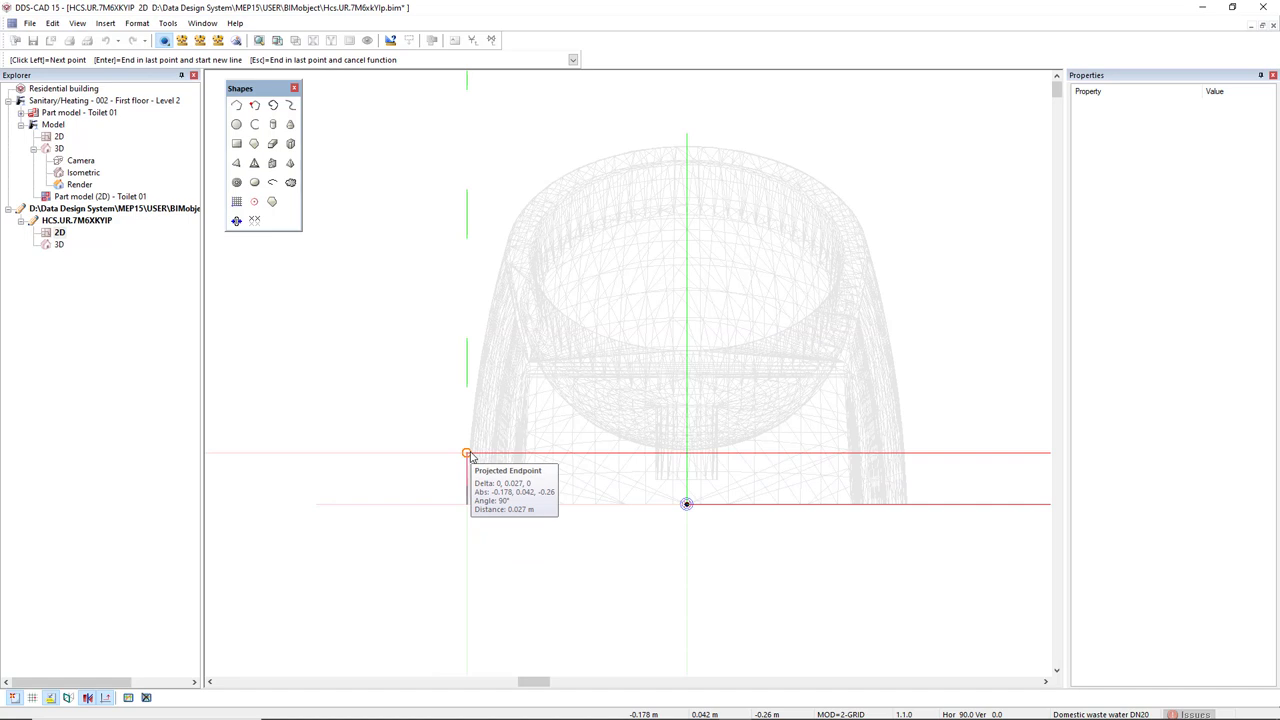
pyautogui.moveTo(480, 374)
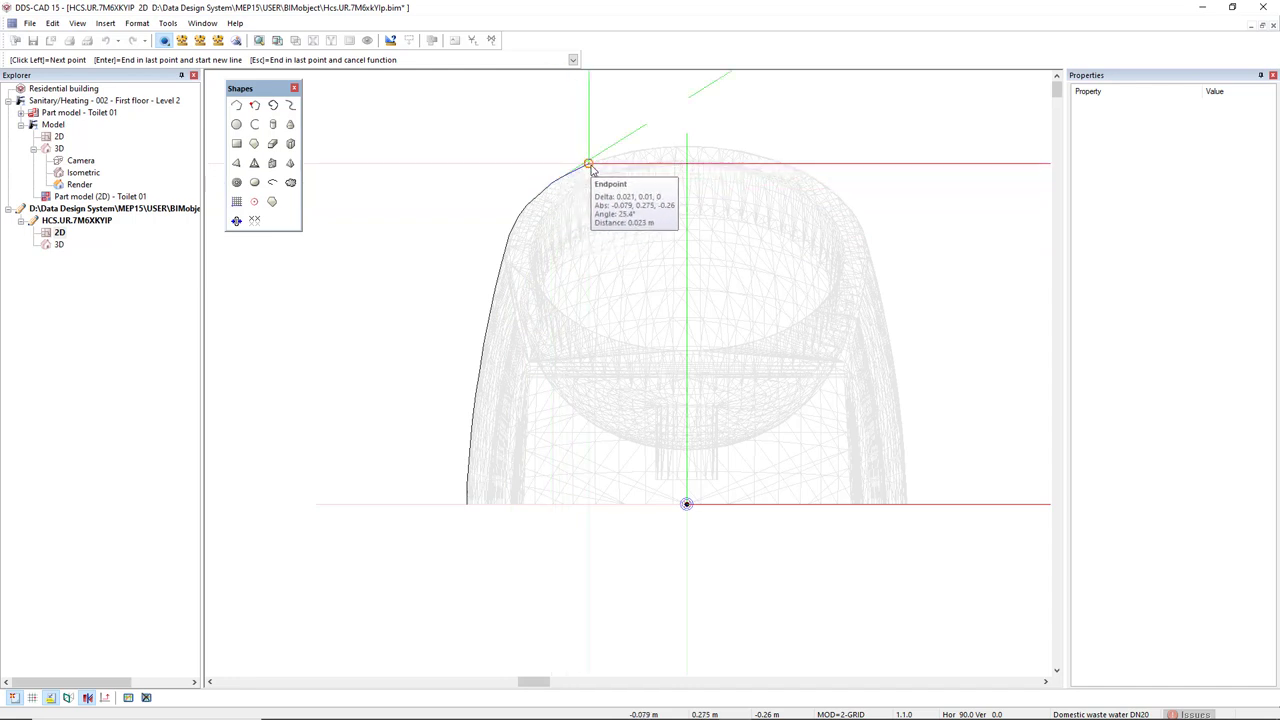
pyautogui.moveTo(672, 150)
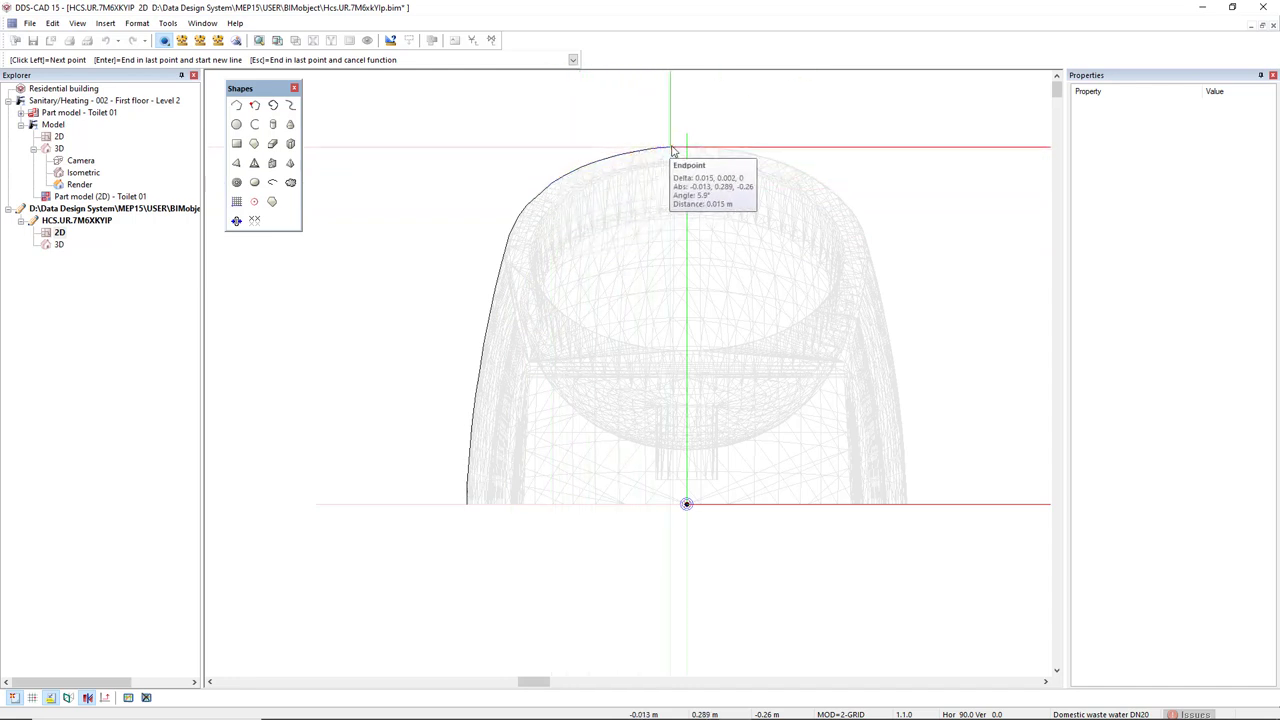
pyautogui.moveTo(804, 172)
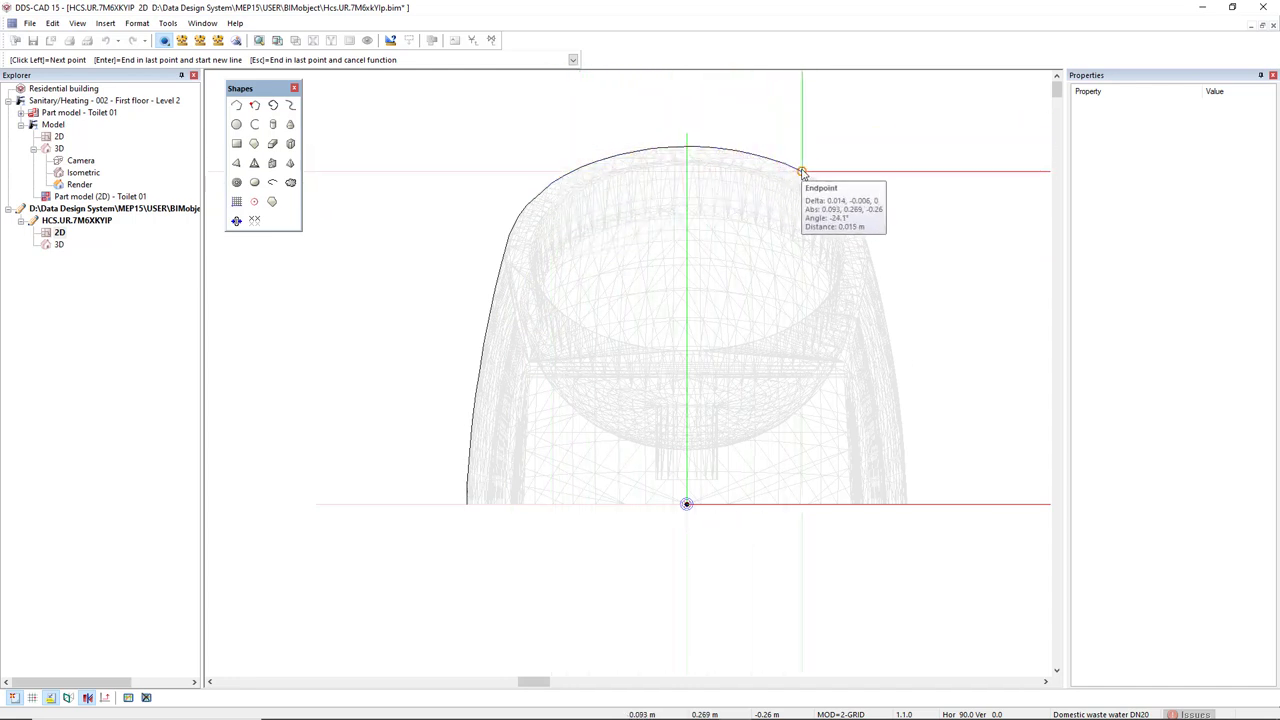
pyautogui.moveTo(872, 262)
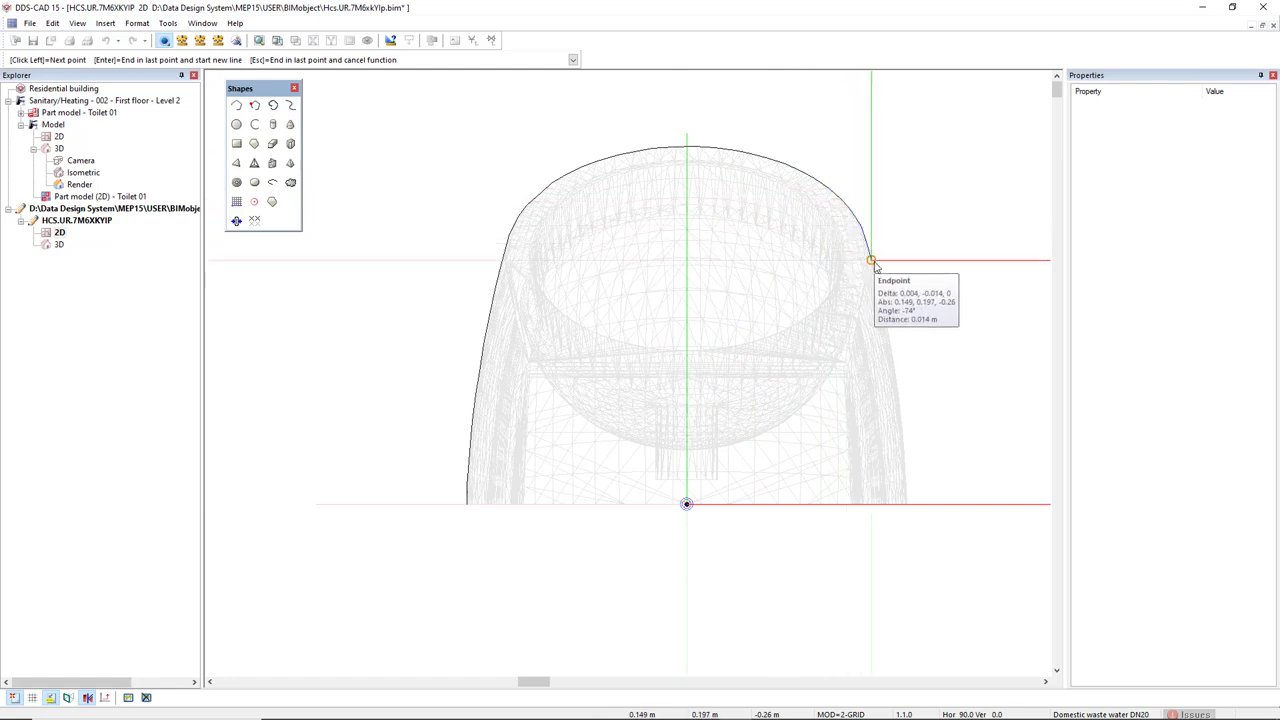
pyautogui.moveTo(888, 312)
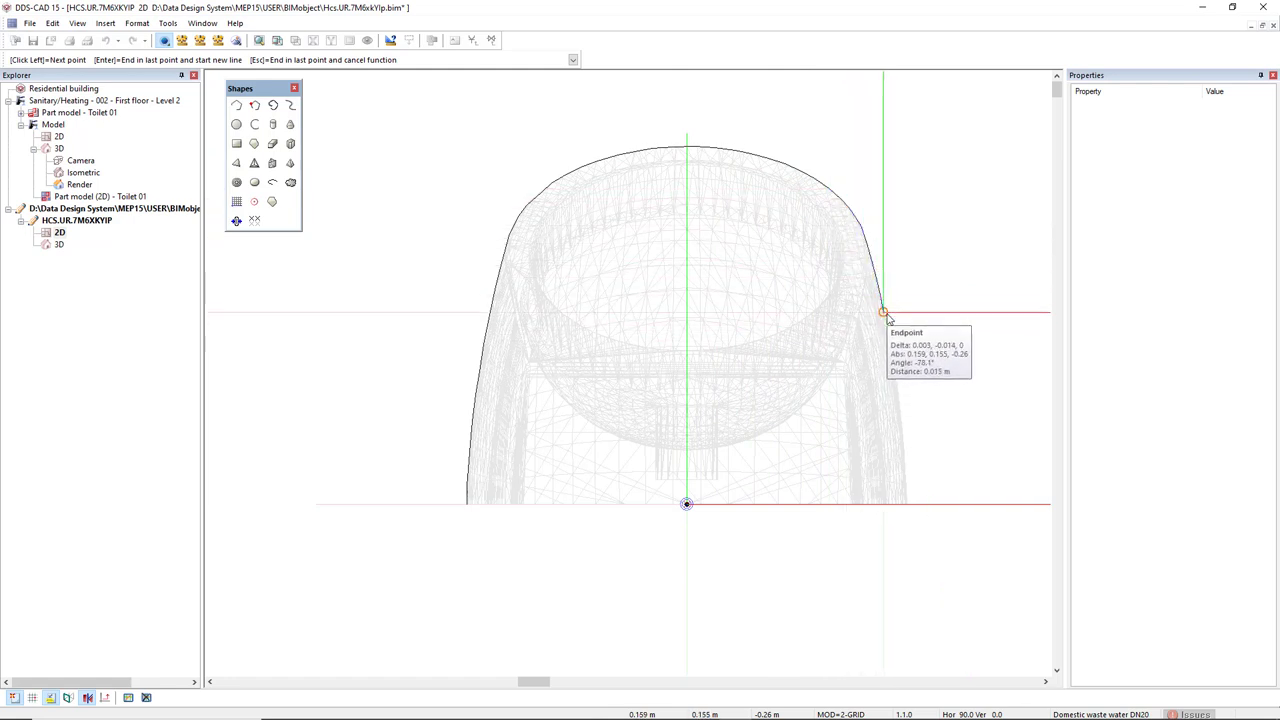
pyautogui.moveTo(916, 448)
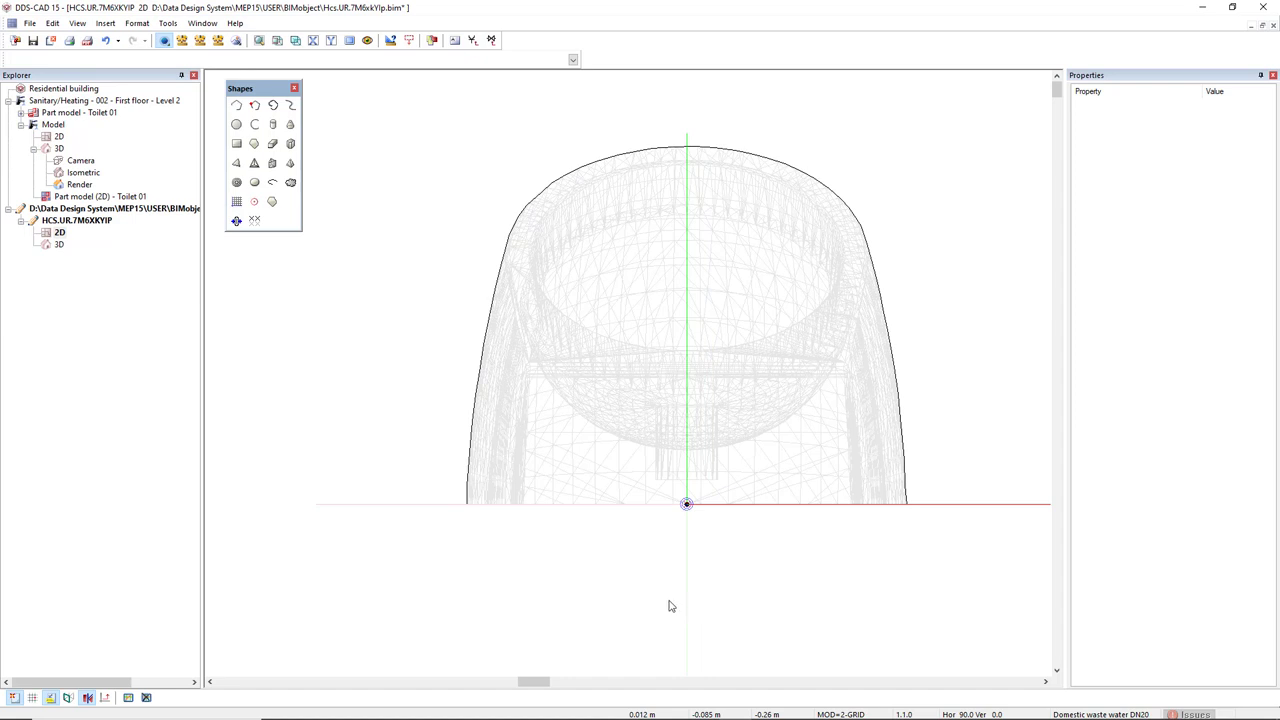
pyautogui.moveTo(254, 182)
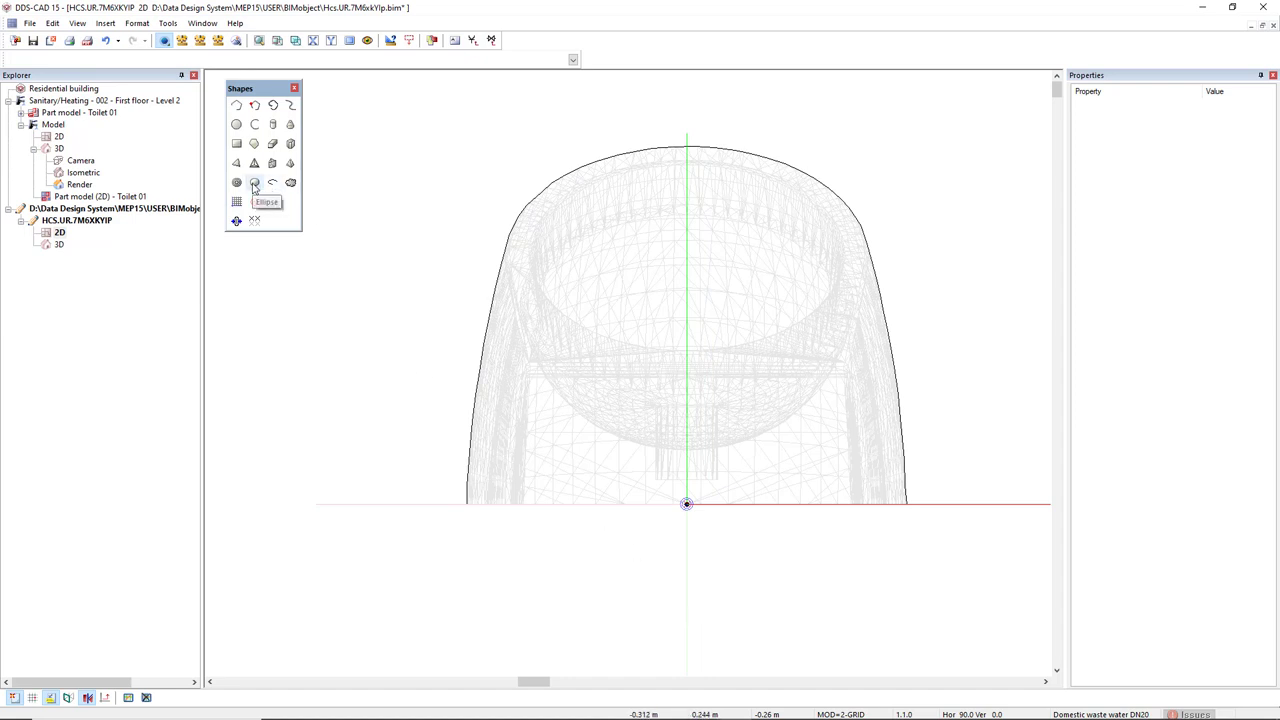
# Draw the elliptical bowl rim and hide the detailed 3D mesh.
pyautogui.click(254, 182)
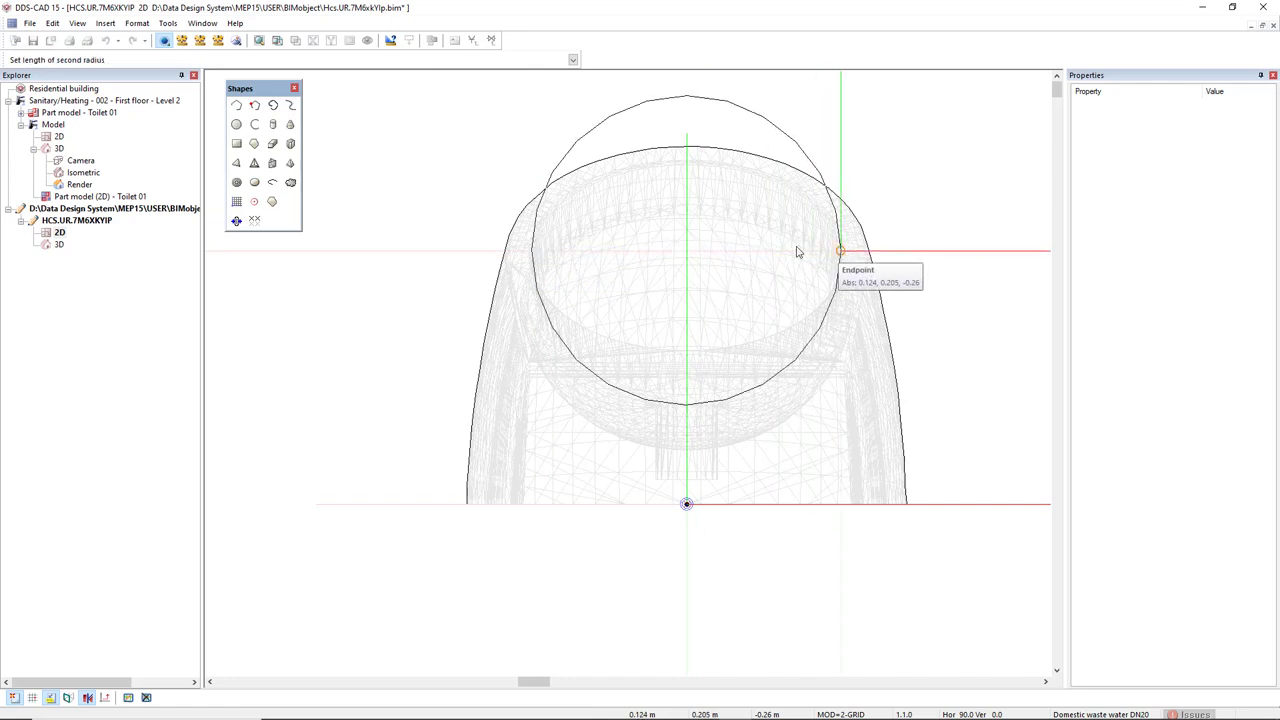
pyautogui.click(840, 250)
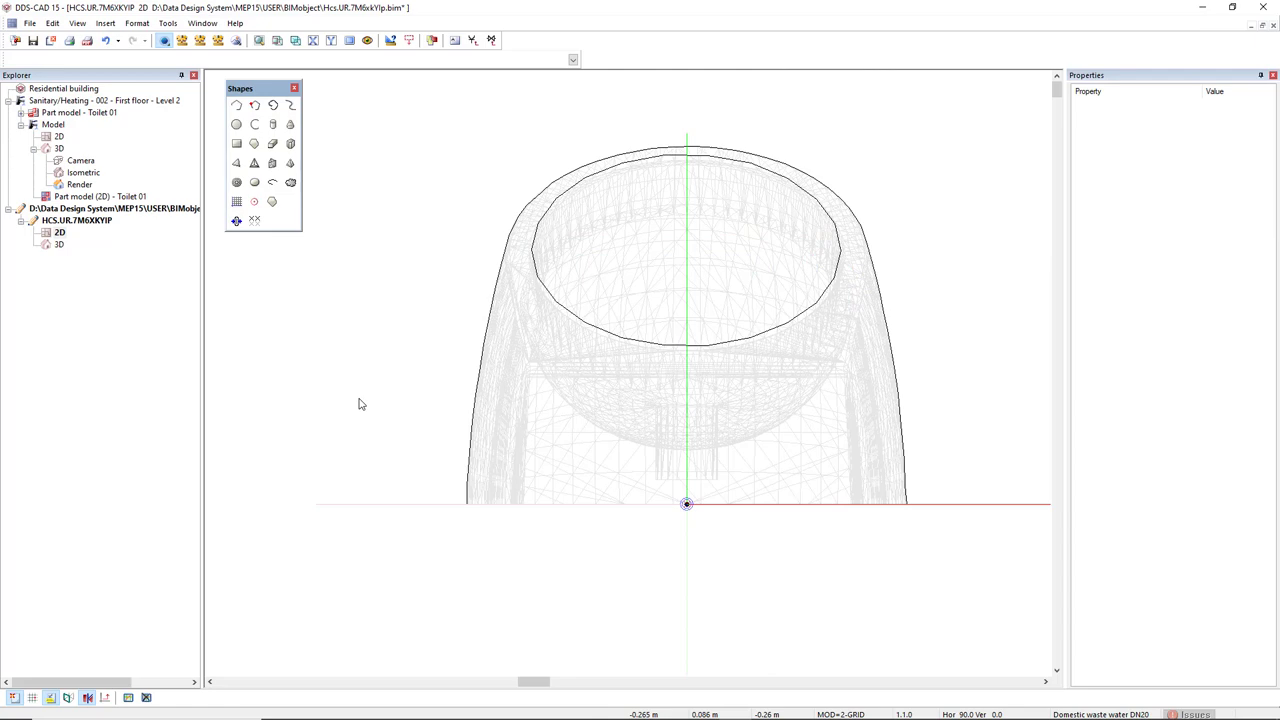
pyautogui.click(30, 24)
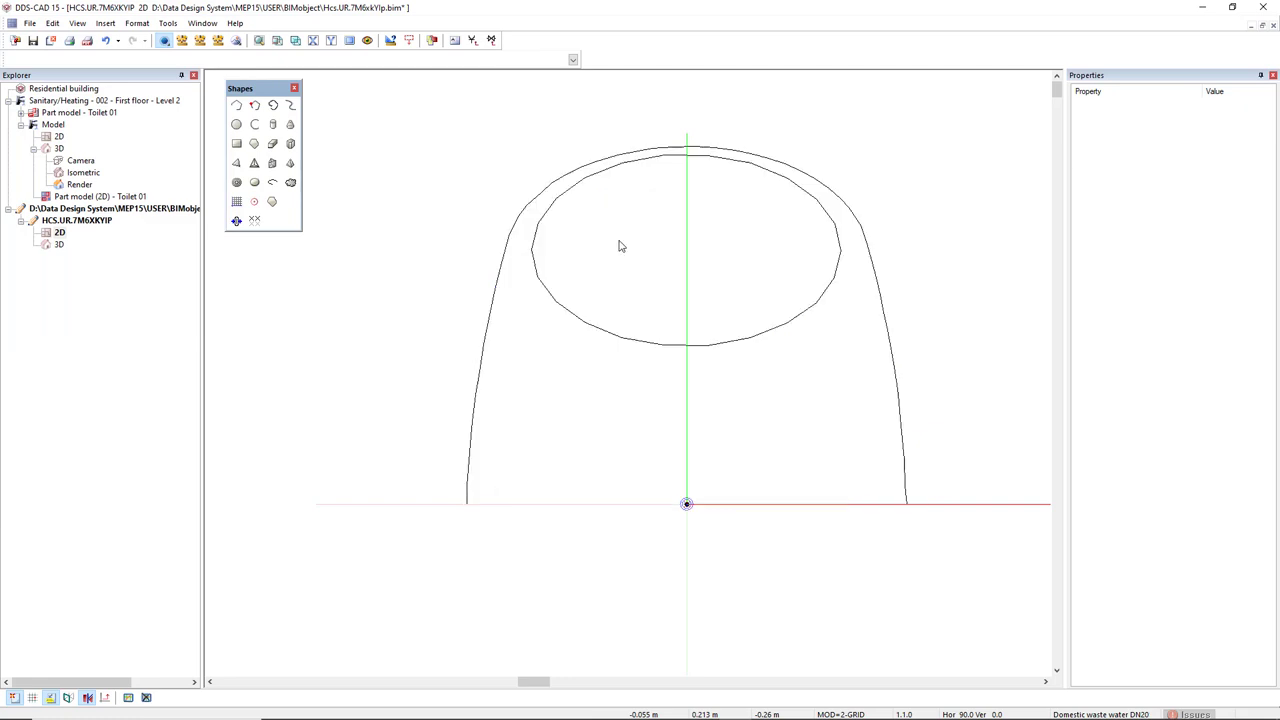
pyautogui.moveTo(530, 300)
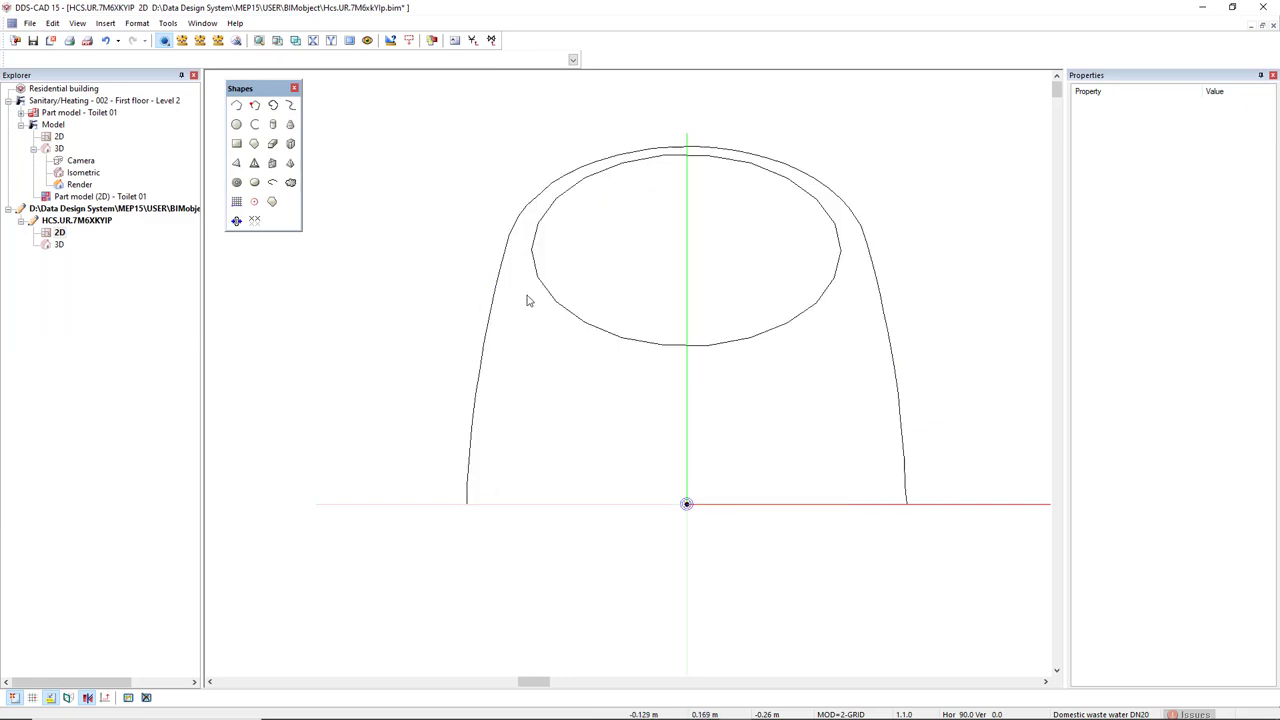
# Save the outline symbol as a new file with '_2d' appended to its name.
pyautogui.click(30, 24)
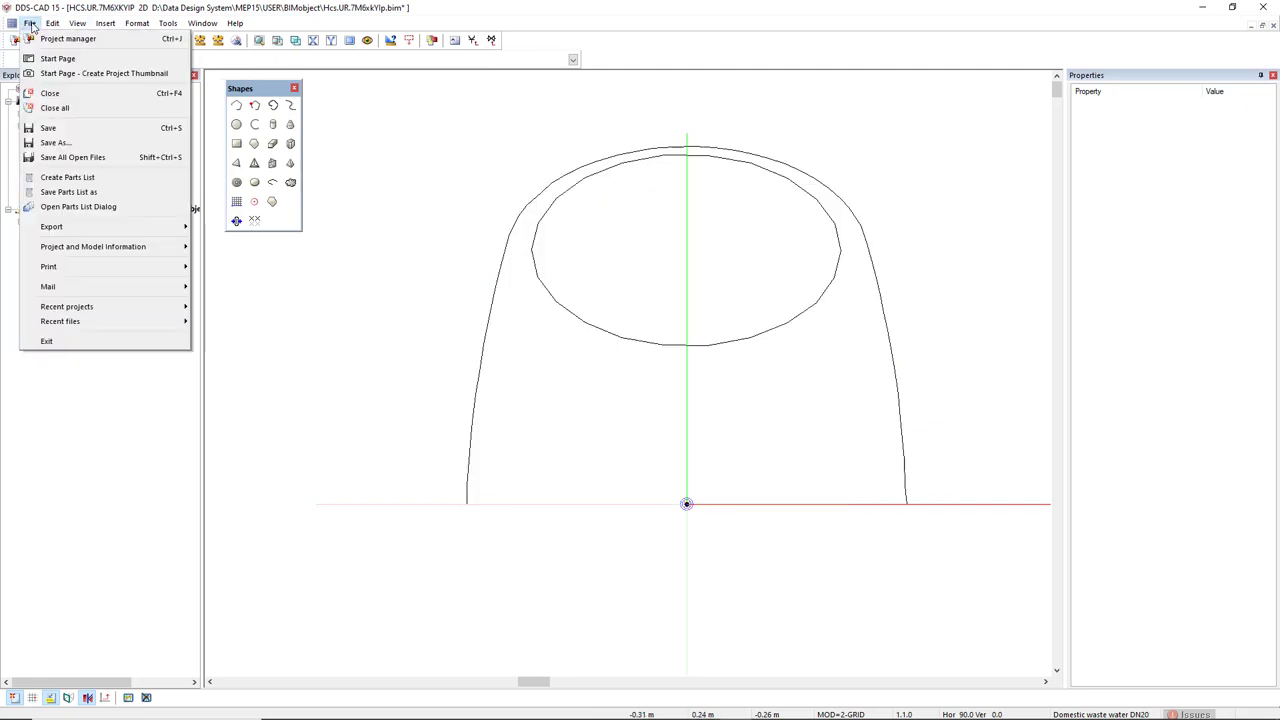
pyautogui.click(56, 142)
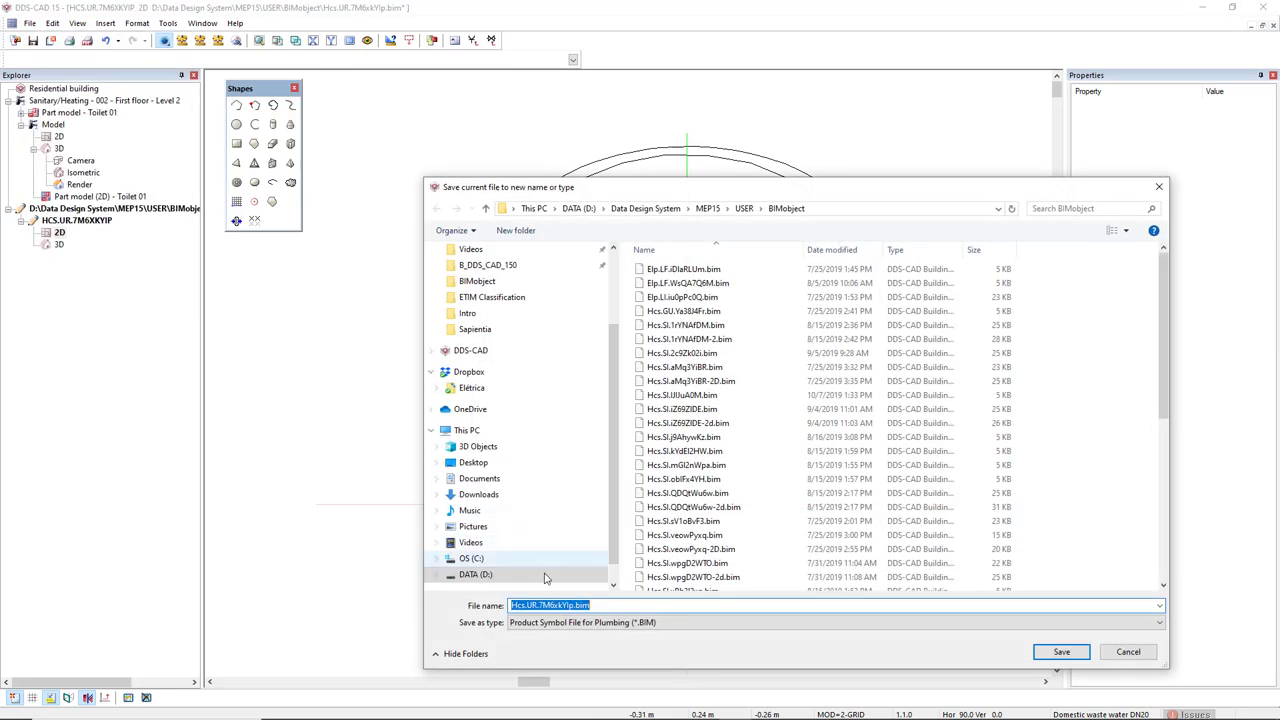
pyautogui.click(618, 604)
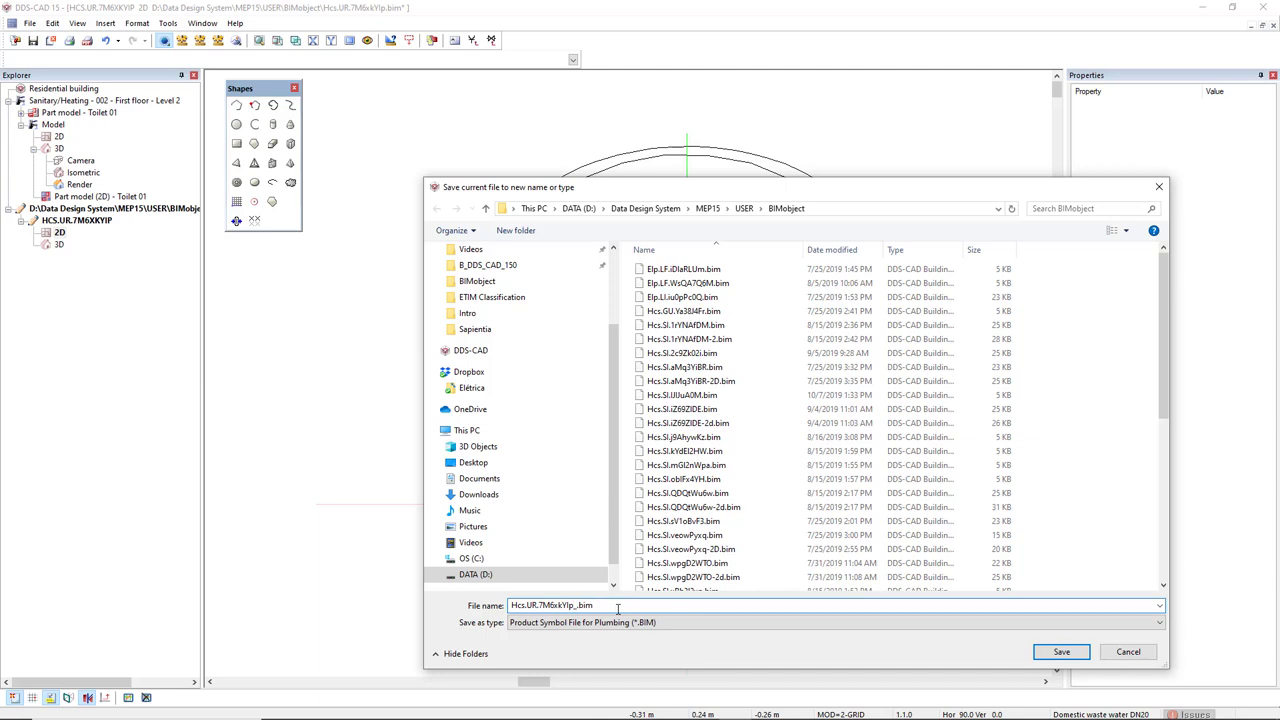
pyautogui.write('_2d')
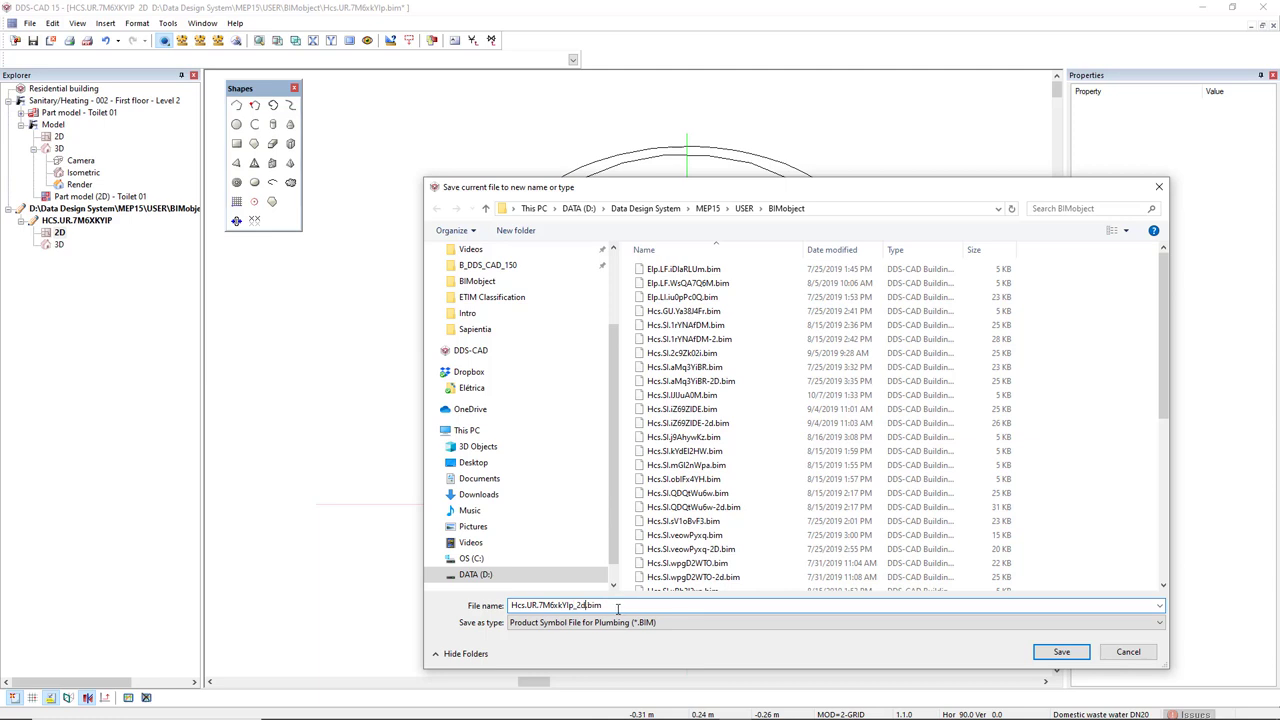
pyautogui.click(1060, 652)
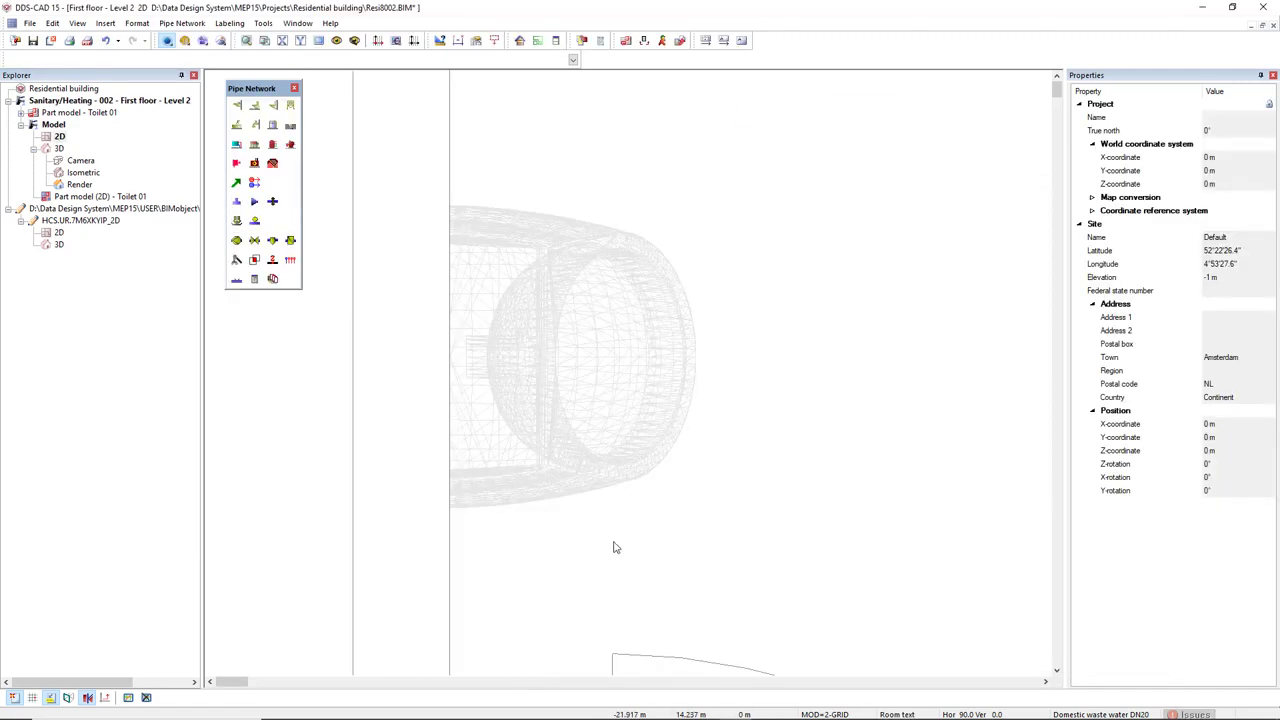
# Change the Nuvola urinal product's External symbol to the saved _2D outline file and apply it.
pyautogui.click(740, 370)
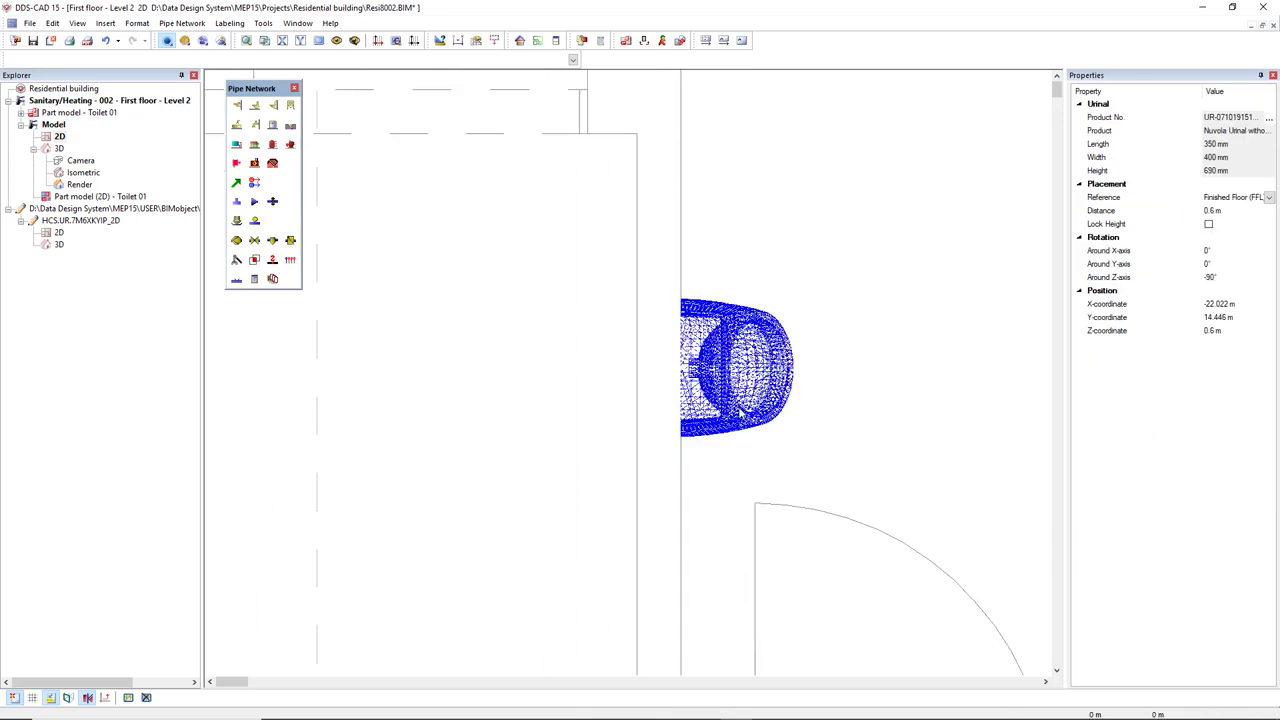
pyautogui.doubleClick(736, 370)
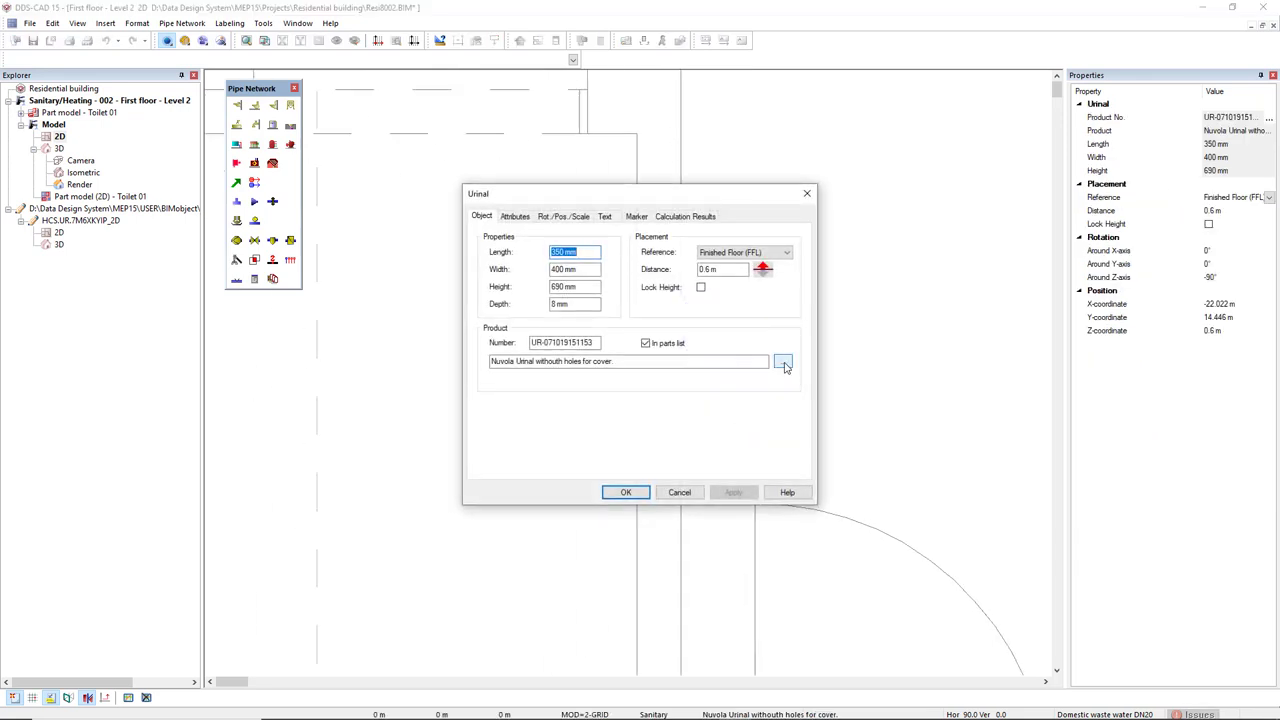
pyautogui.click(784, 360)
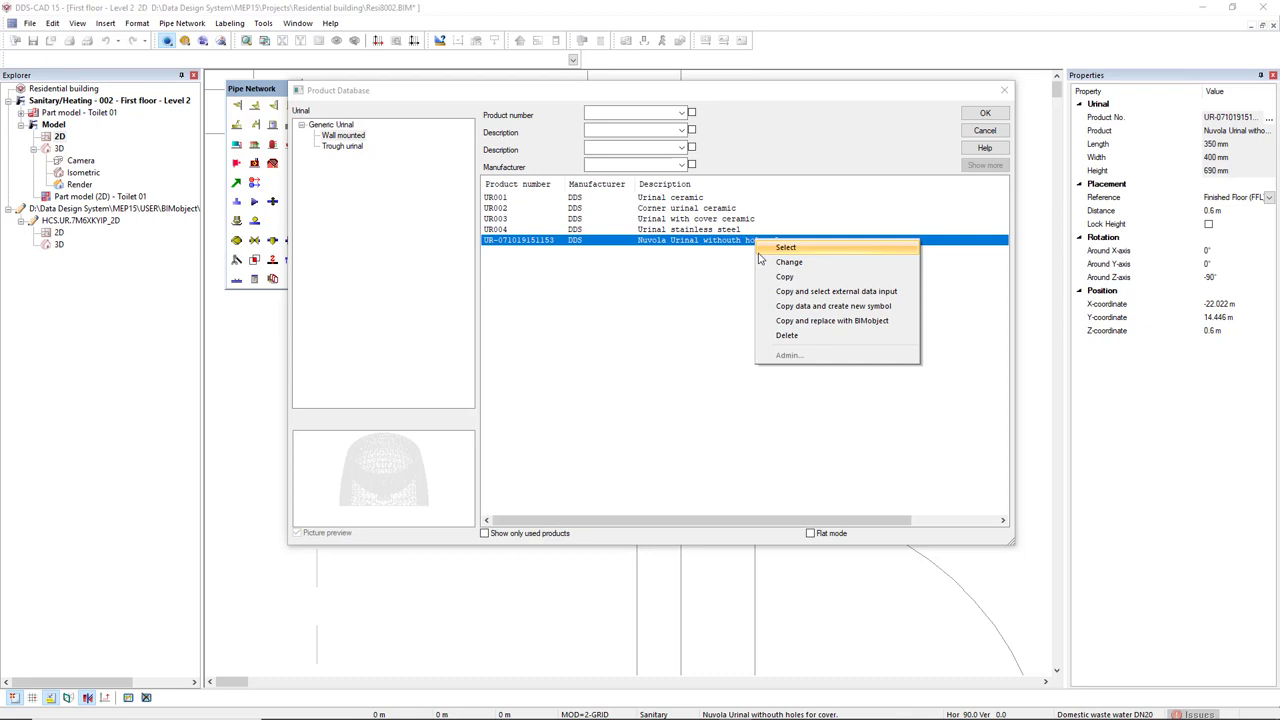
pyautogui.click(788, 262)
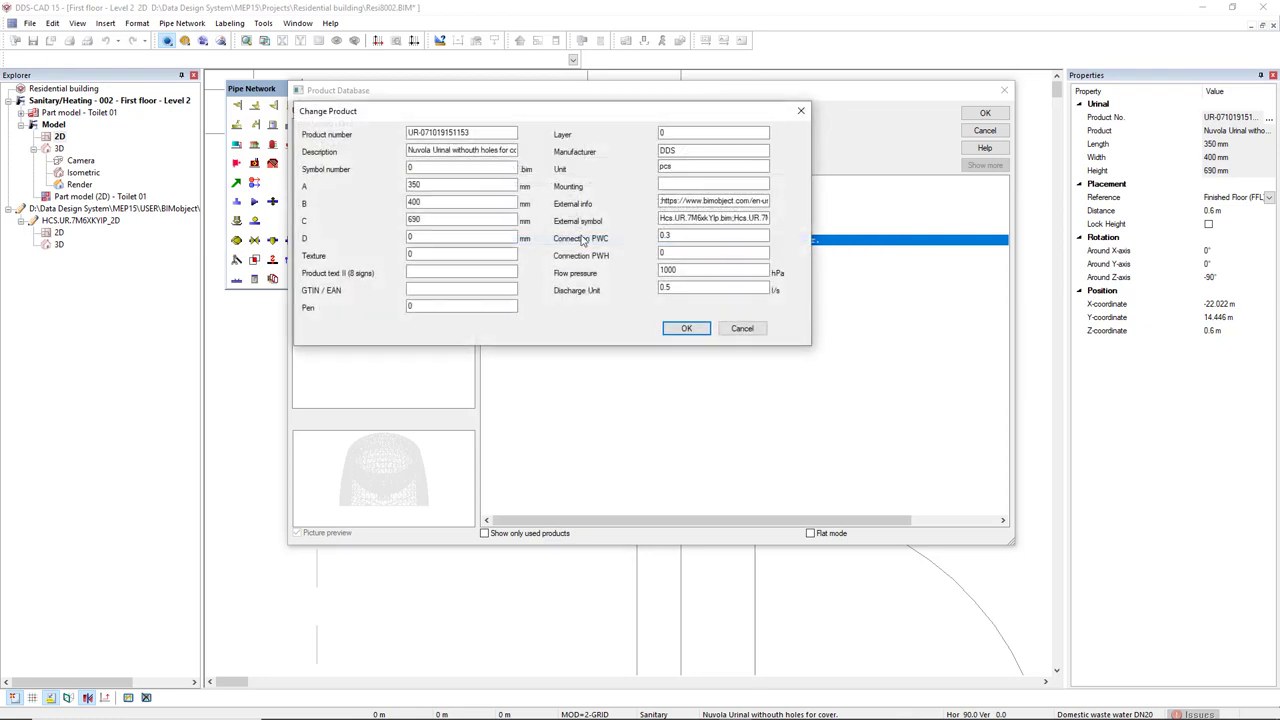
pyautogui.tripleClick(712, 218)
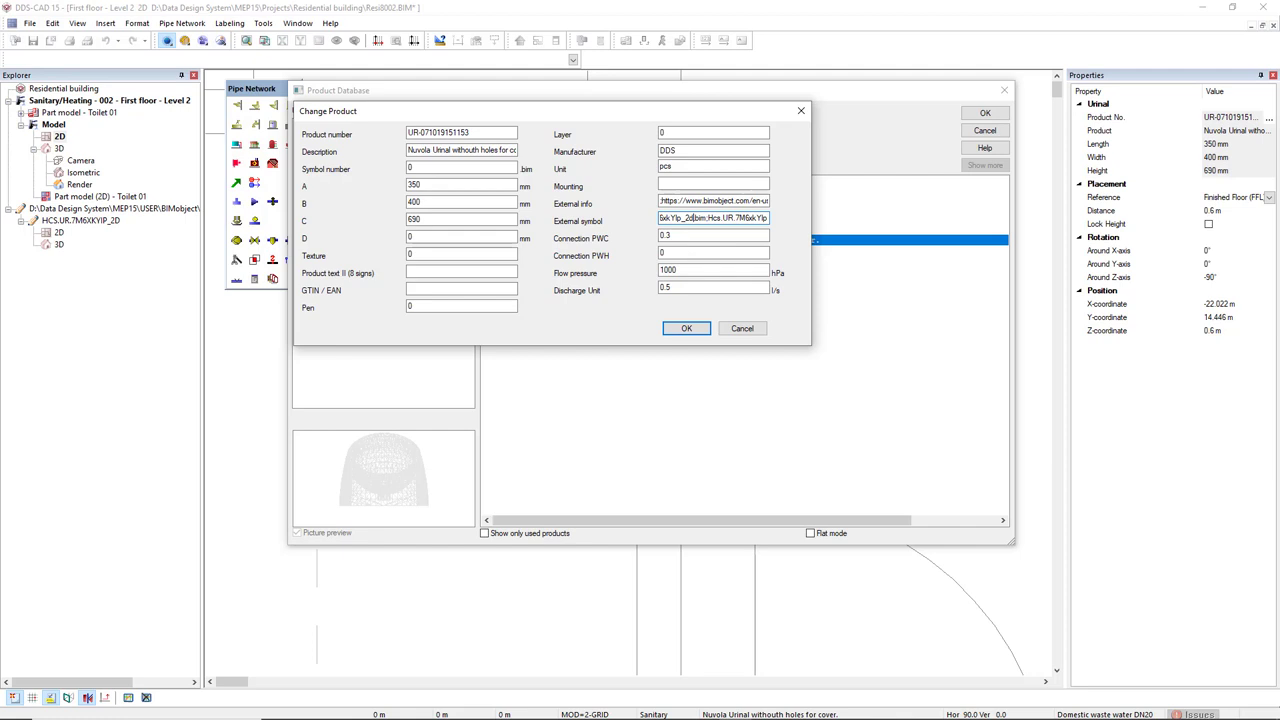
pyautogui.click(742, 328)
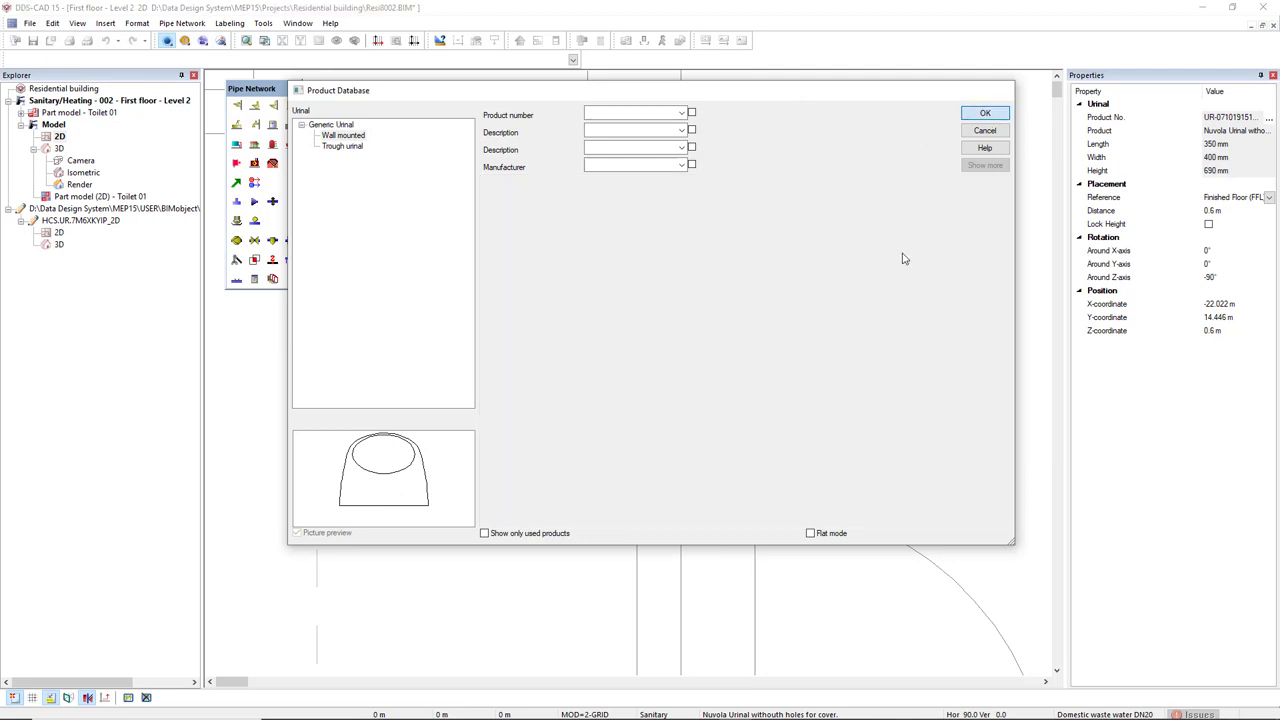
pyautogui.click(984, 130)
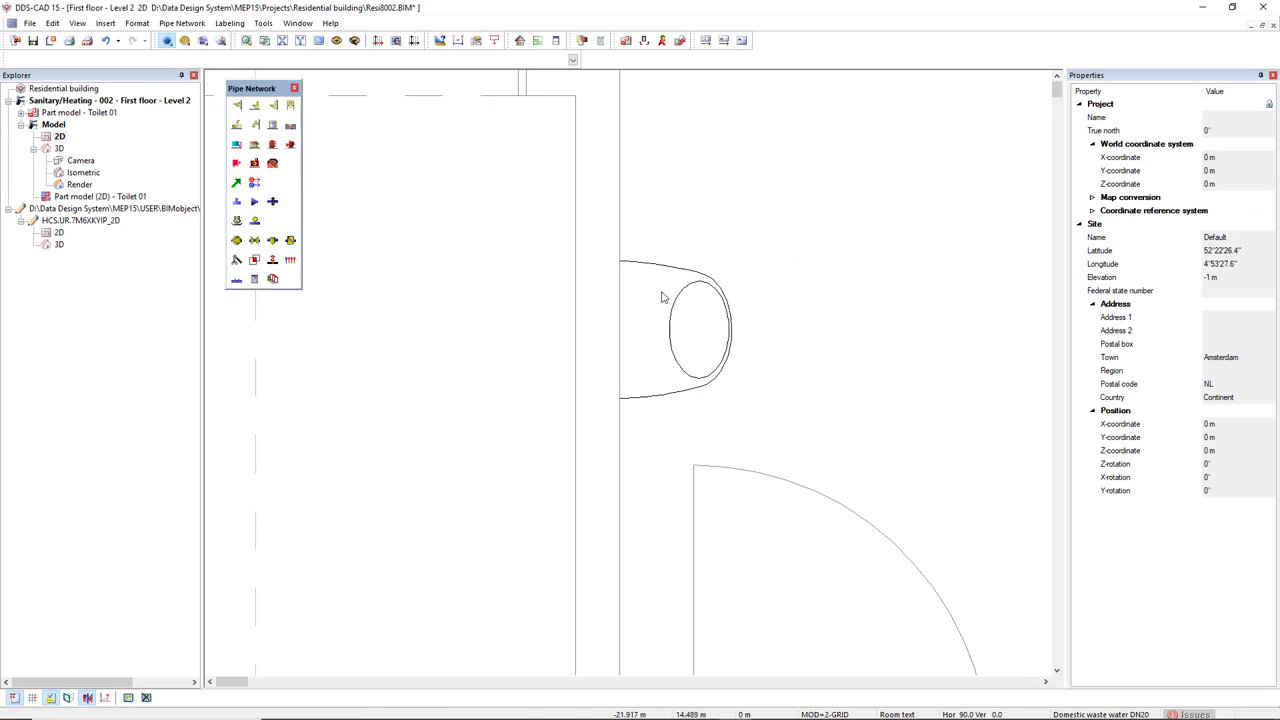
pyautogui.click(680, 330)
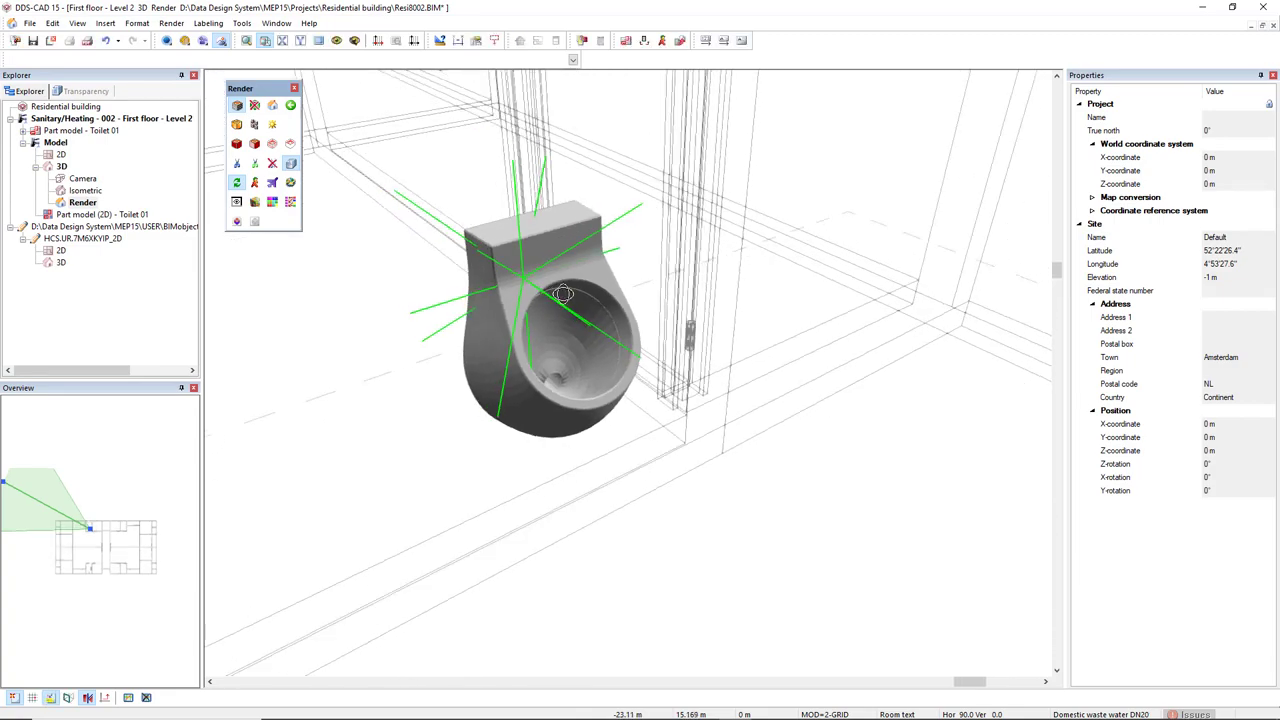
pyautogui.moveTo(564, 292); pyautogui.dragTo(824, 270)
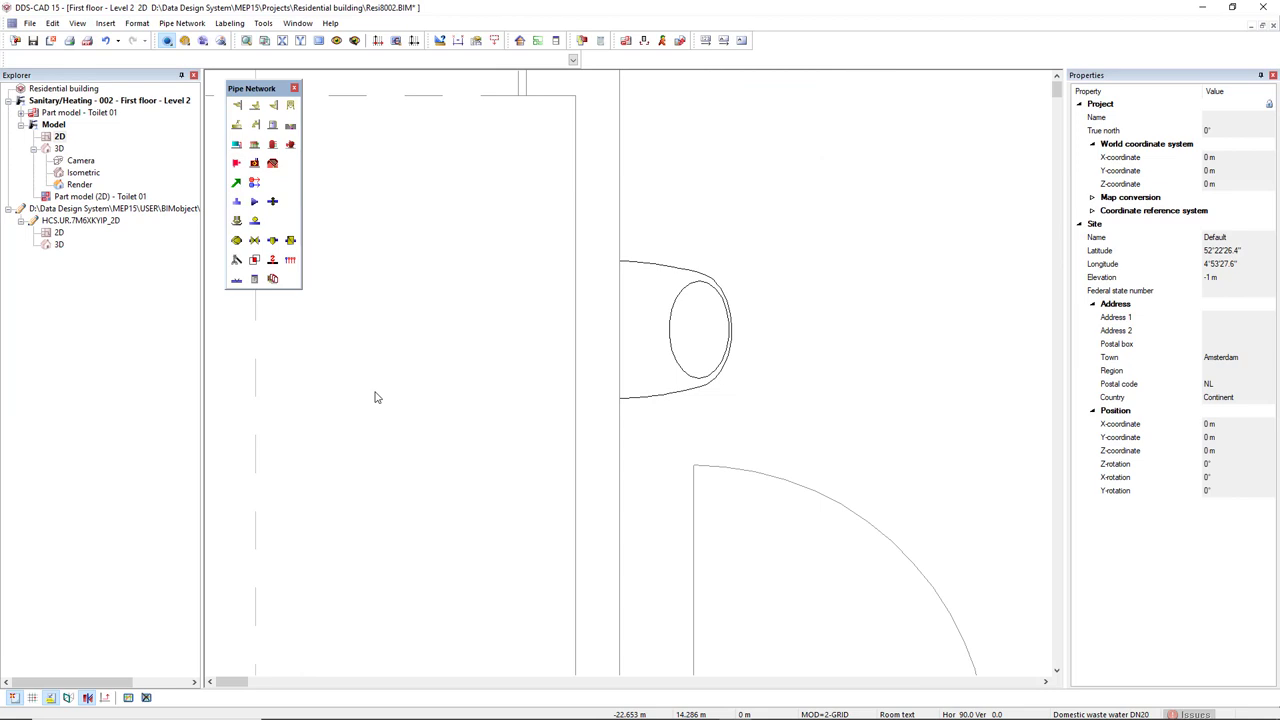
# Start a cold-water pipe from the urinal's 15 mm PVC connection point.
pyautogui.click(272, 280)
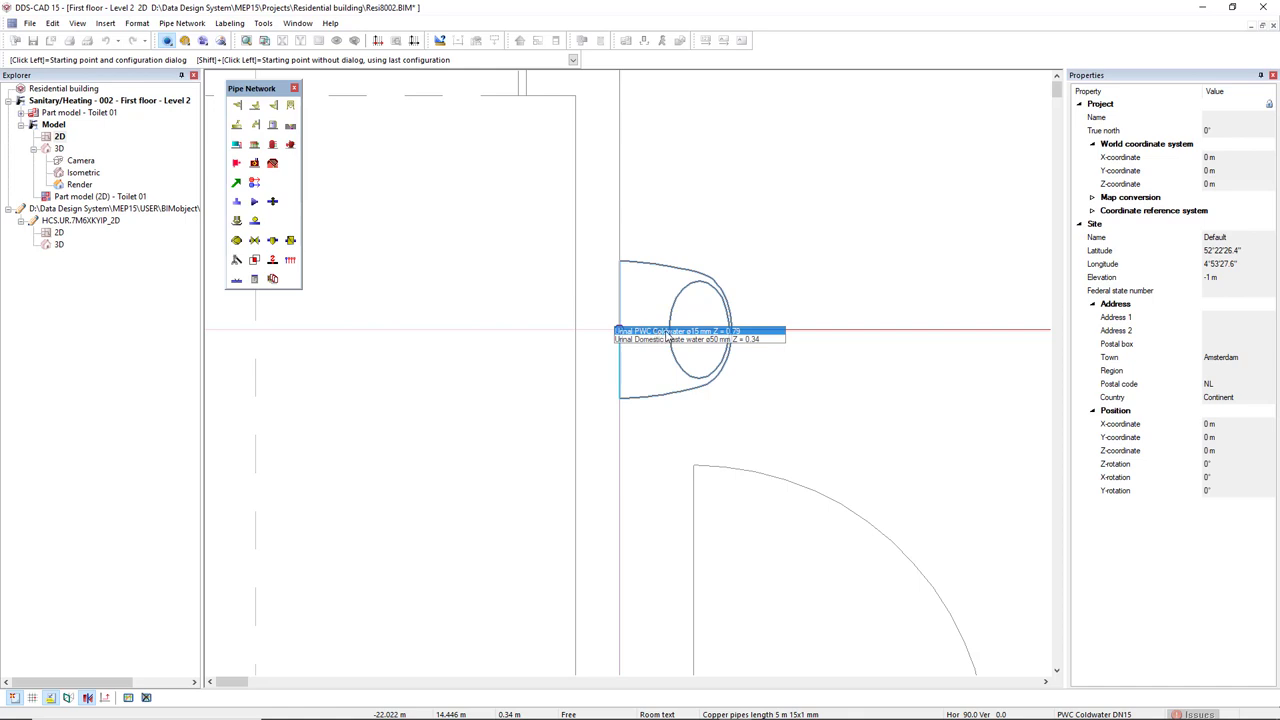
pyautogui.moveTo(658, 340)
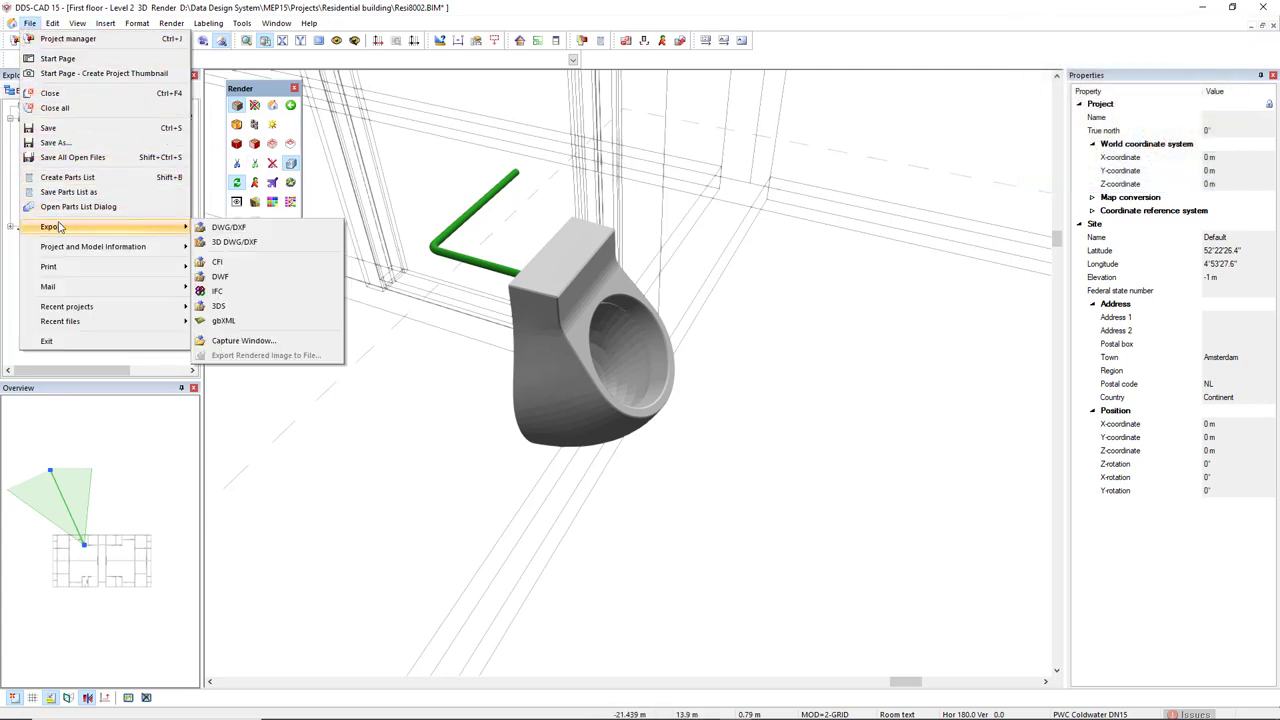
# Export Sanitary/Heating only to IFC, replacing the existing Residential Nuvola Urinal file, and open it.
pyautogui.click(216, 292)
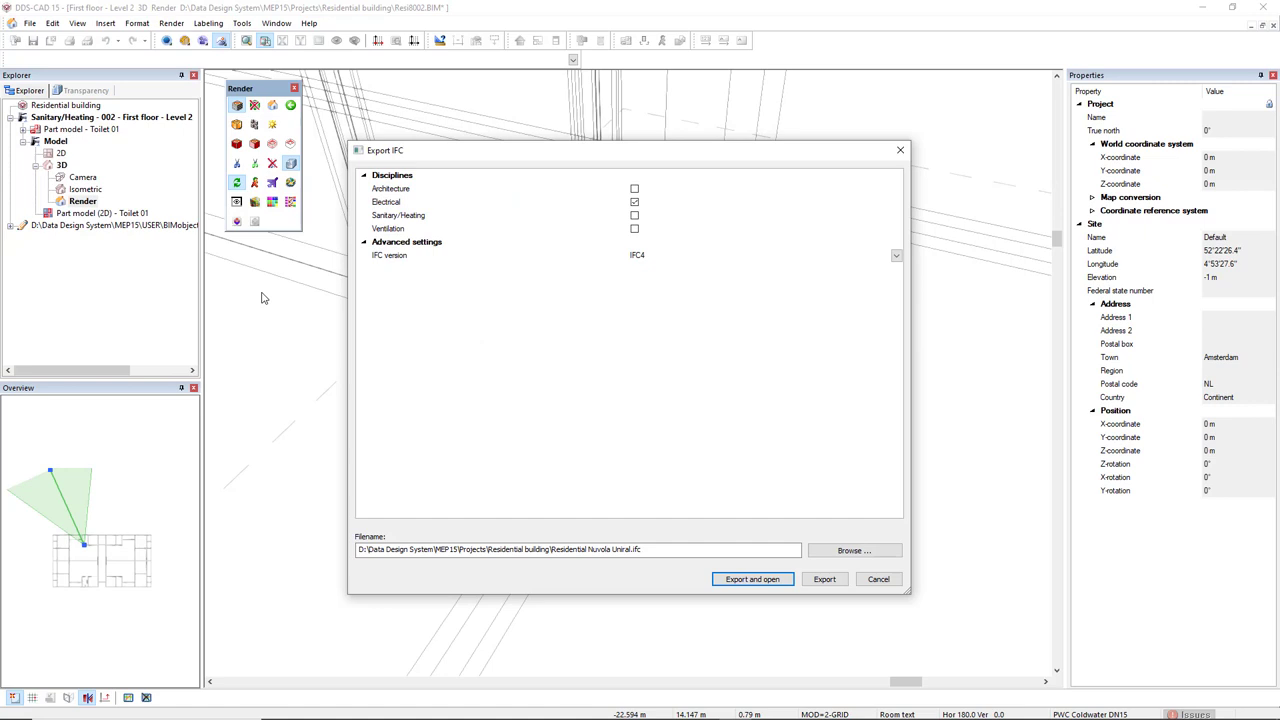
pyautogui.click(636, 202)
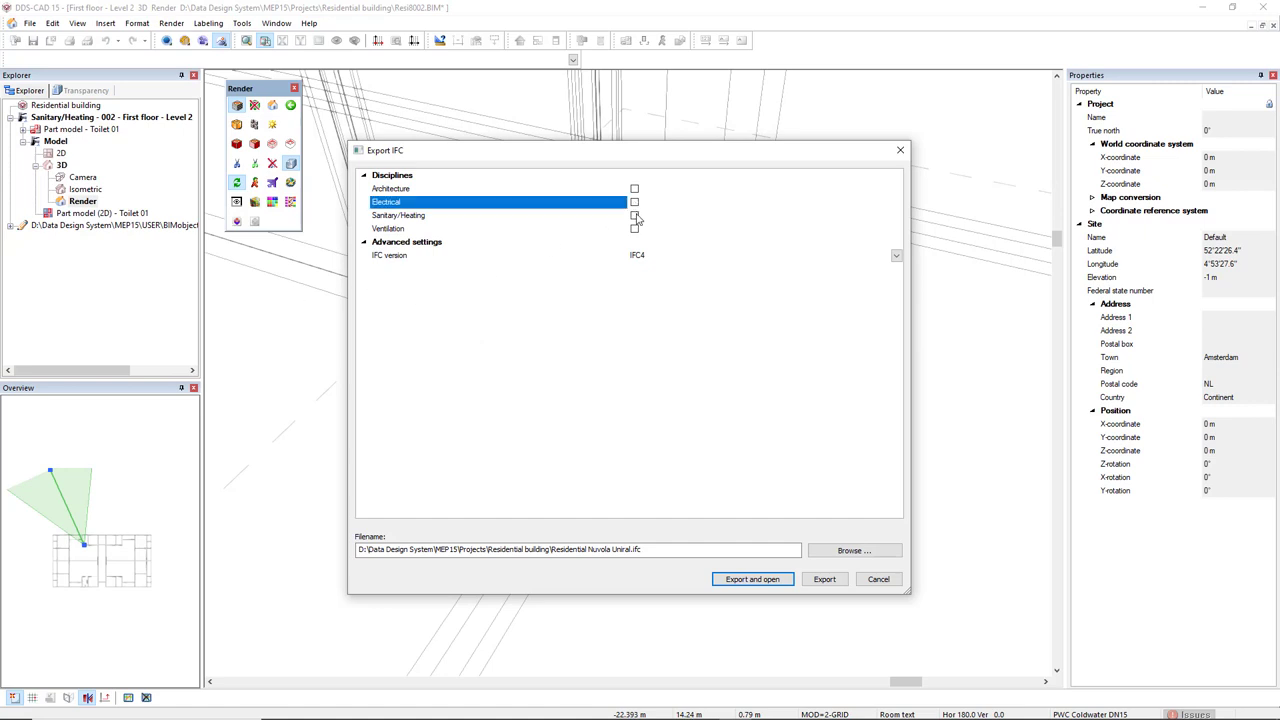
pyautogui.click(498, 216)
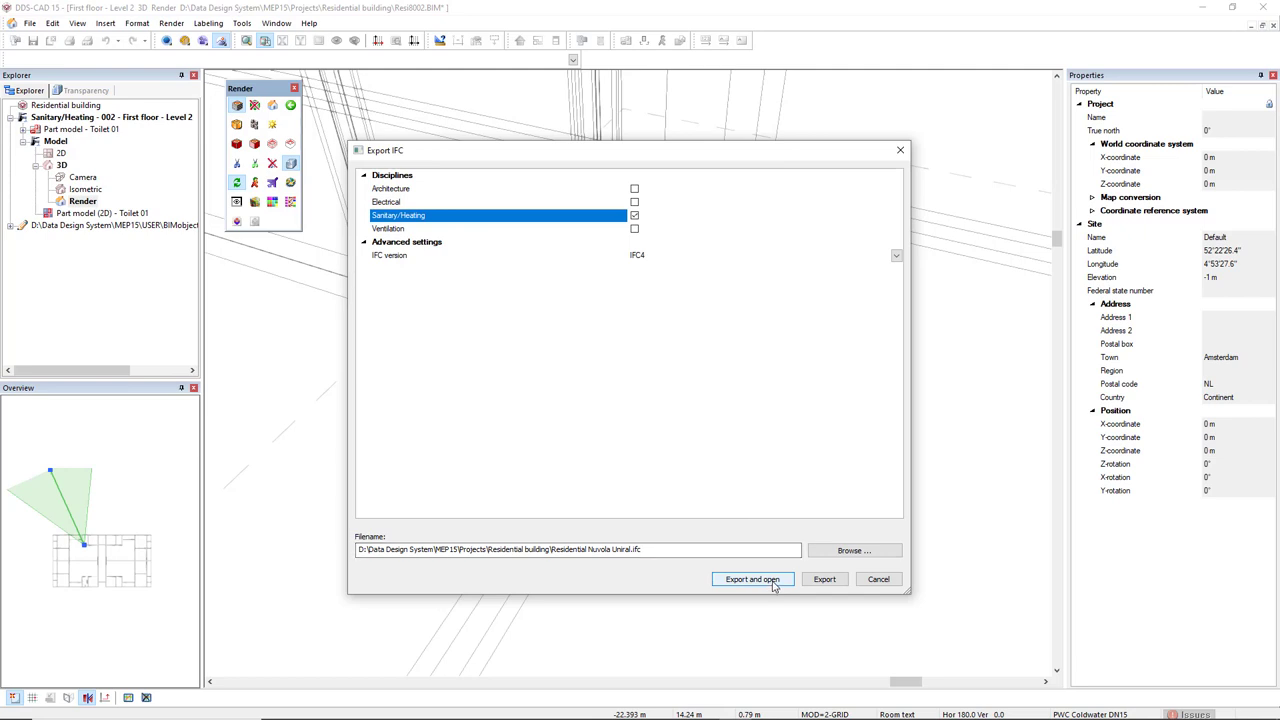
pyautogui.click(752, 580)
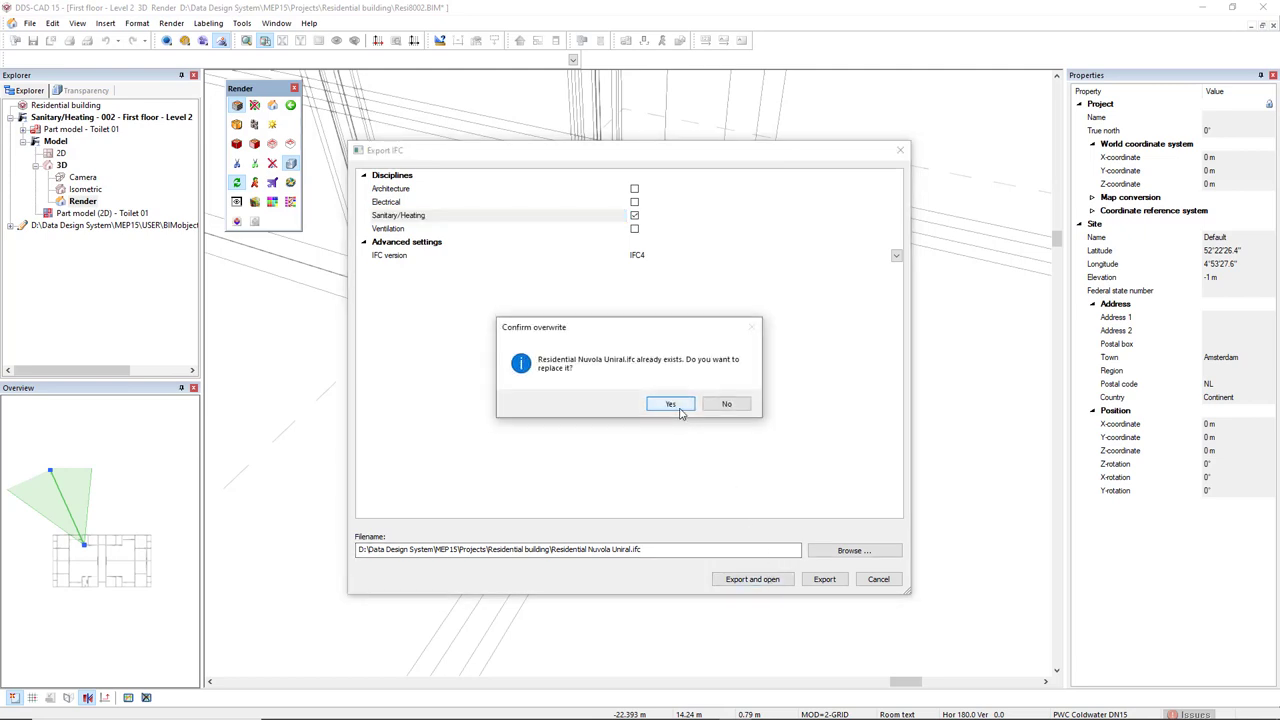
pyautogui.click(668, 404)
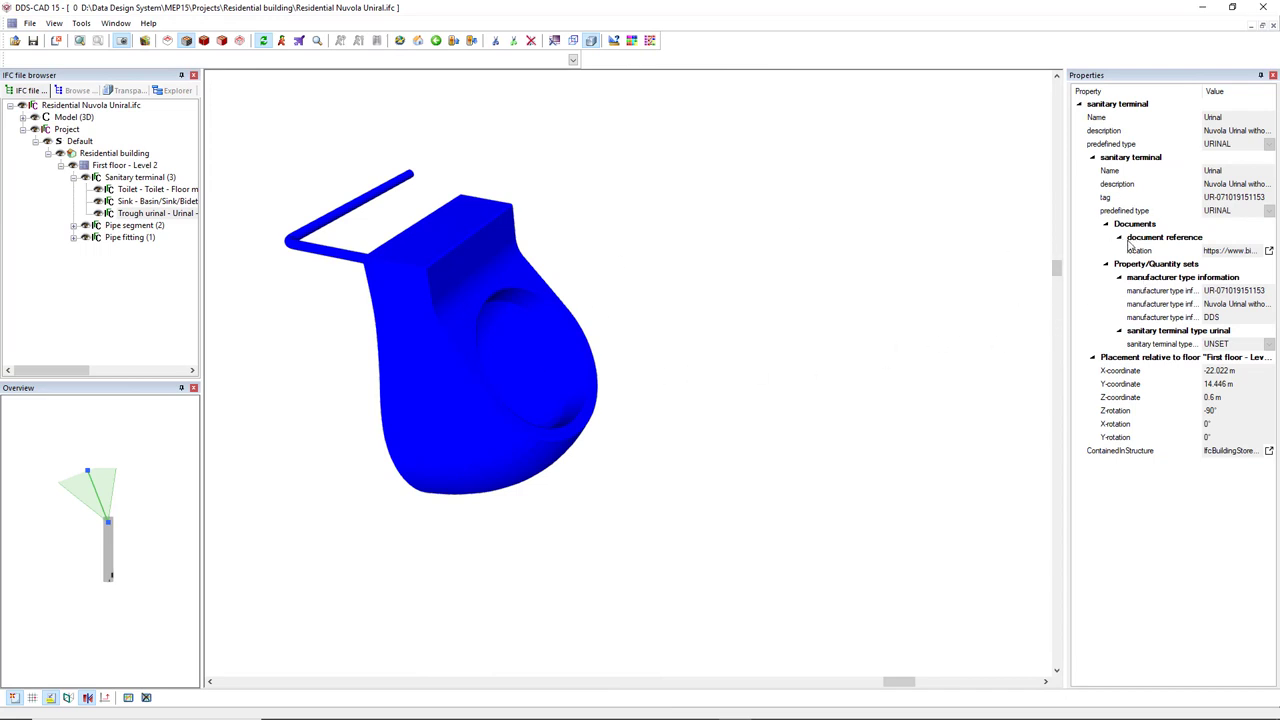
pyautogui.moveTo(1230, 250)
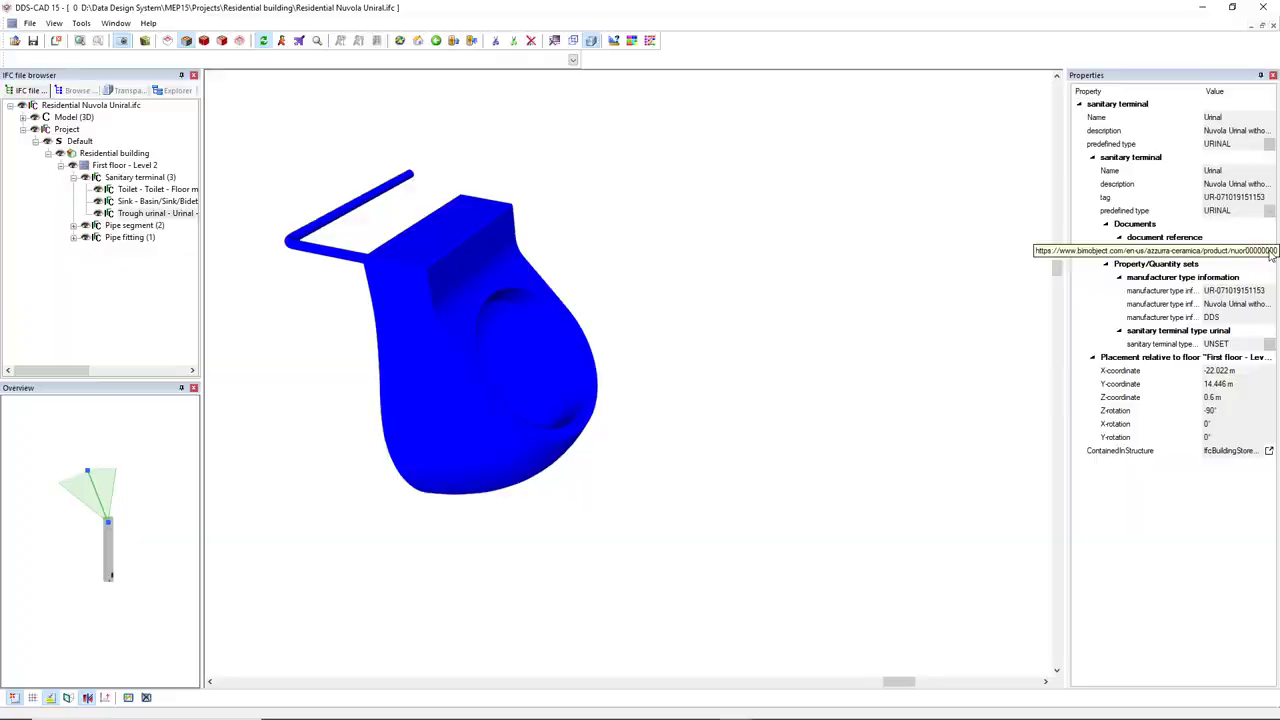
# Follow the urinal's document reference URL to its BIMobject product page.
pyautogui.click(1156, 250)
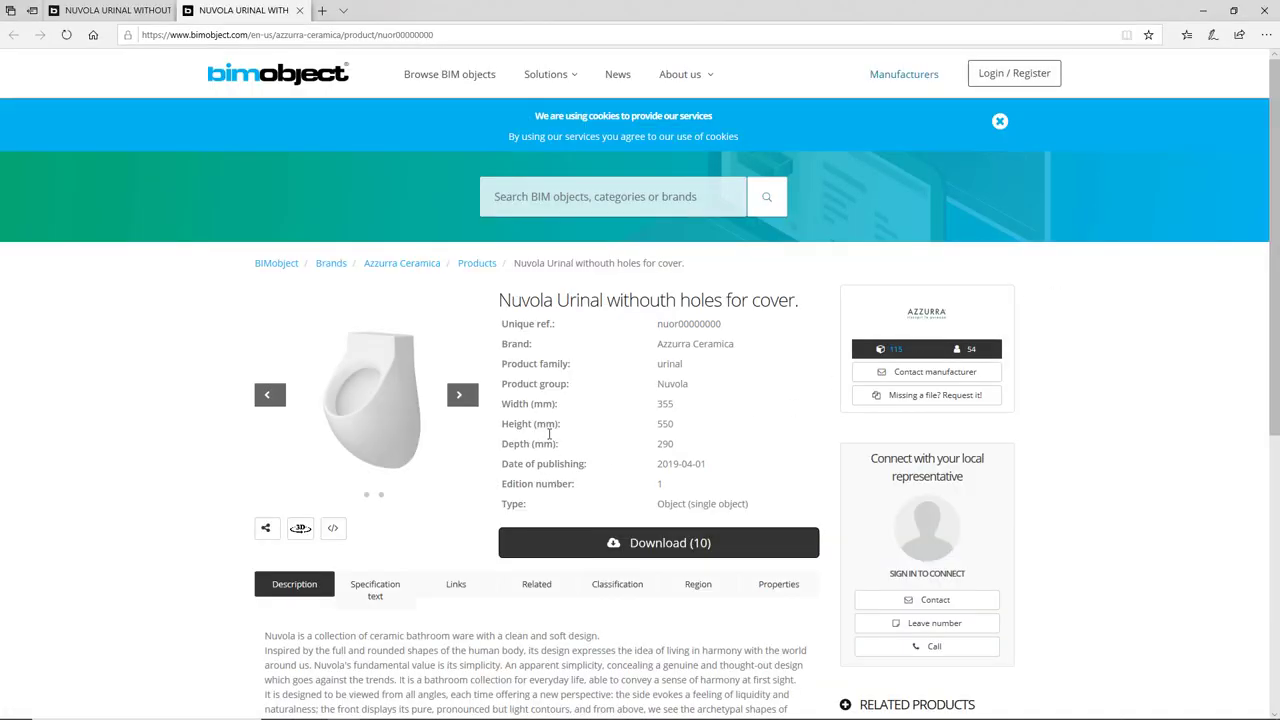
pyautogui.moveTo(224, 470)
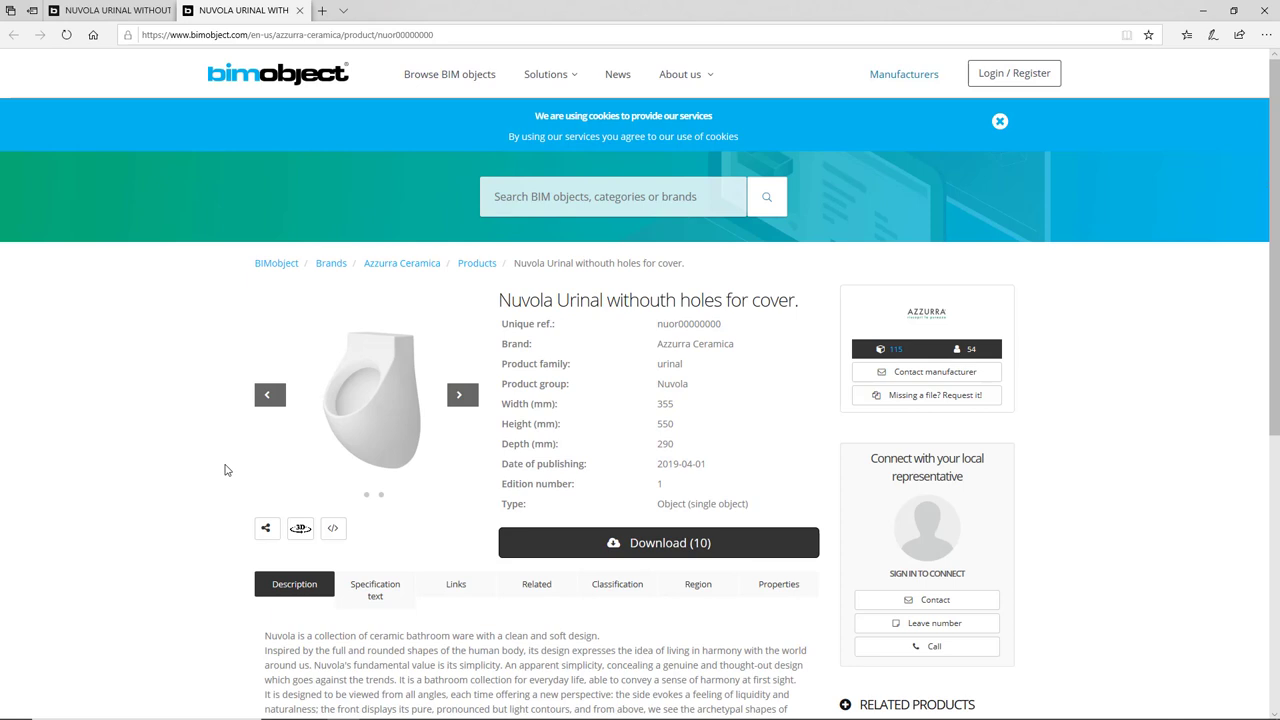